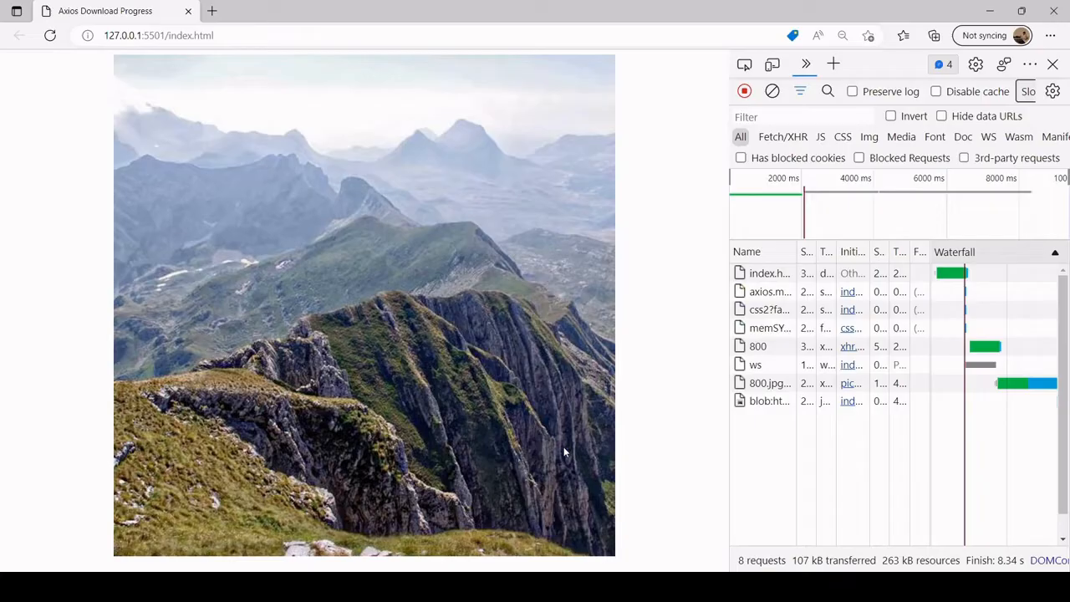
Step: Reload the demo page in Edge repeatedly to load new random picsum photos
{"action": "left_click", "coordinate": [49, 35]}
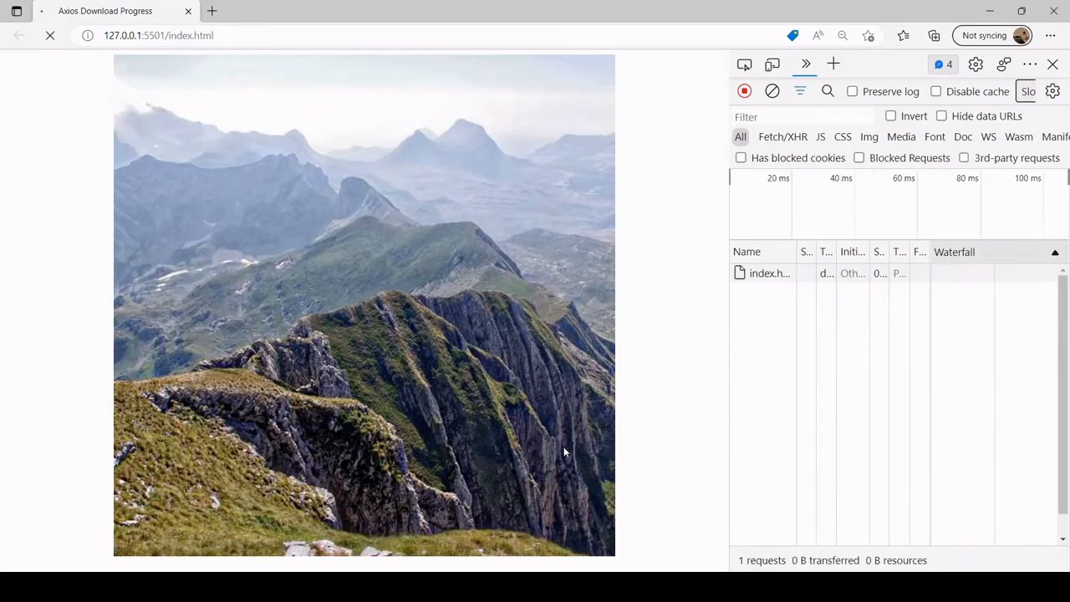
{"action": "left_click", "coordinate": [49, 35]}
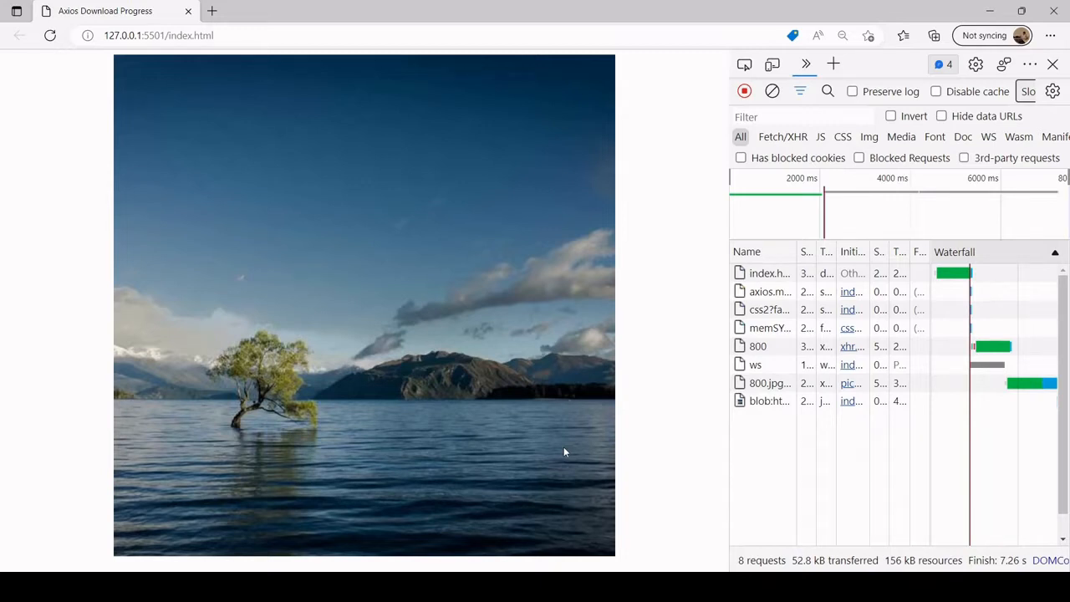
{"action": "left_click", "coordinate": [49, 35]}
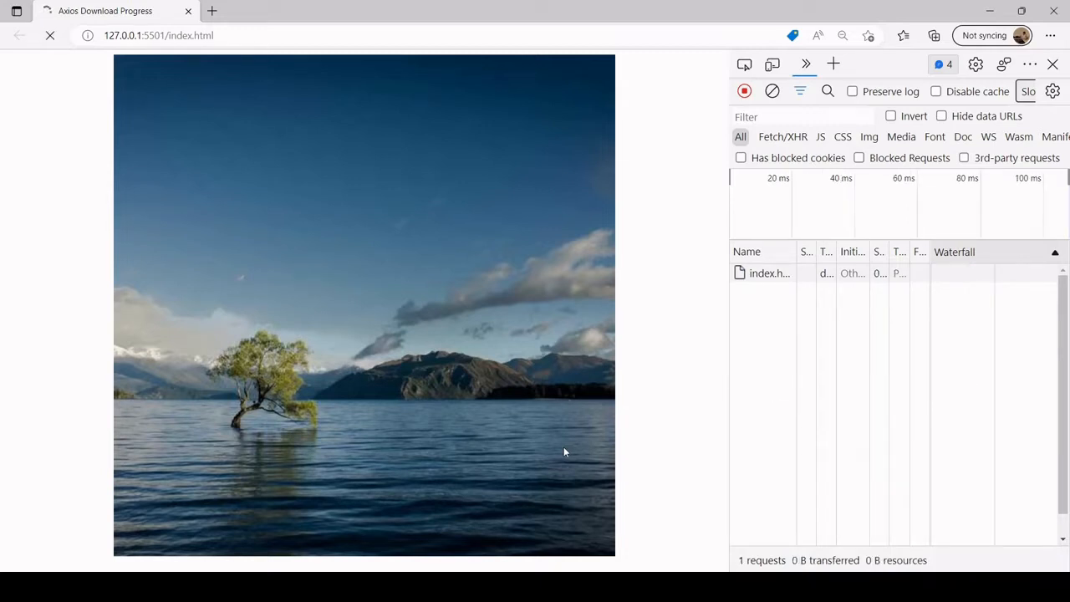
{"action": "left_click", "coordinate": [49, 35]}
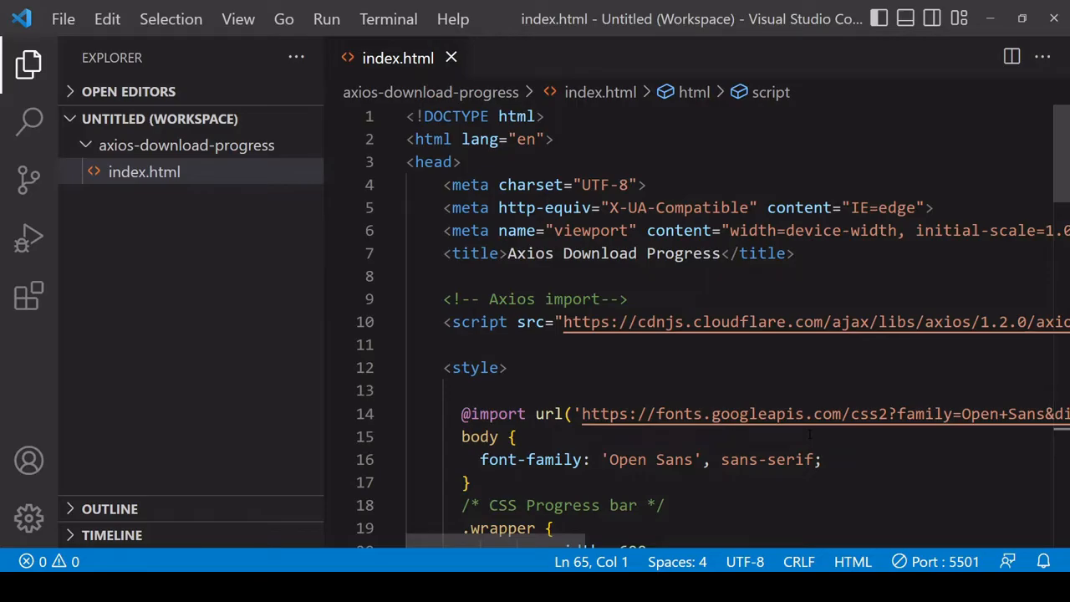
{"action": "left_click", "coordinate": [460, 344]}
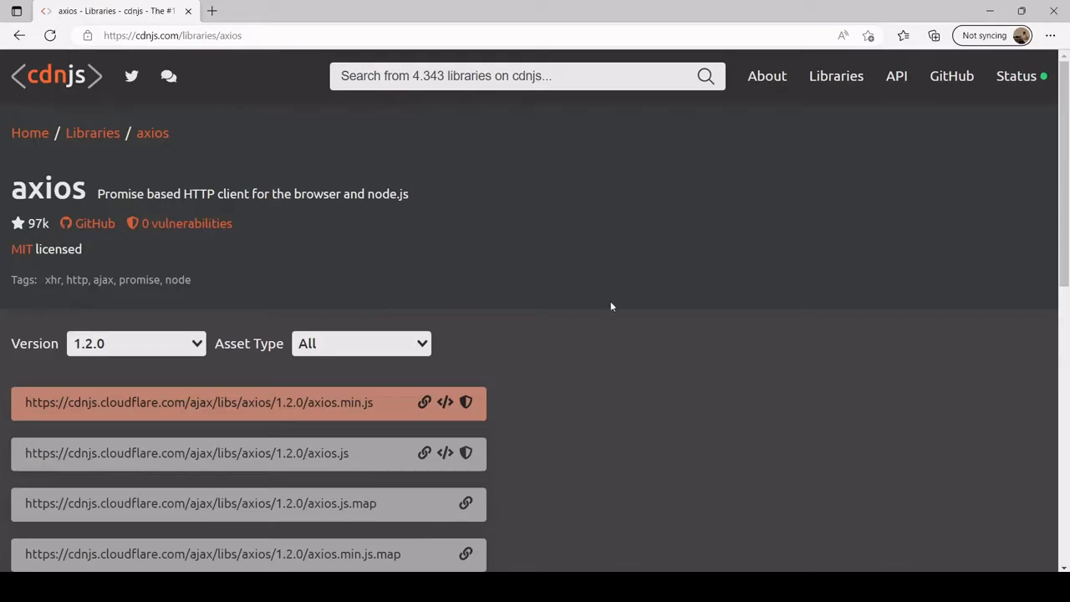
{"action": "left_click", "coordinate": [528, 76]}
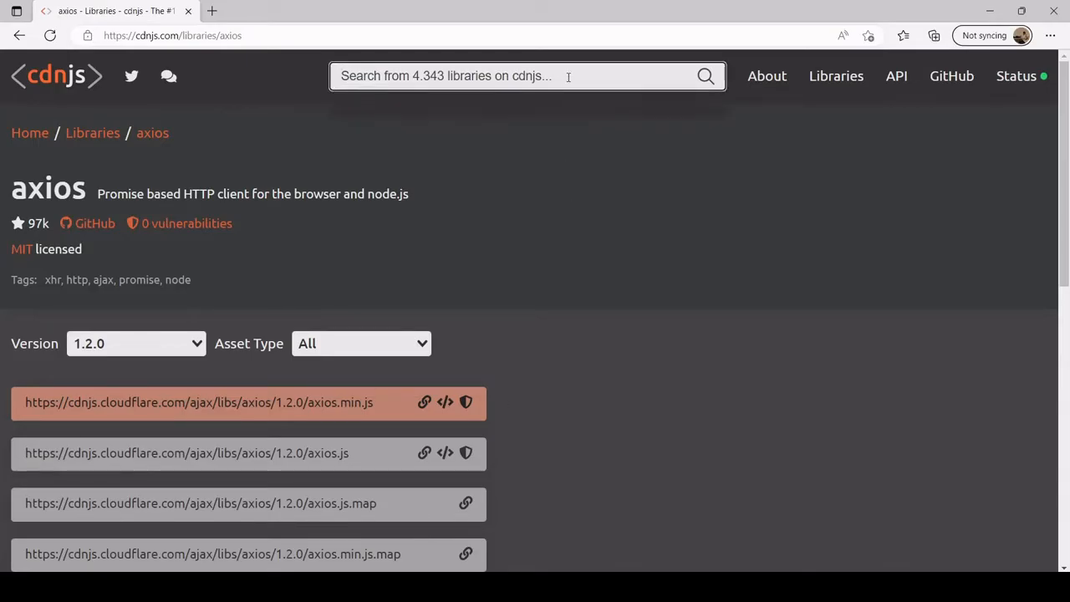
{"action": "type", "text": "axios"}
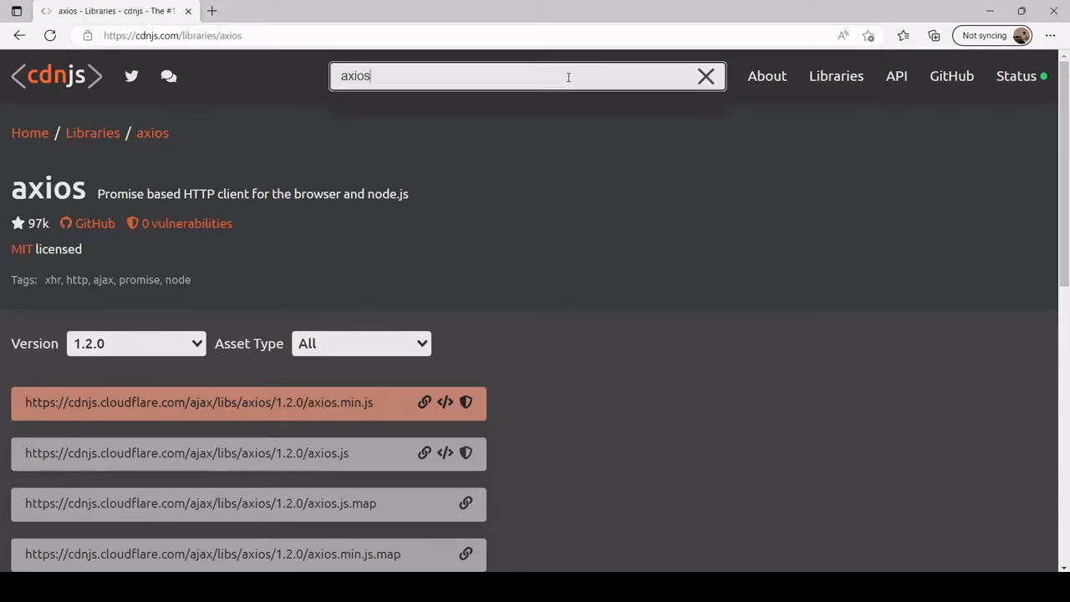
{"action": "left_click", "coordinate": [527, 76]}
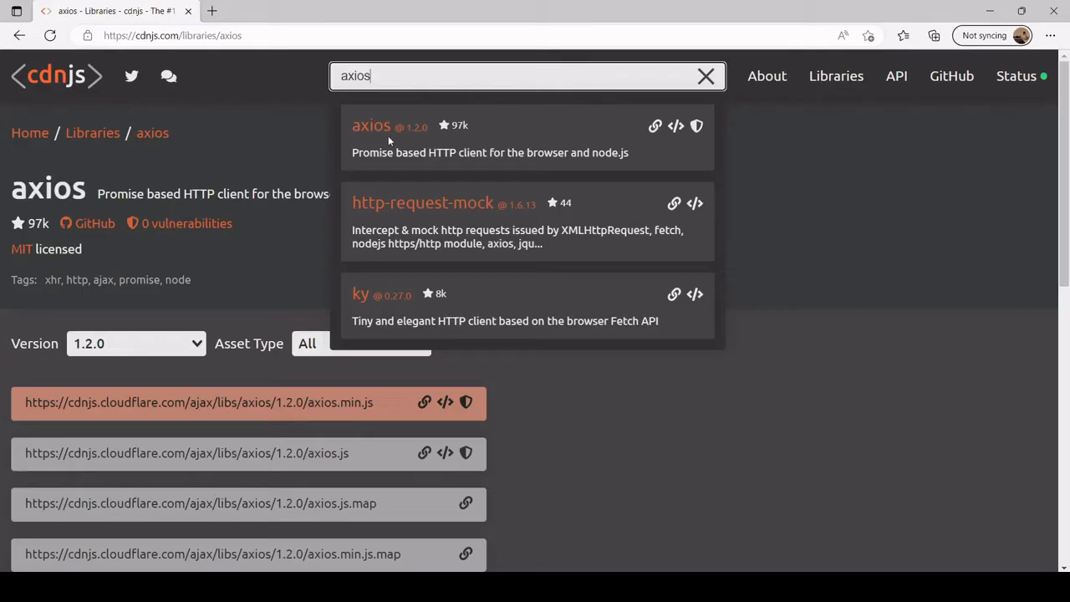
{"action": "mouse_move", "coordinate": [518, 531]}
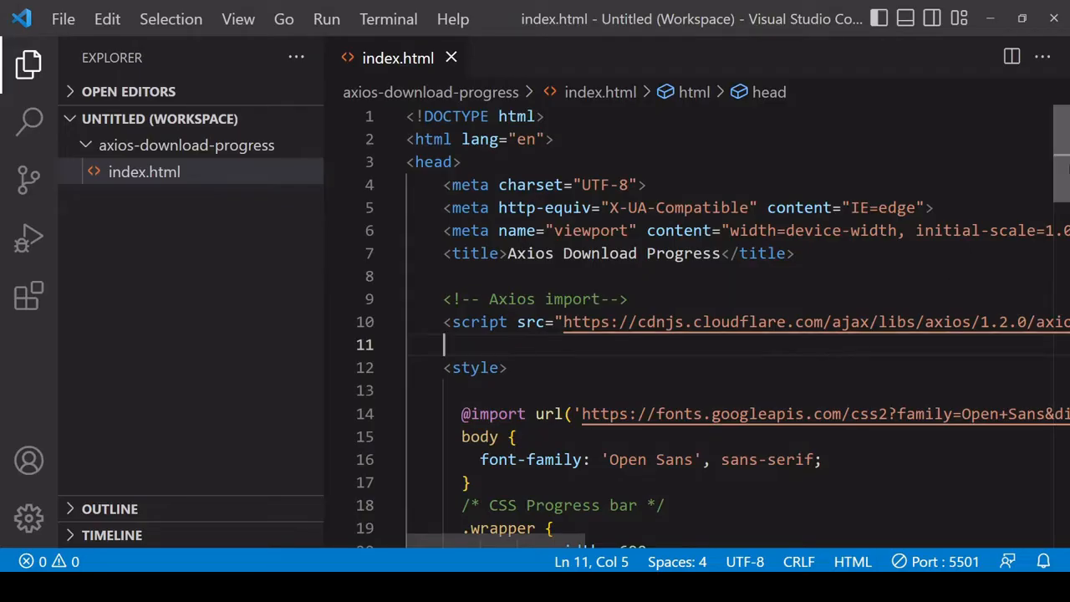
Step: Add console.log(axios); to the script and save index.html
{"action": "scroll", "scroll_direction": "down", "scroll_amount": 3}
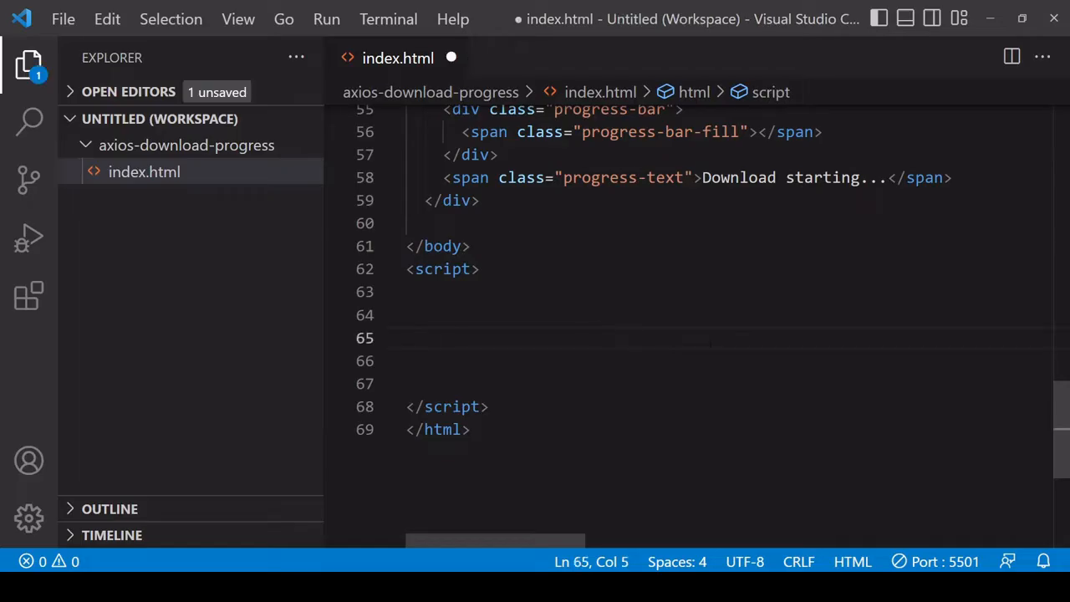
{"action": "type", "text": "console.l"}
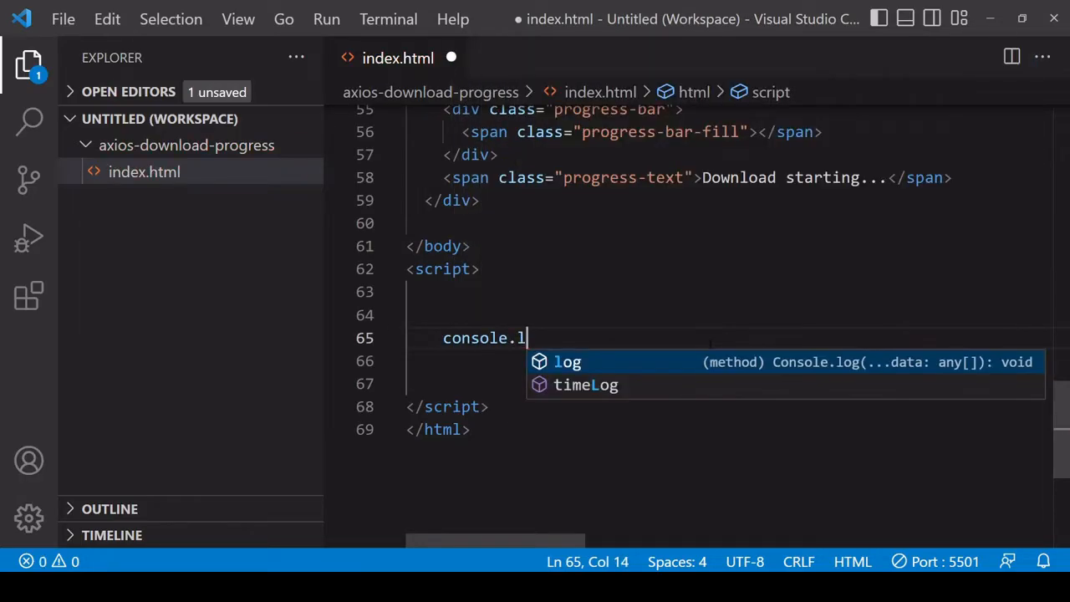
{"action": "type", "text": "og(axios);"}
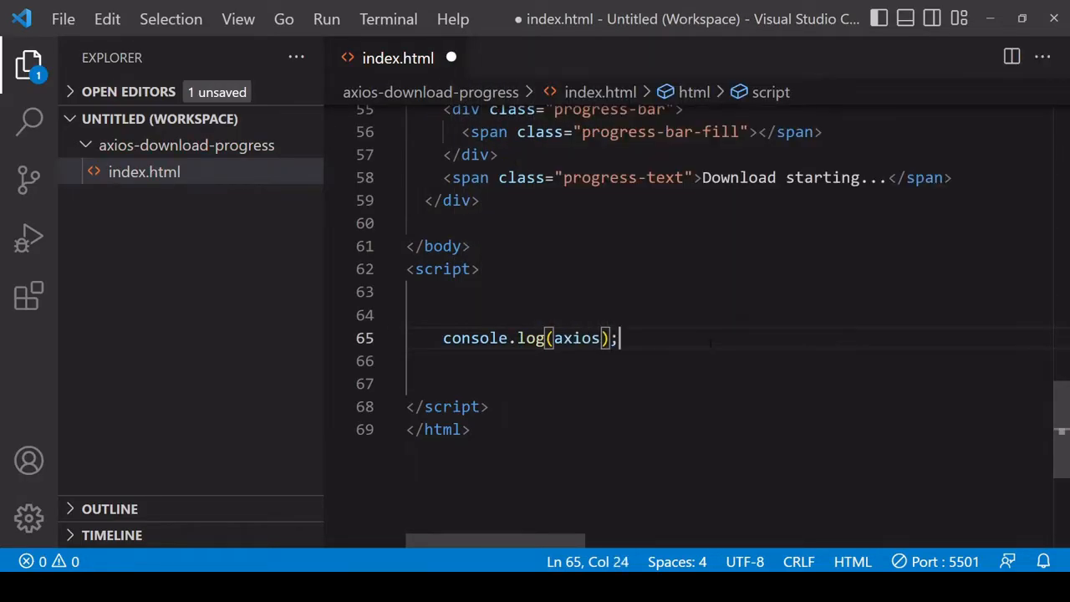
{"action": "key", "text": "ctrl+s"}
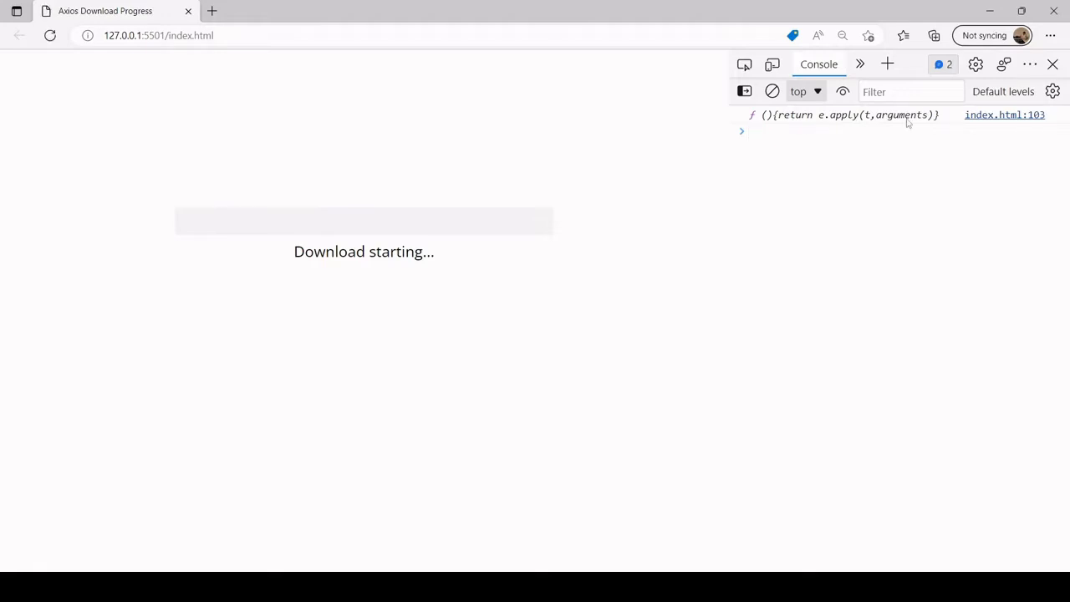
{"action": "left_click", "coordinate": [836, 131]}
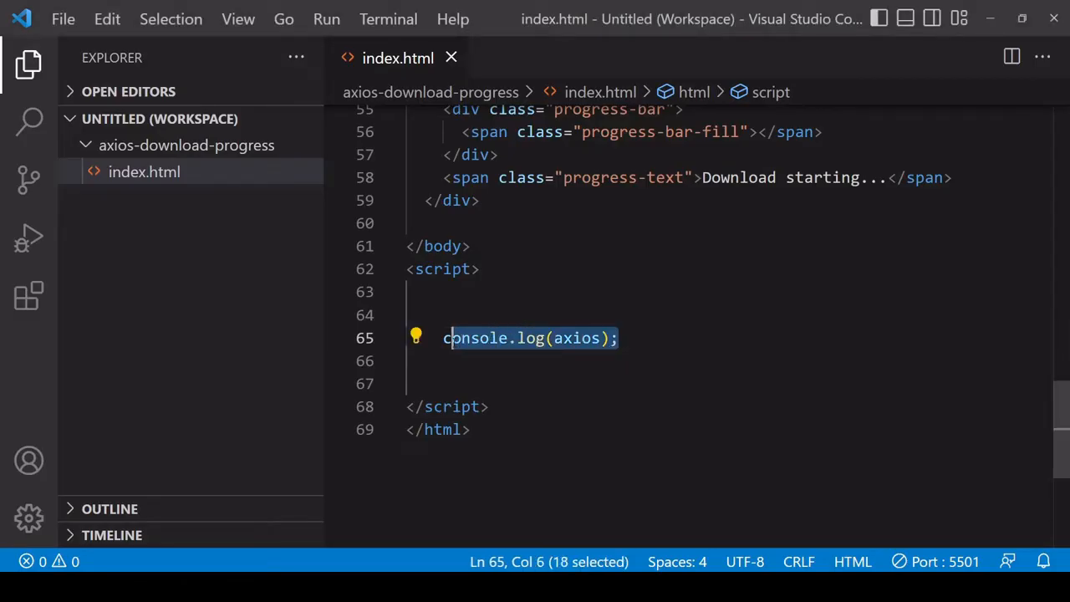
{"action": "type", "text": "axios"}
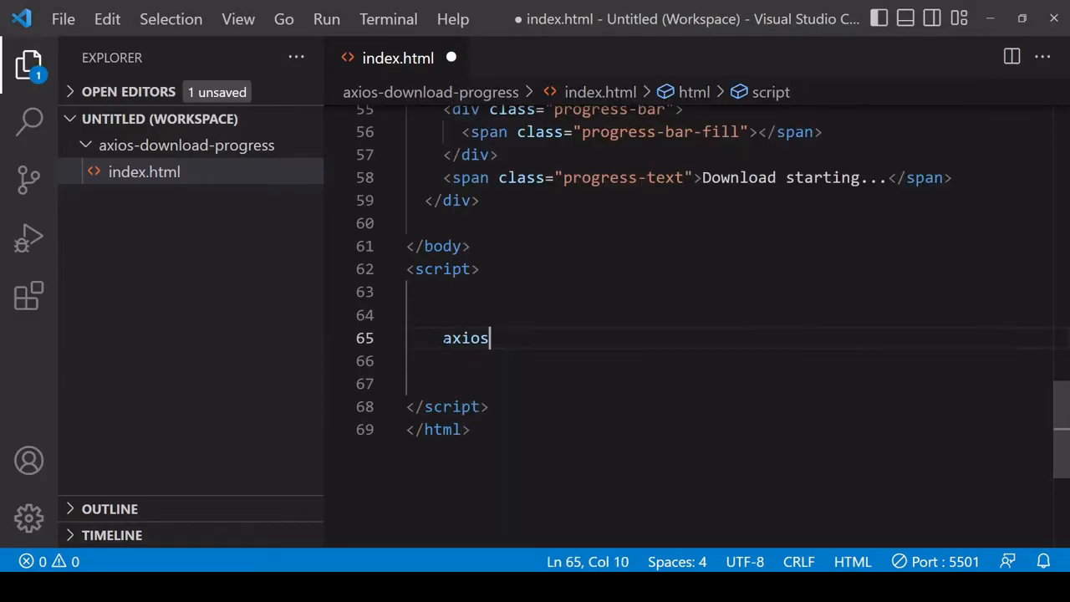
{"action": "type", "text": ".get()"}
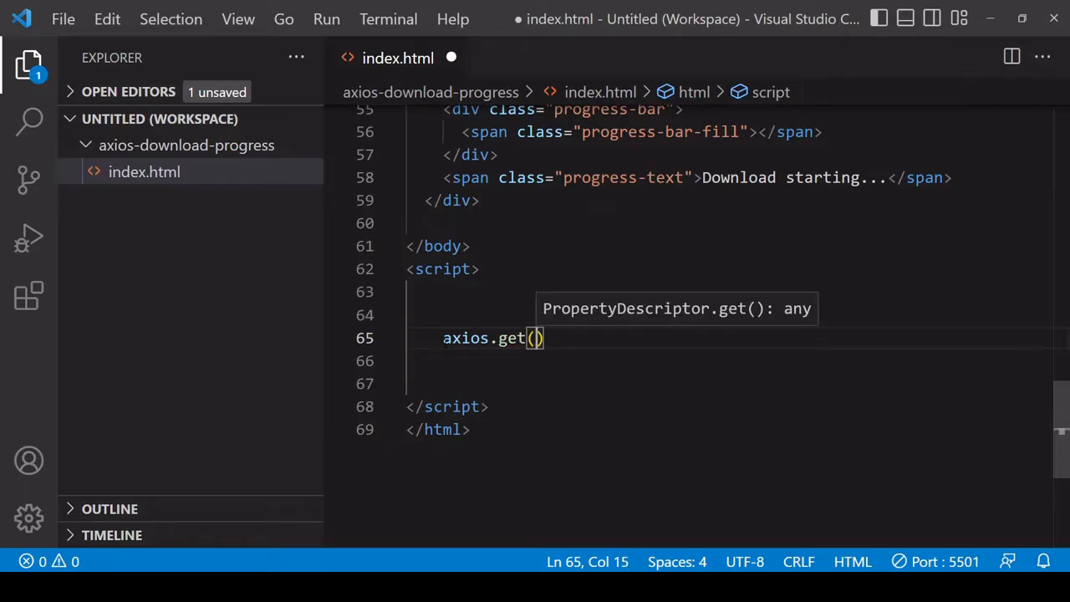
{"action": "type", "text": "'"}
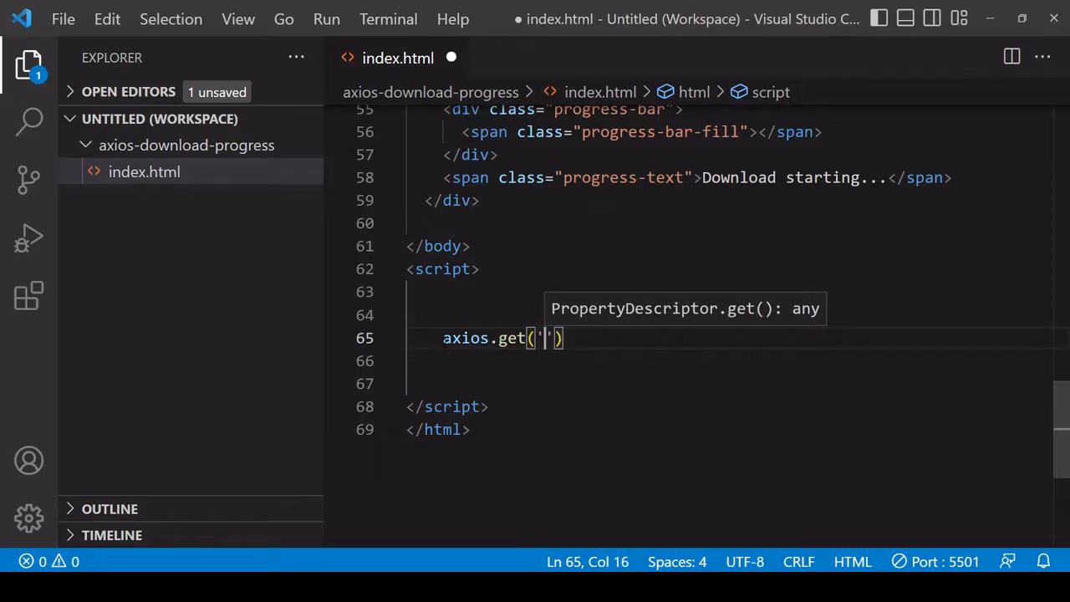
{"action": "type", "text": "https://picsum.photos/800/800"}
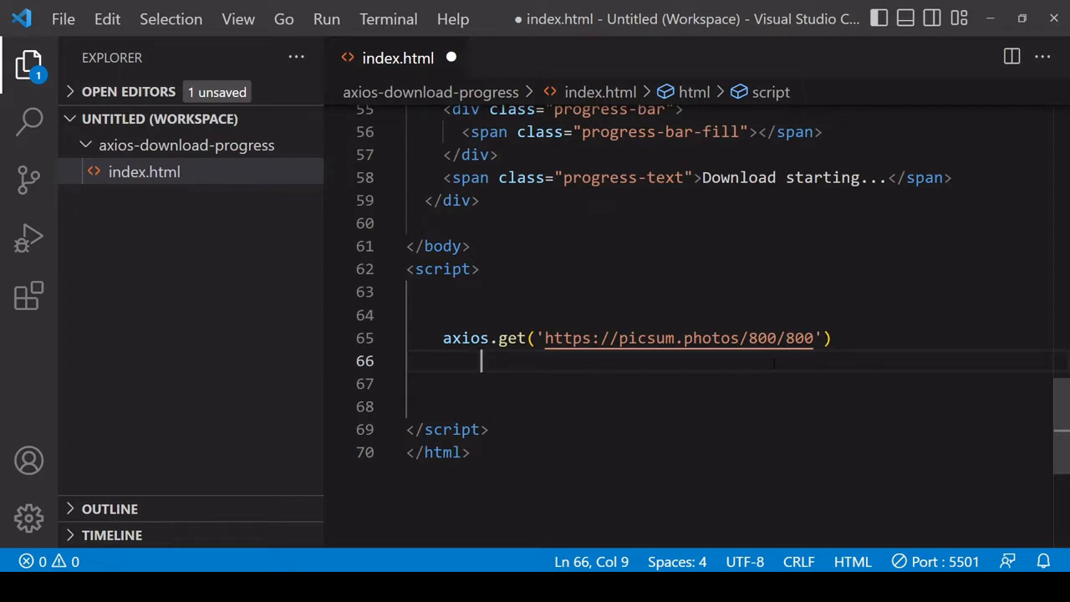
Step: Chain .then logging res and .catch logging err, then save
{"action": "type", "text": ".th"}
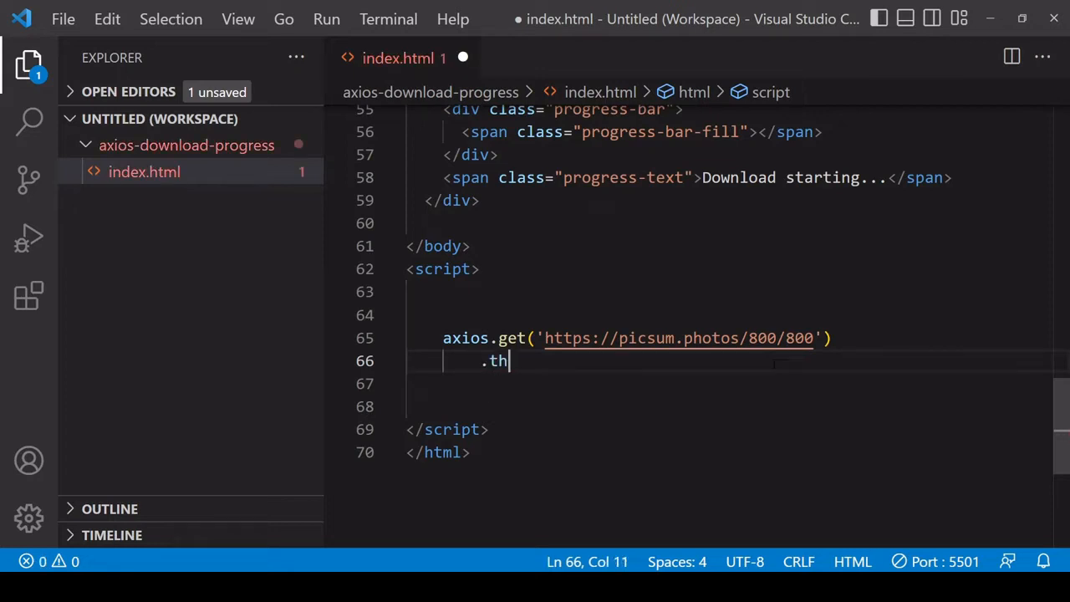
{"action": "type", "text": "en("}
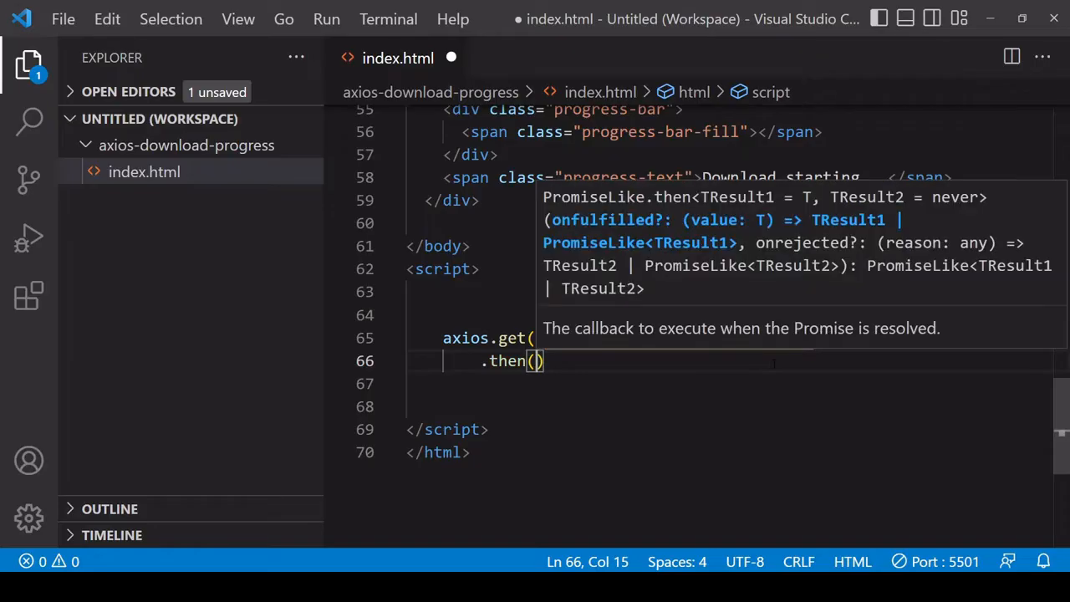
{"action": "type", "text": "res =>"}
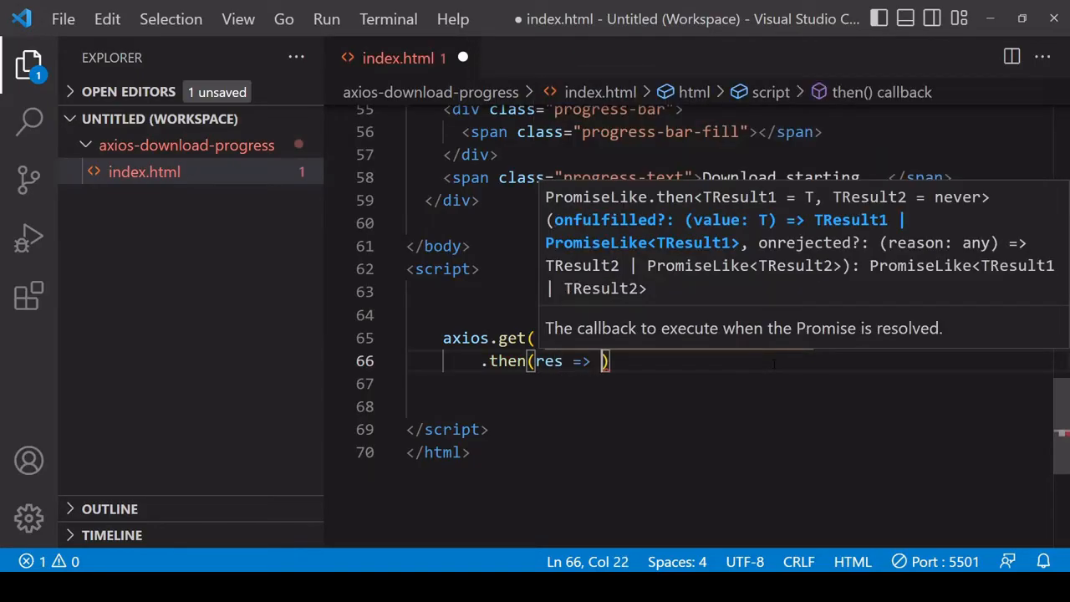
{"action": "type", "text": "console.log(res"}
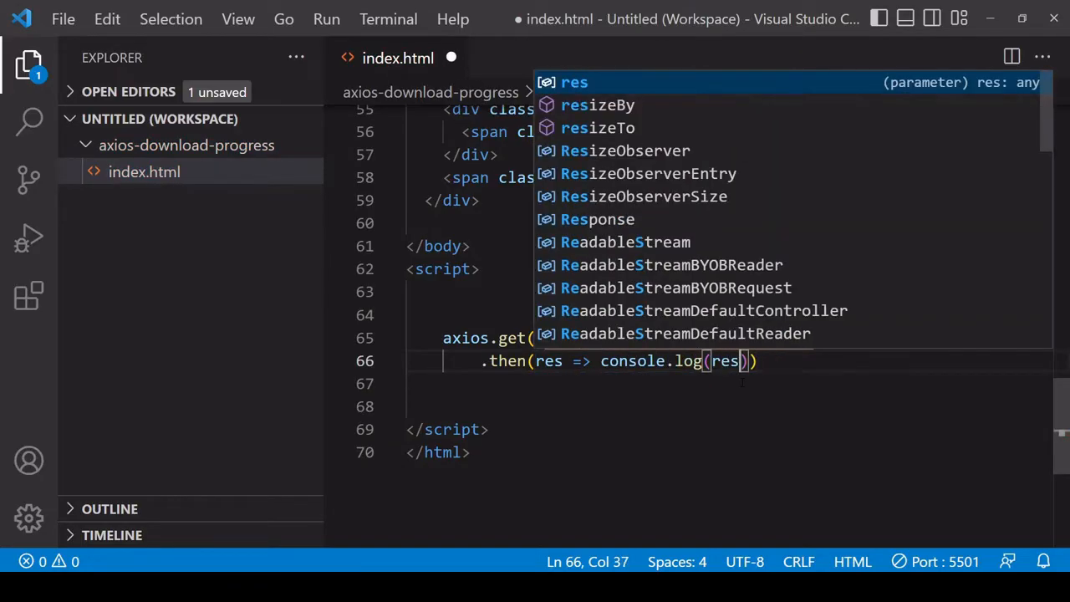
{"action": "key", "text": "Enter"}
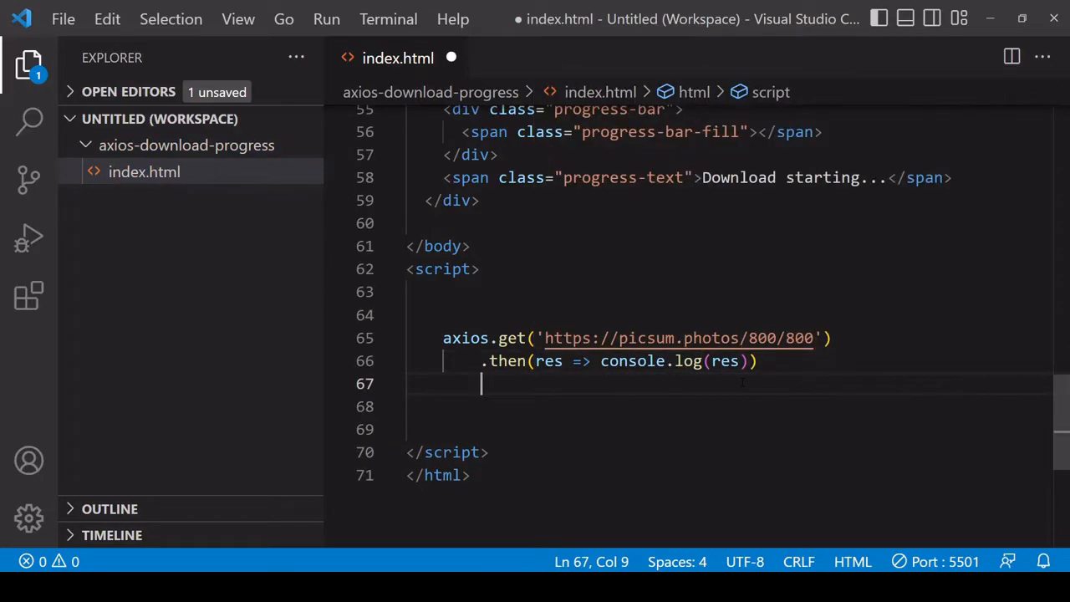
{"action": "type", "text": ".catch()"}
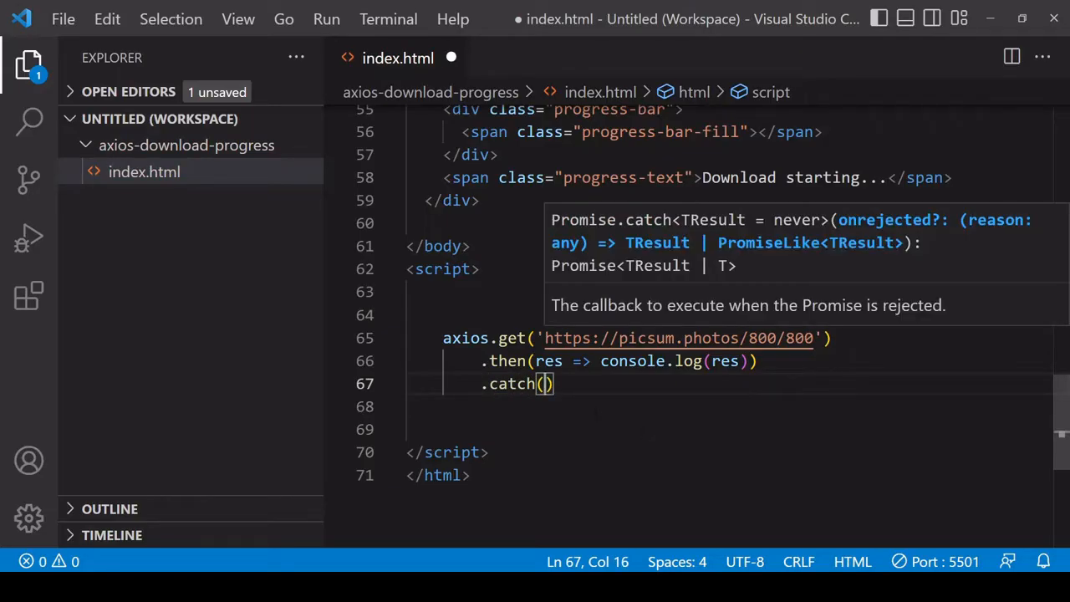
{"action": "type", "text": "er"}
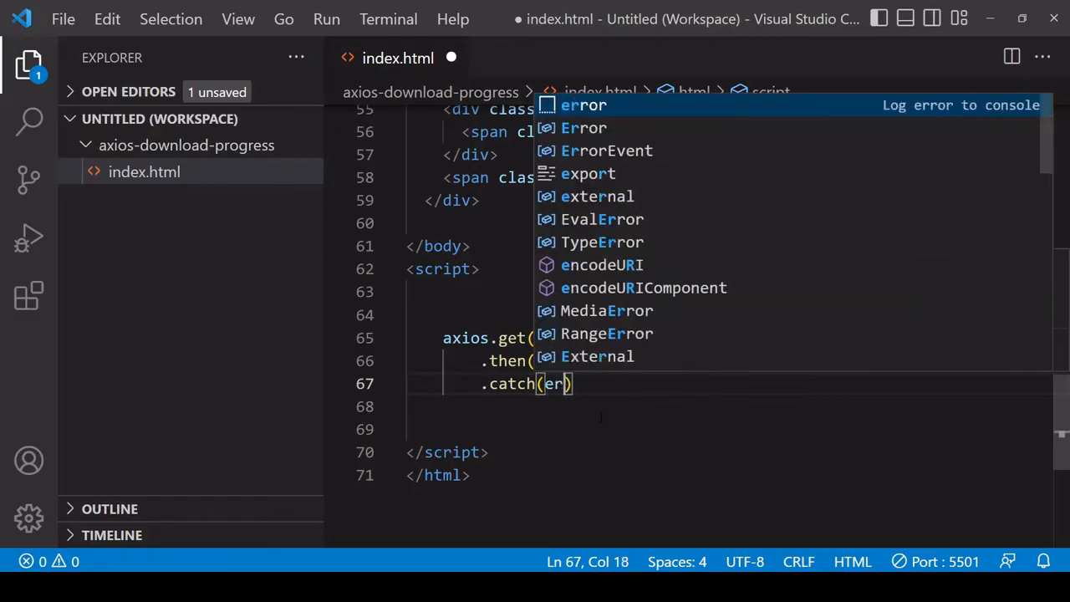
{"action": "type", "text": "=> console.log(err"}
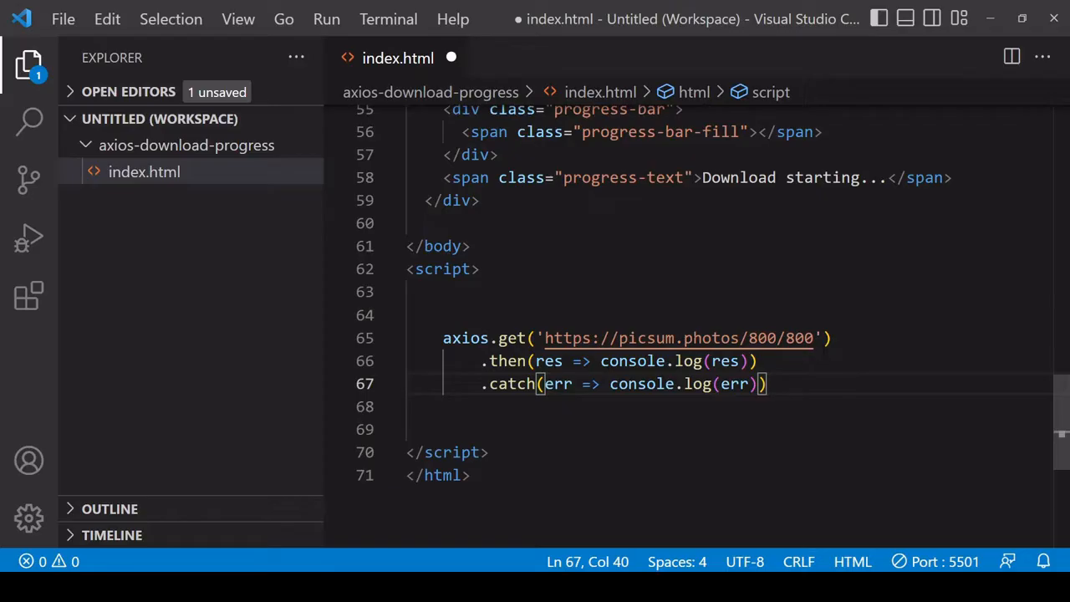
{"action": "key", "text": "ctrl+s"}
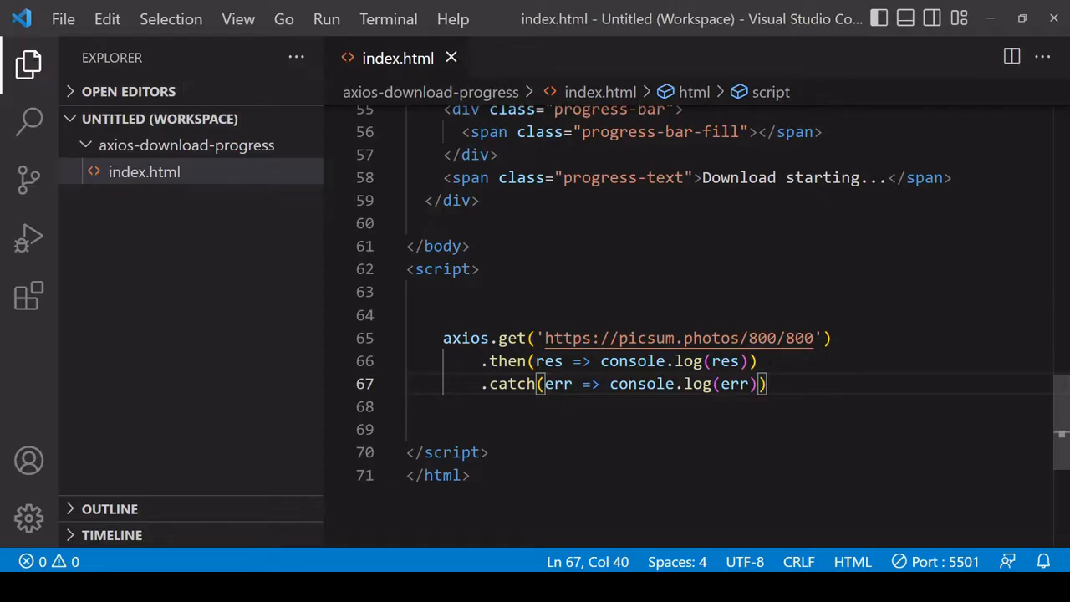
{"action": "mouse_move", "coordinate": [326, 568]}
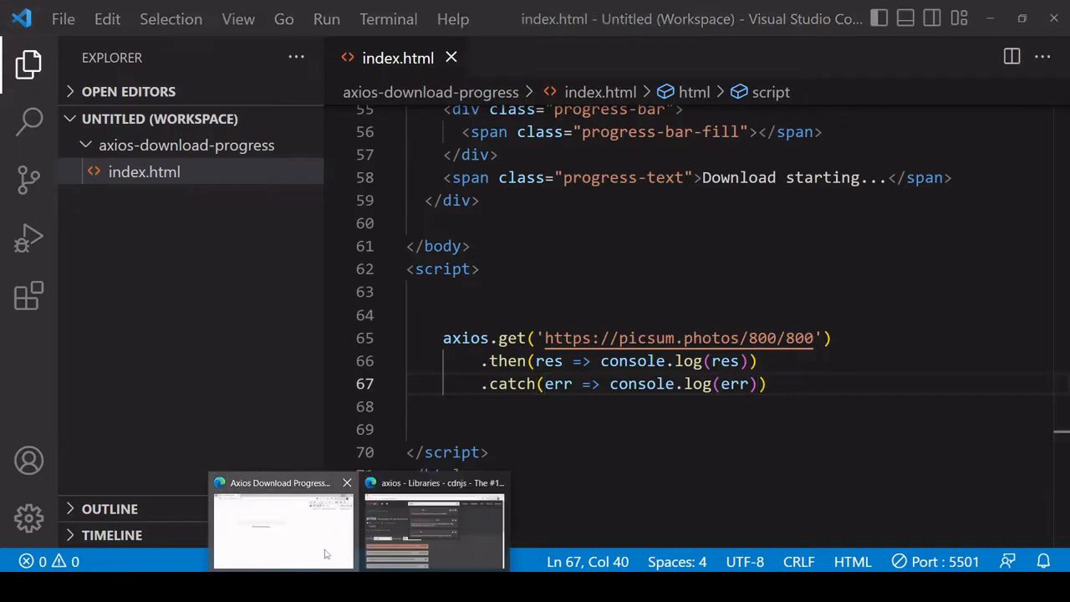
{"action": "left_click", "coordinate": [282, 523]}
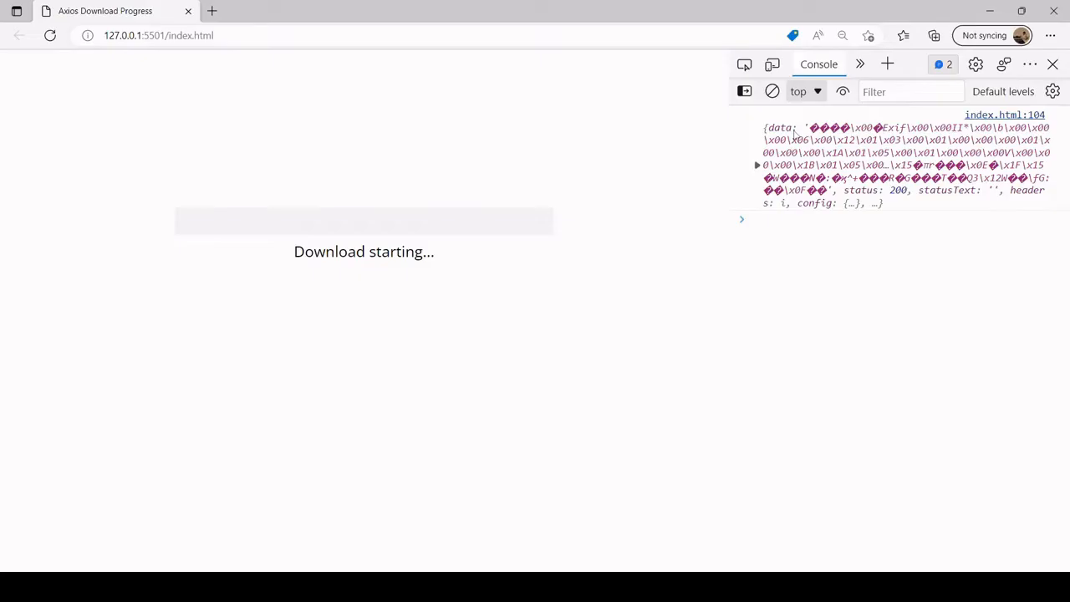
{"action": "mouse_move", "coordinate": [911, 177]}
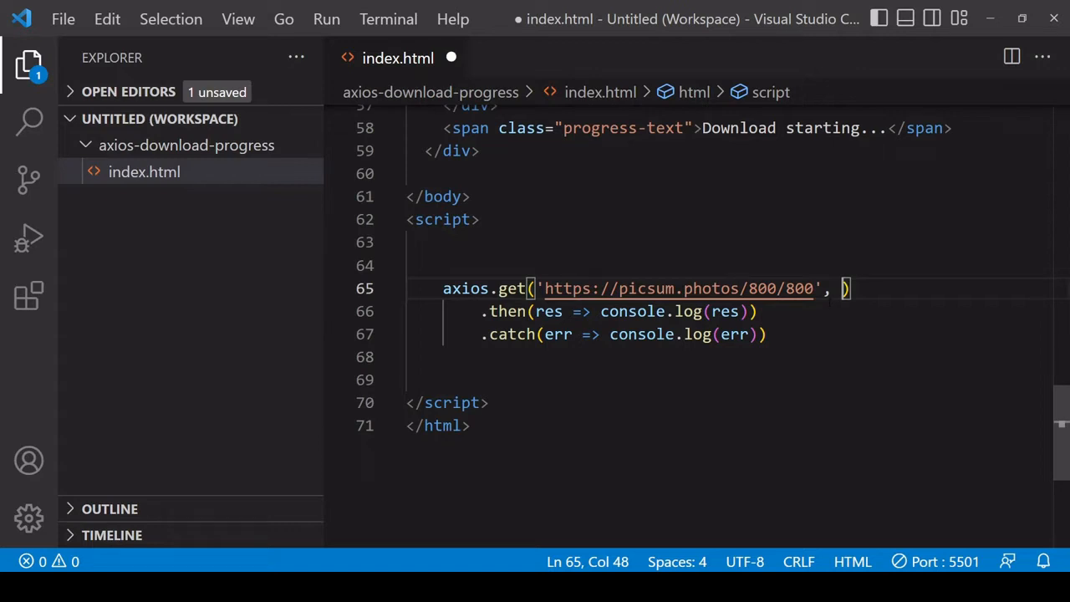
Step: Create a const options object with responseType 'blob' and pass it to axios.get
{"action": "type", "text": "{"}
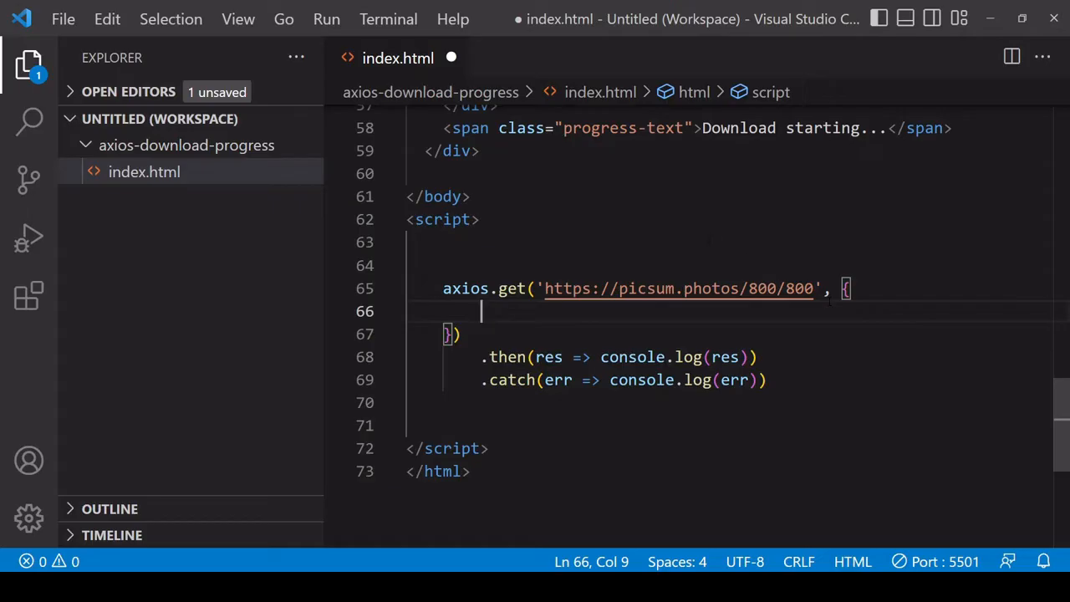
{"action": "type", "text": "const options"}
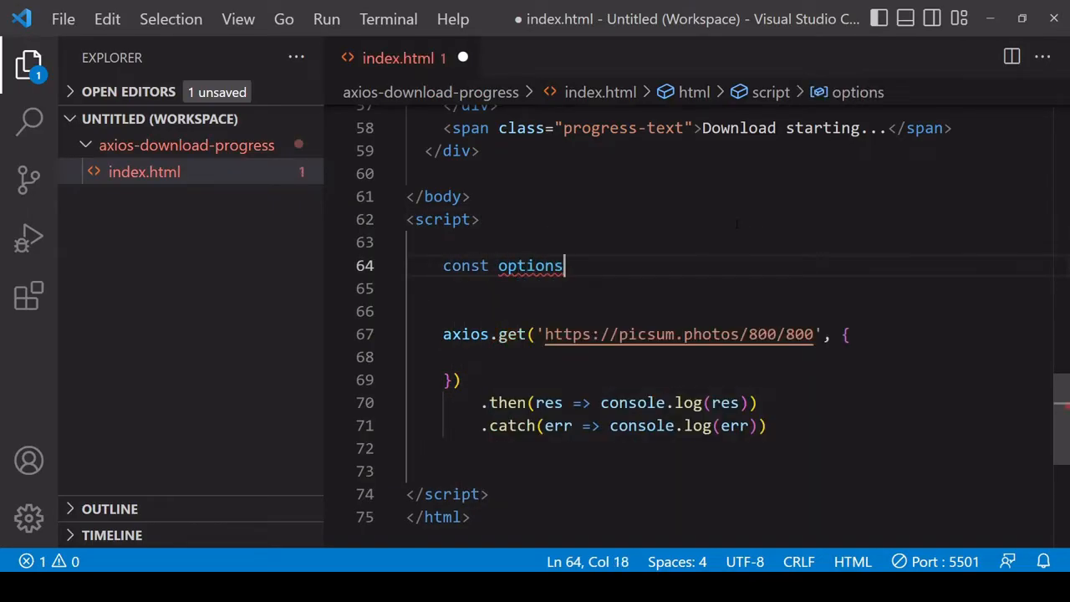
{"action": "type", "text": "= {"}
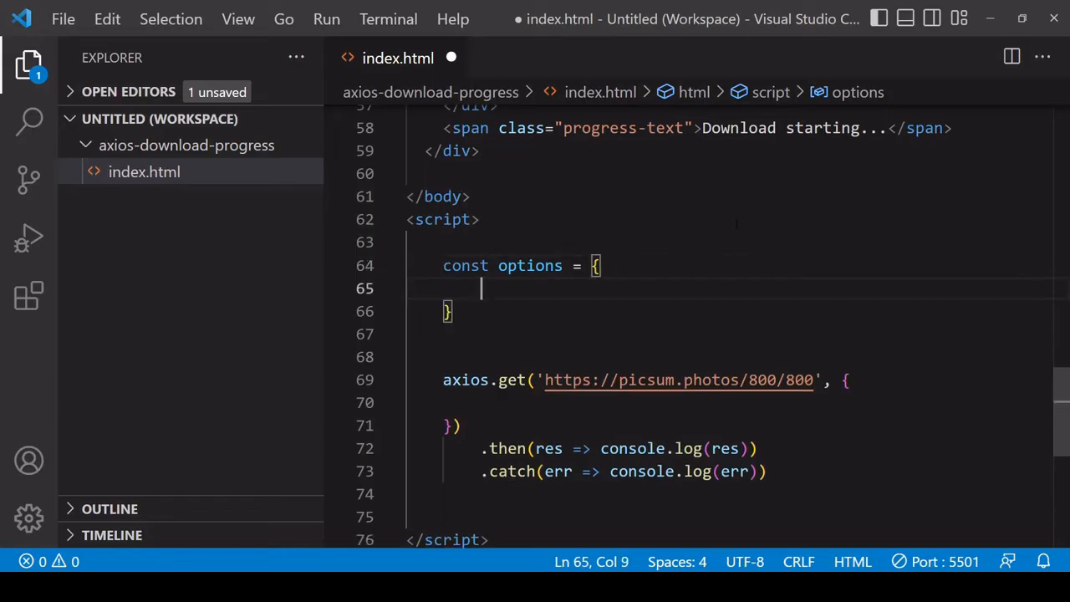
{"action": "scroll", "scroll_direction": "down", "scroll_amount": 3}
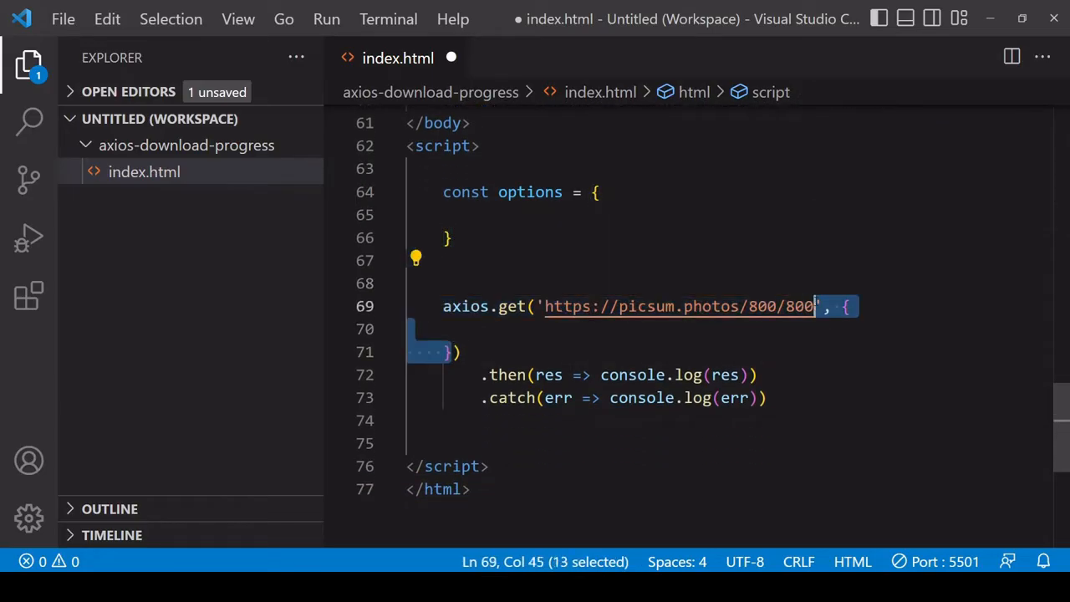
{"action": "key", "text": "Delete"}
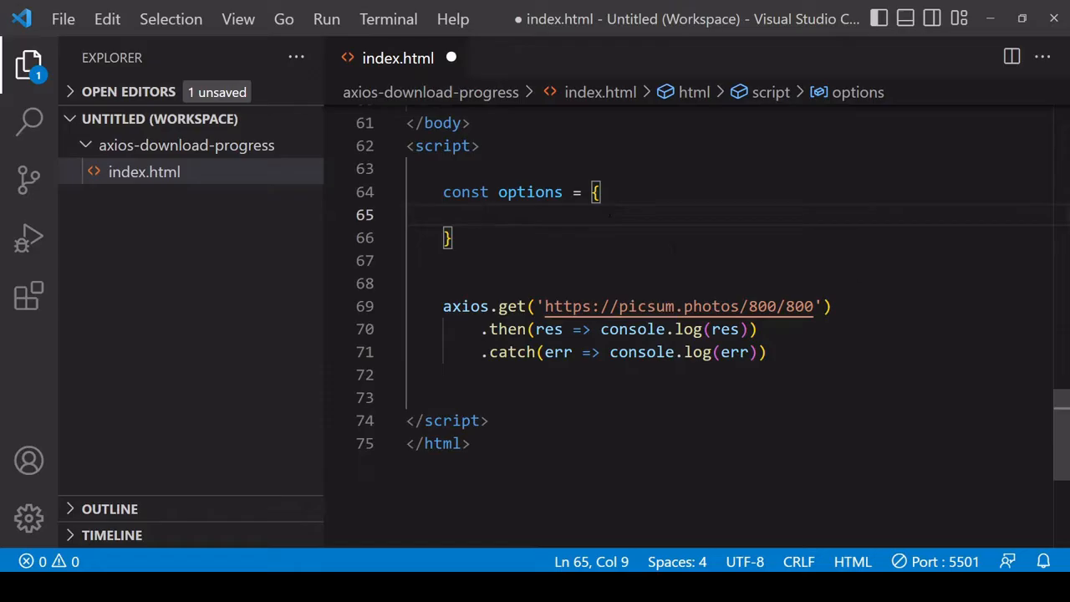
{"action": "type", "text": ", options"}
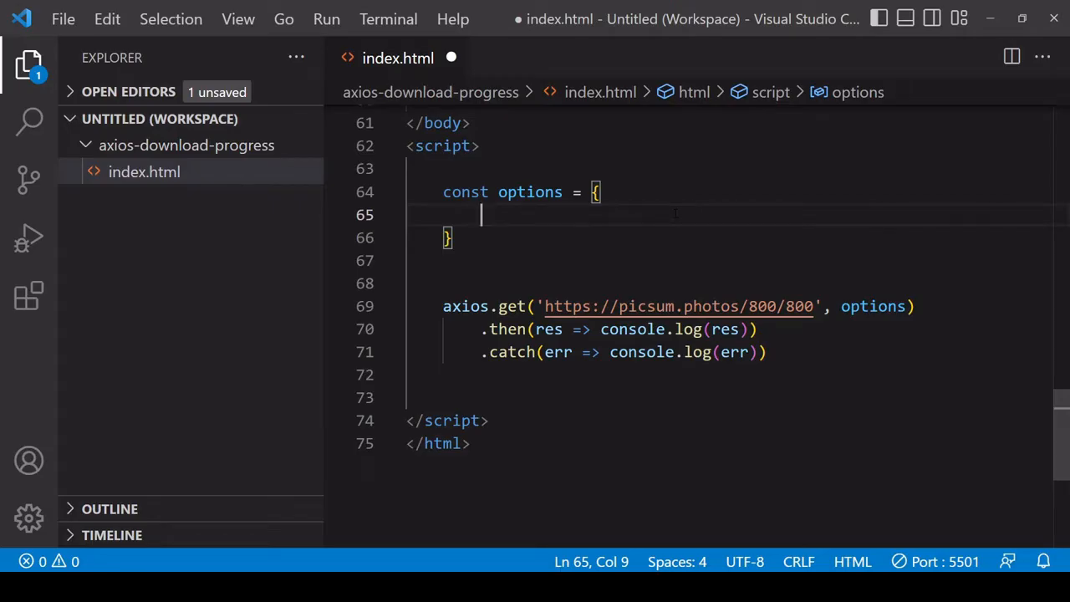
{"action": "type", "text": "responsTyp"}
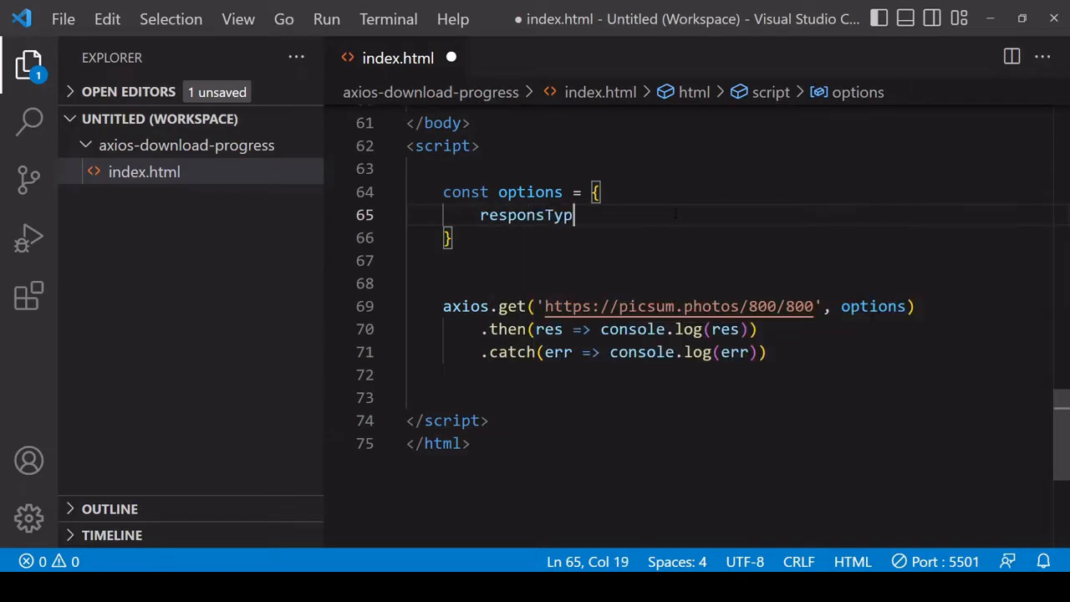
{"action": "type", "text": "e:"}
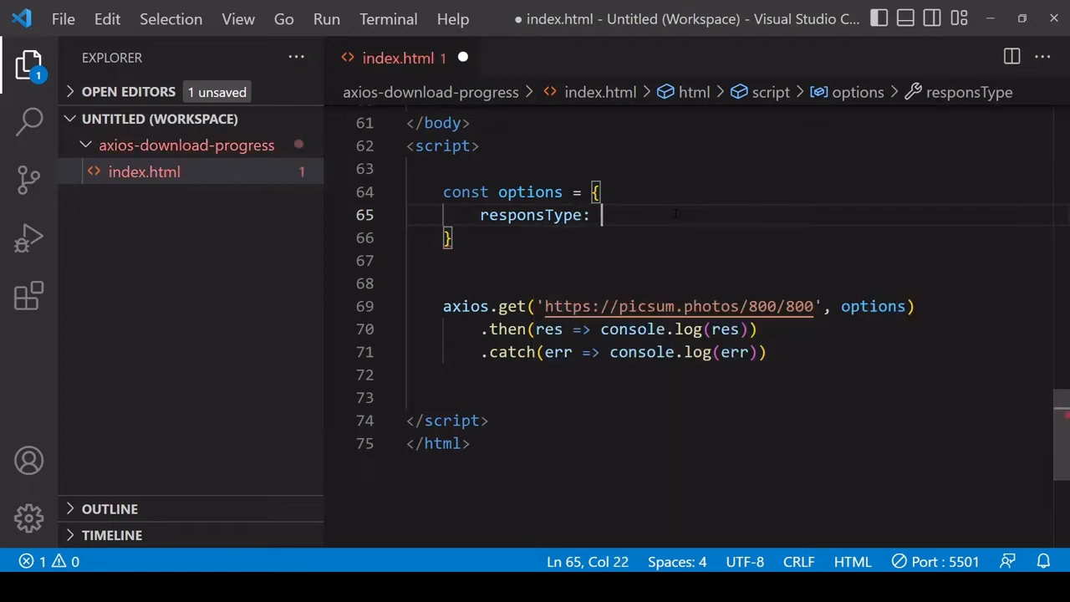
{"action": "type", "text": "'blob',"}
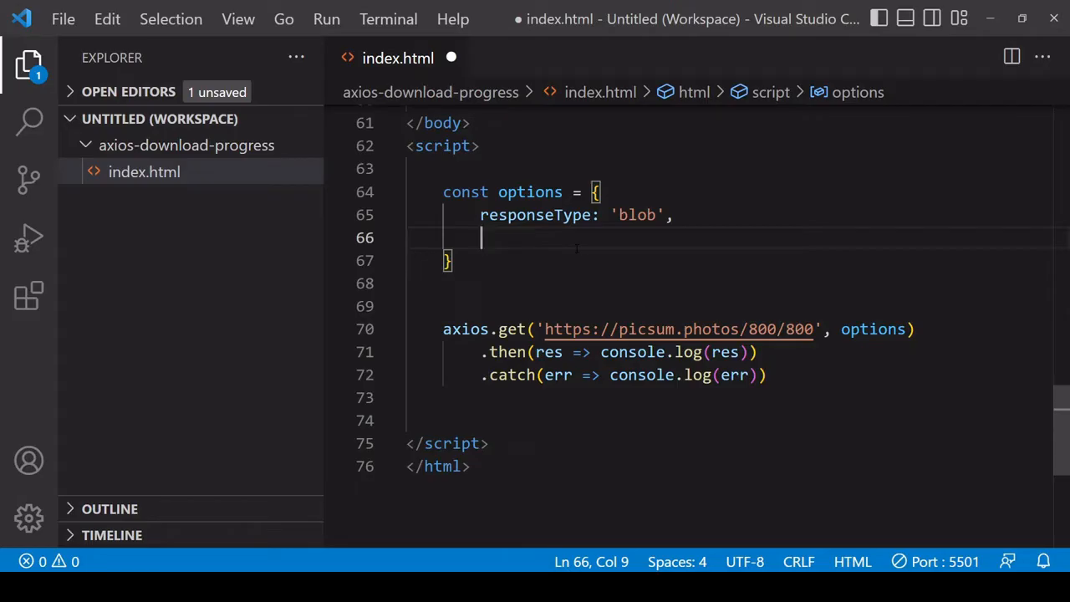
Step: Add an onDownloadProgress function to options that logs progressEvent
{"action": "type", "text": "onDownload"}
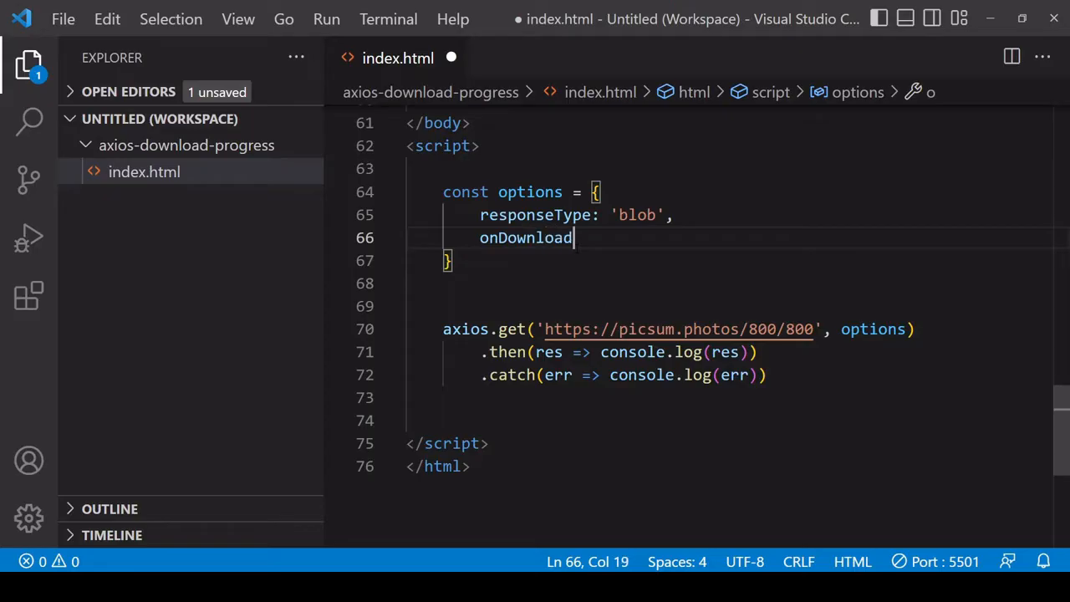
{"action": "type", "text": "Progress"}
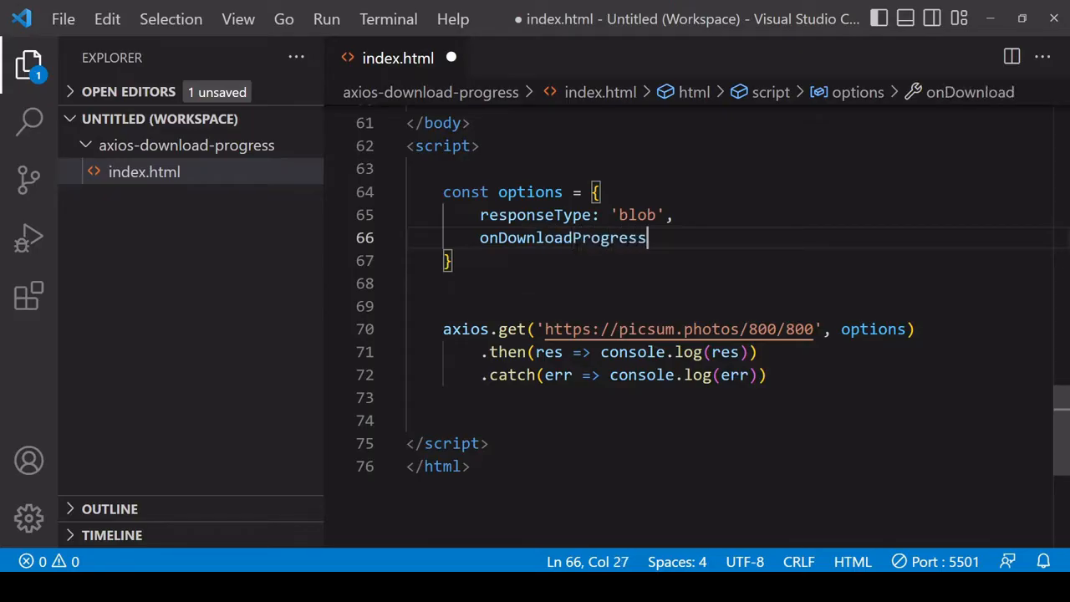
{"action": "type", "text": ": f"}
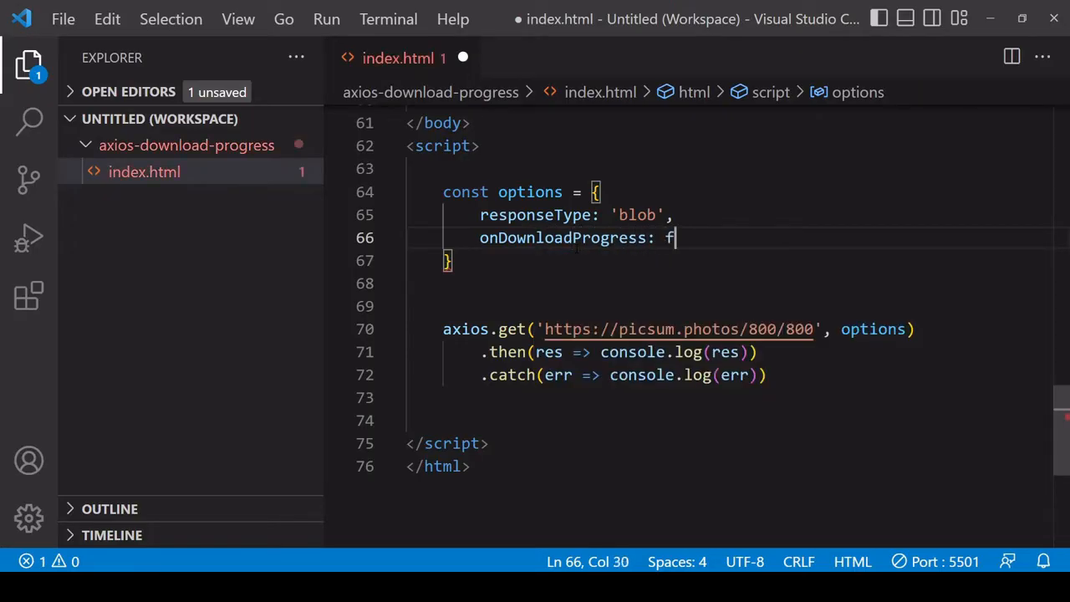
{"action": "type", "text": "unction()"}
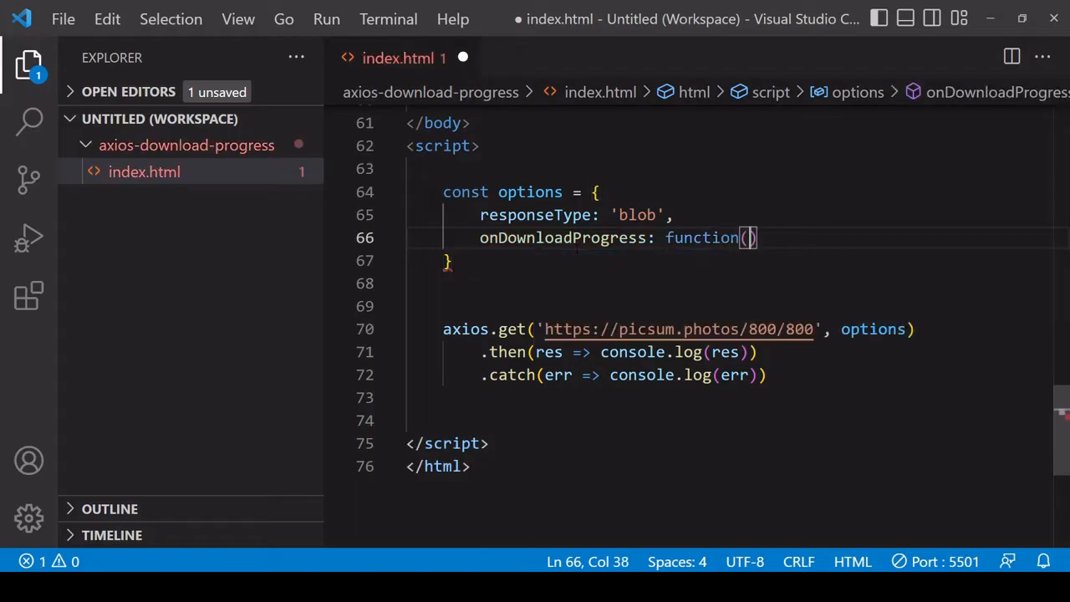
{"action": "type", "text": "{"}
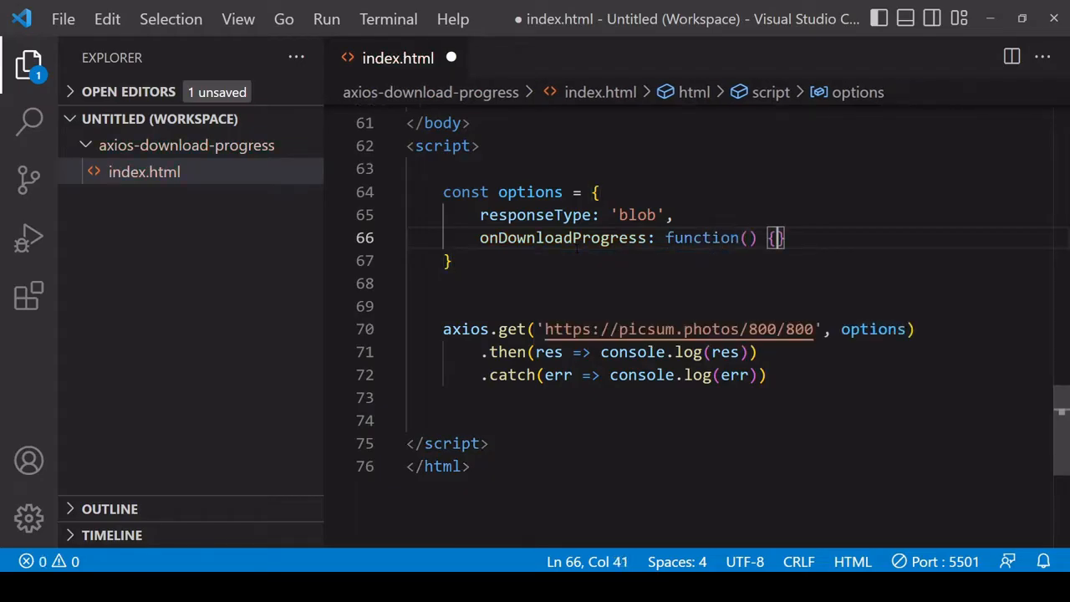
{"action": "key", "text": "Enter"}
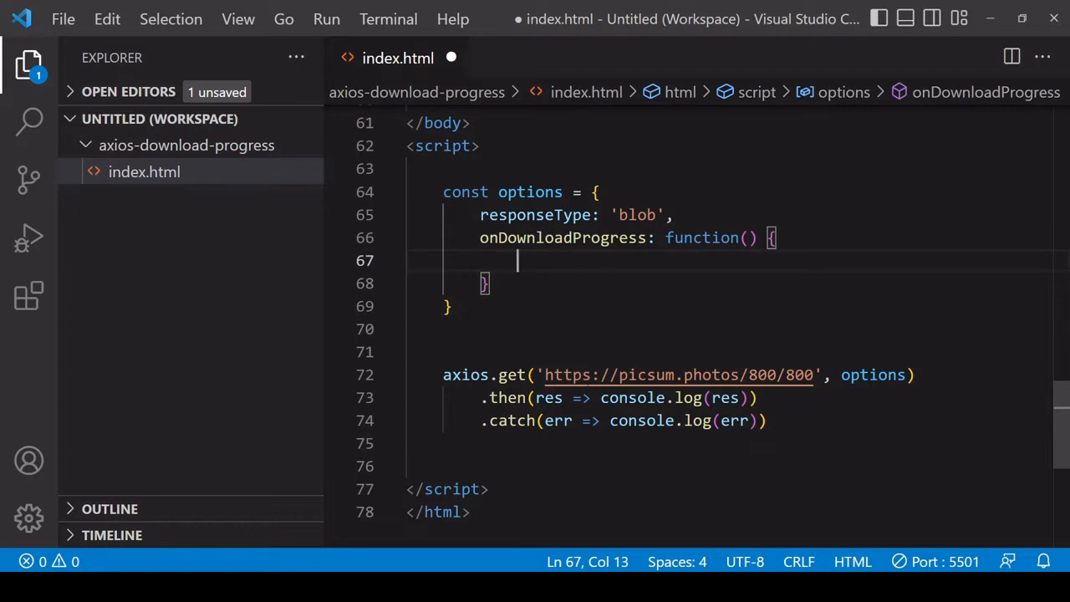
{"action": "mouse_move", "coordinate": [678, 374]}
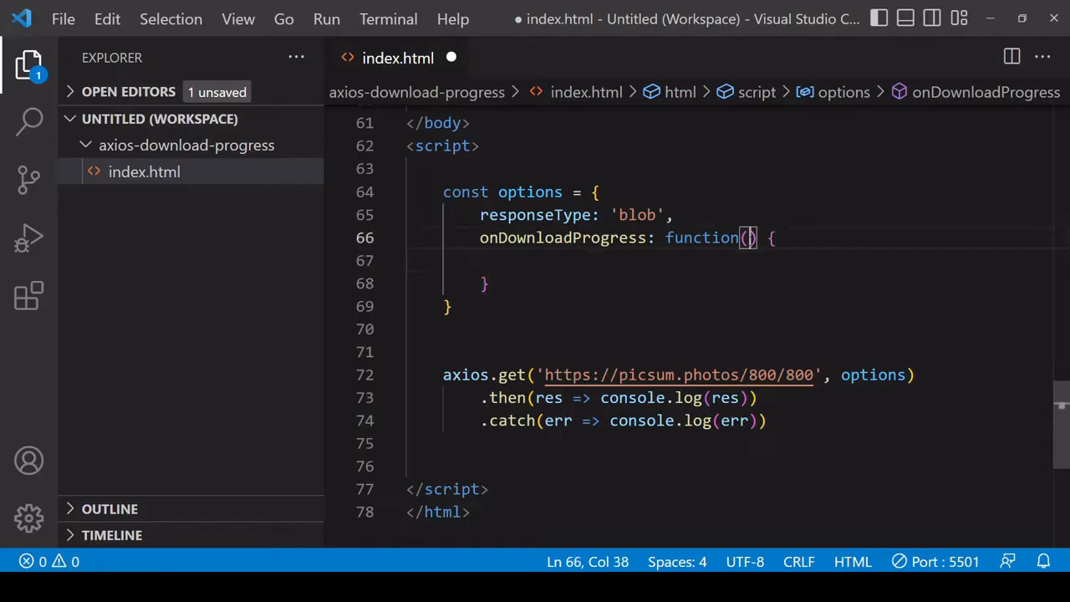
{"action": "type", "text": "progress"}
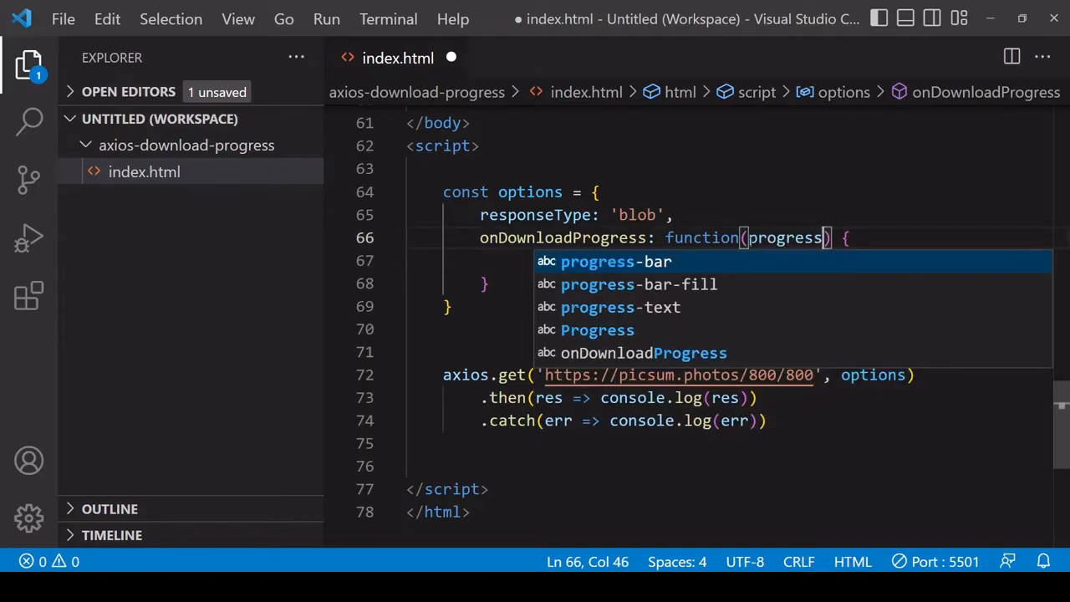
{"action": "type", "text": "Event"}
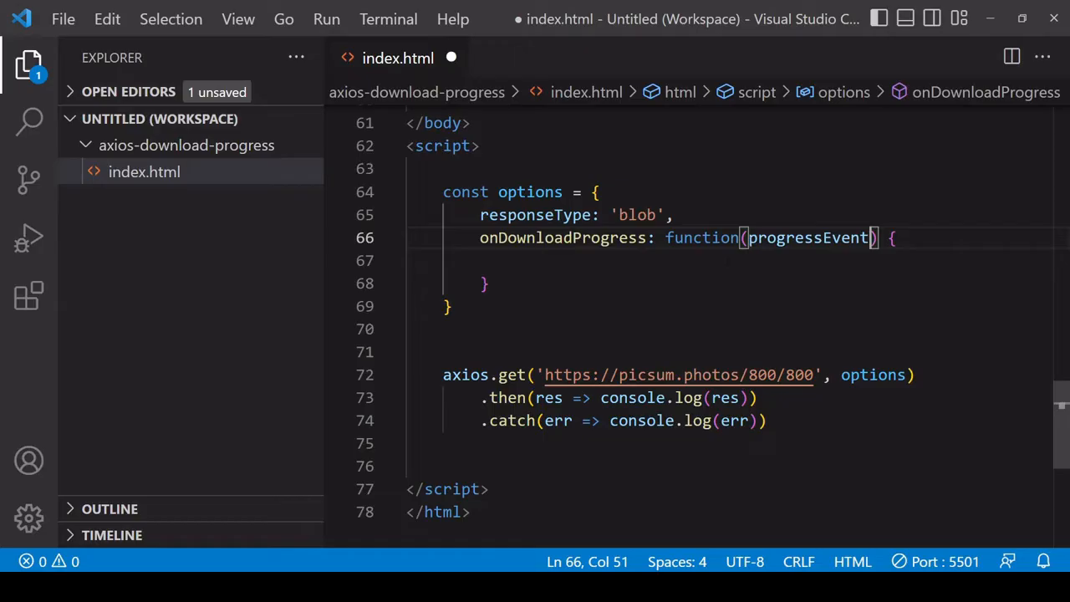
{"action": "type", "text": "console.log("}
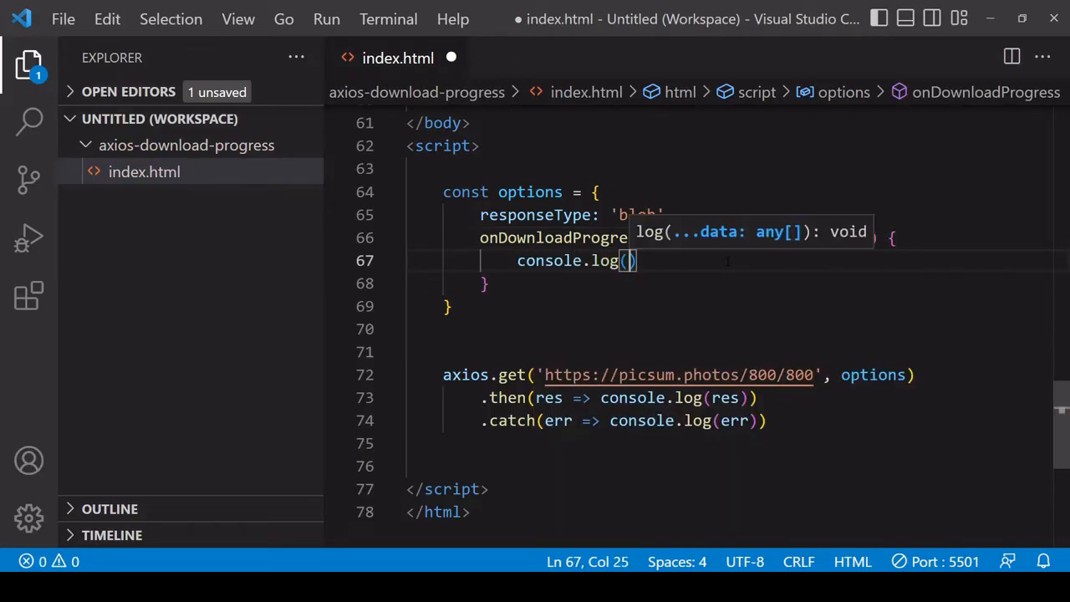
{"action": "type", "text": "progressEvent"}
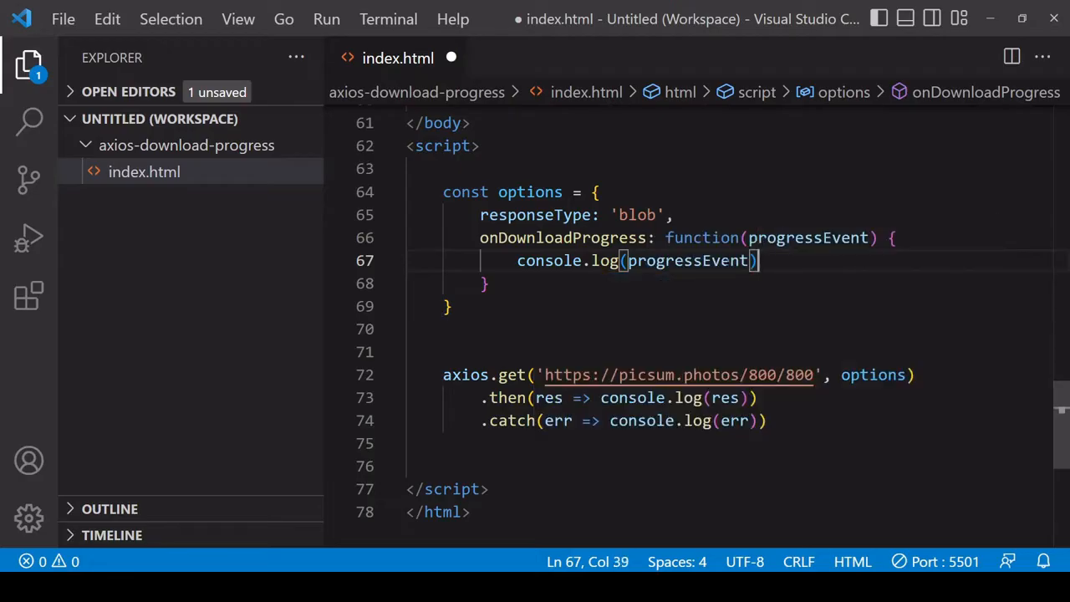
{"action": "type", "text": ";"}
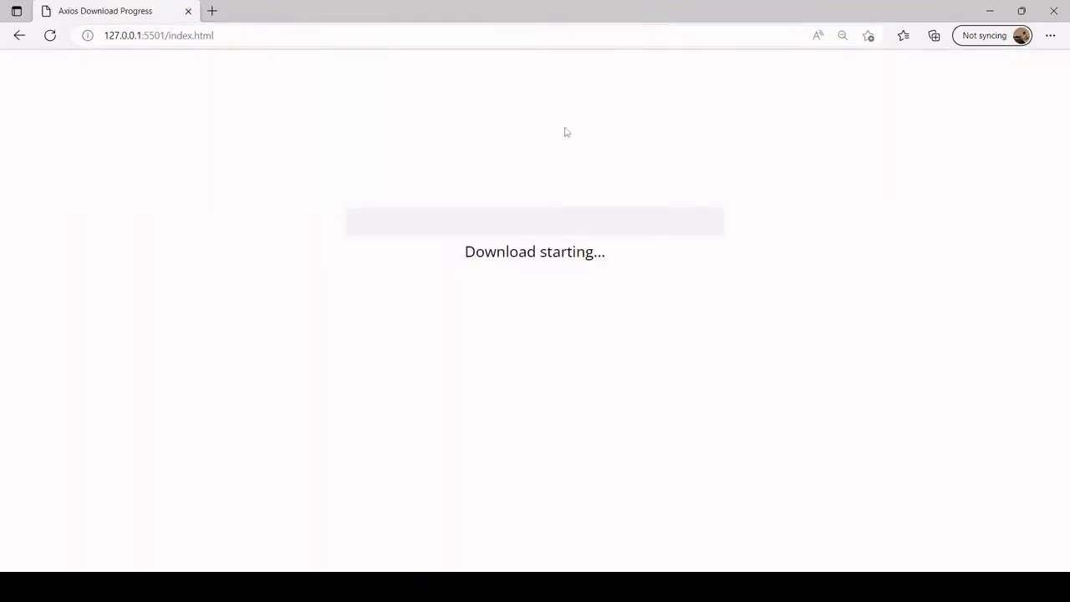
{"action": "mouse_move", "coordinate": [507, 242]}
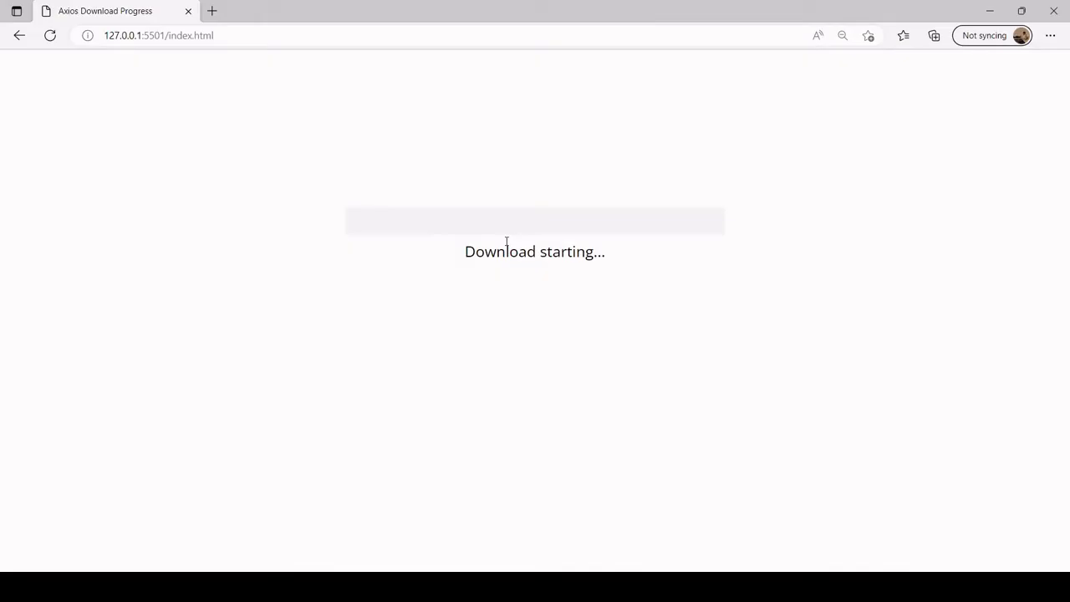
Step: Open DevTools and expand the first (630 of 67340 bytes) and final progress event objects
{"action": "key", "text": "F12"}
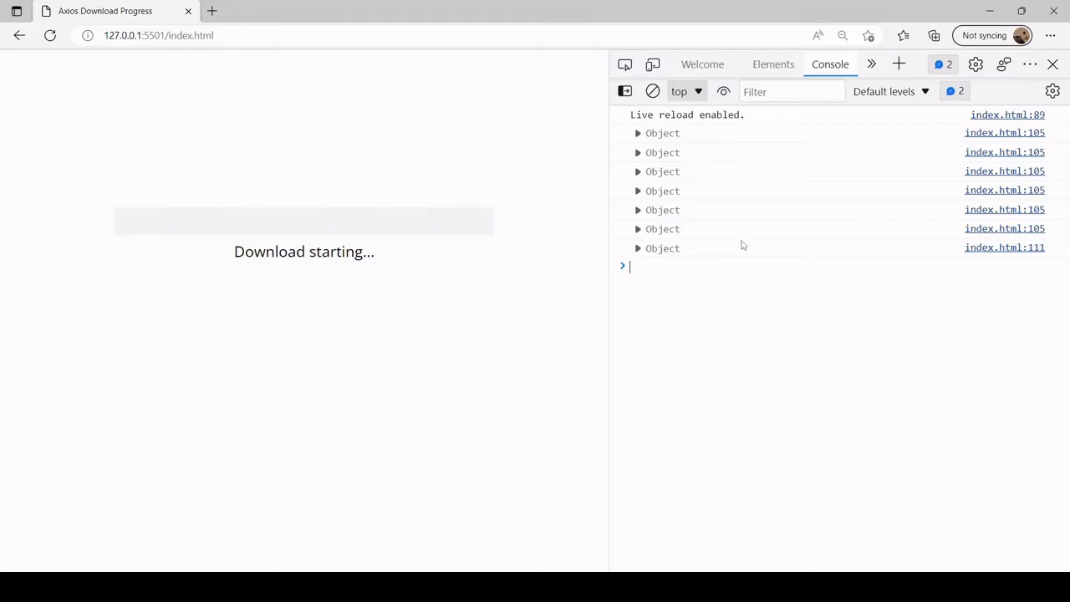
{"action": "left_click", "coordinate": [637, 133]}
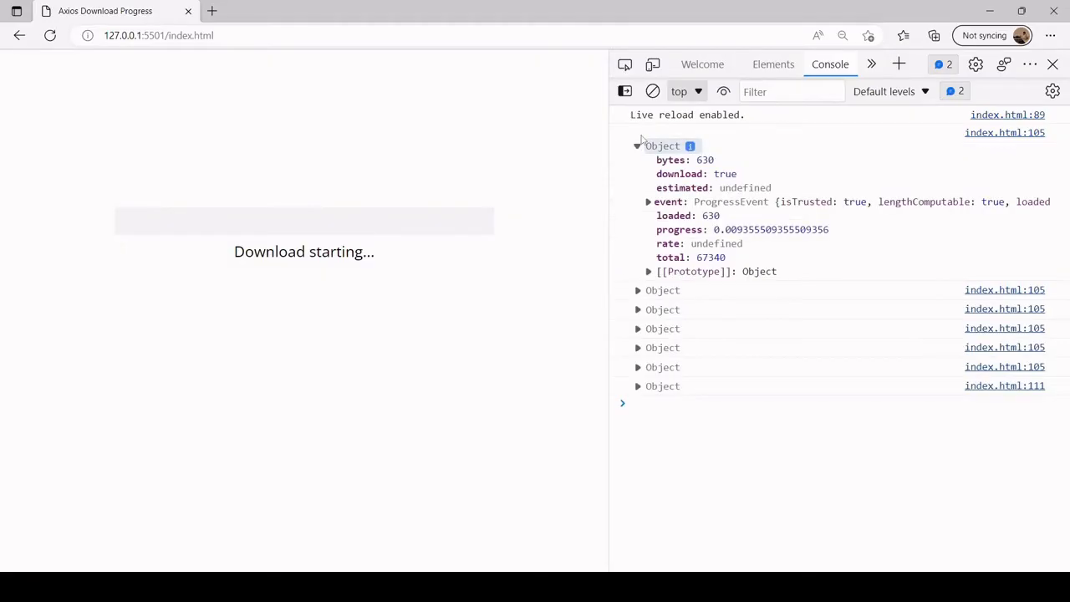
{"action": "mouse_move", "coordinate": [832, 255]}
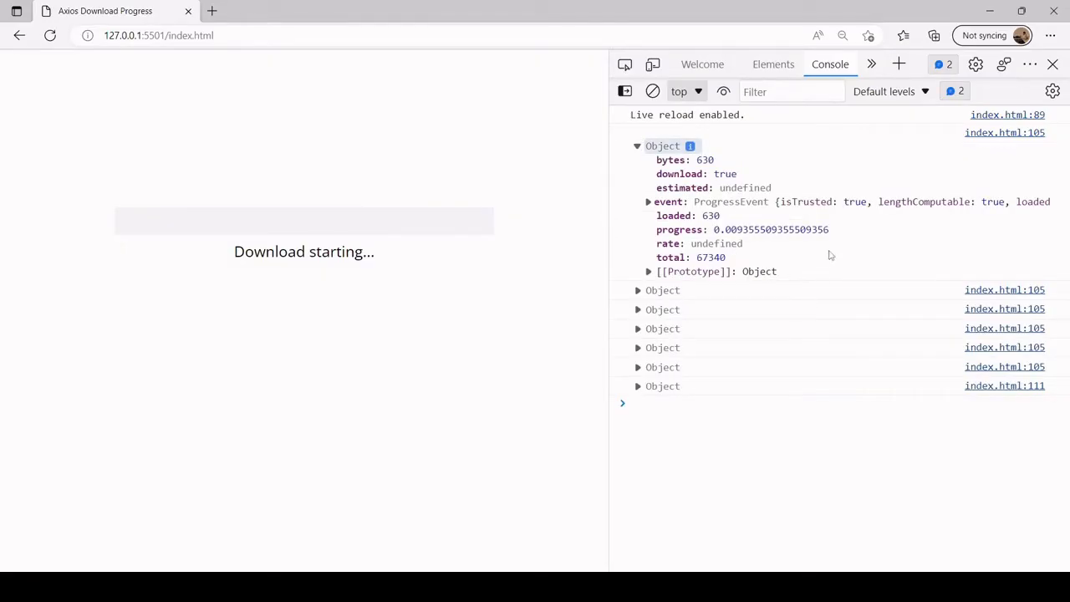
{"action": "mouse_move", "coordinate": [725, 224]}
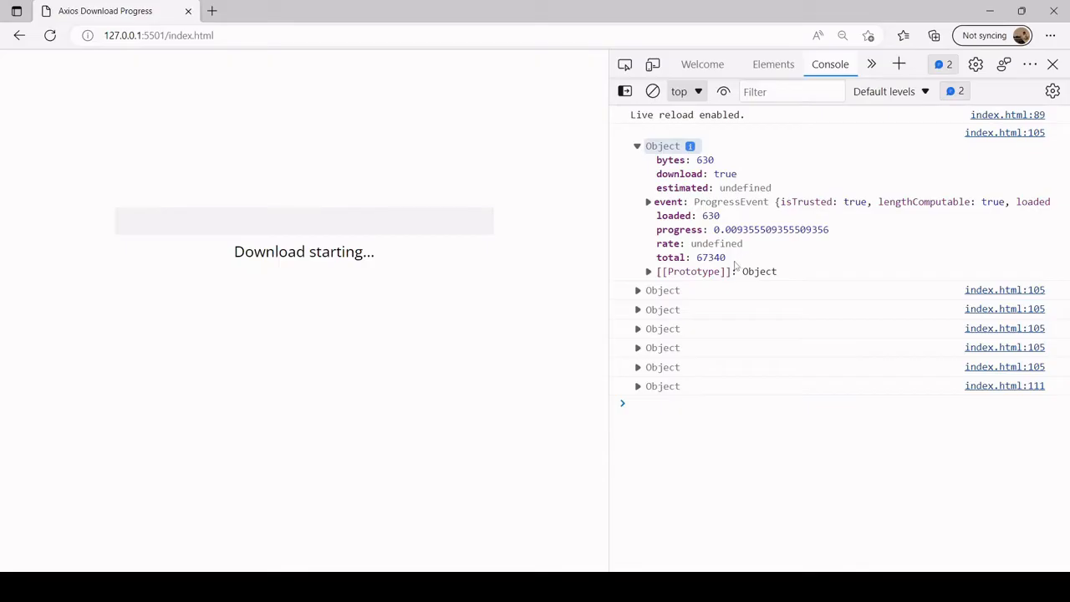
{"action": "mouse_move", "coordinate": [692, 271]}
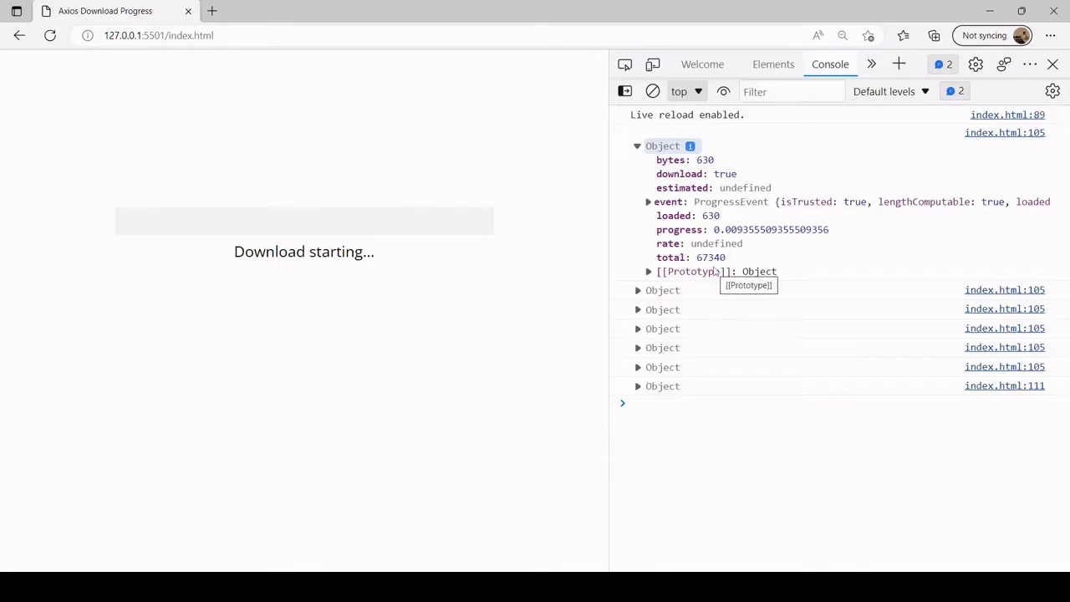
{"action": "mouse_move", "coordinate": [699, 353]}
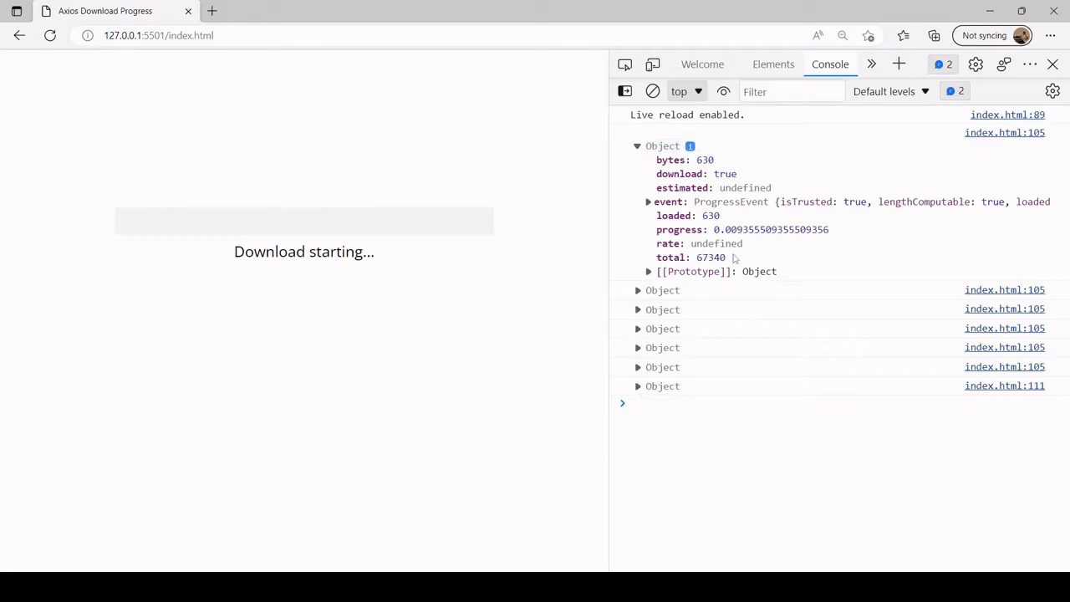
{"action": "left_click", "coordinate": [637, 385]}
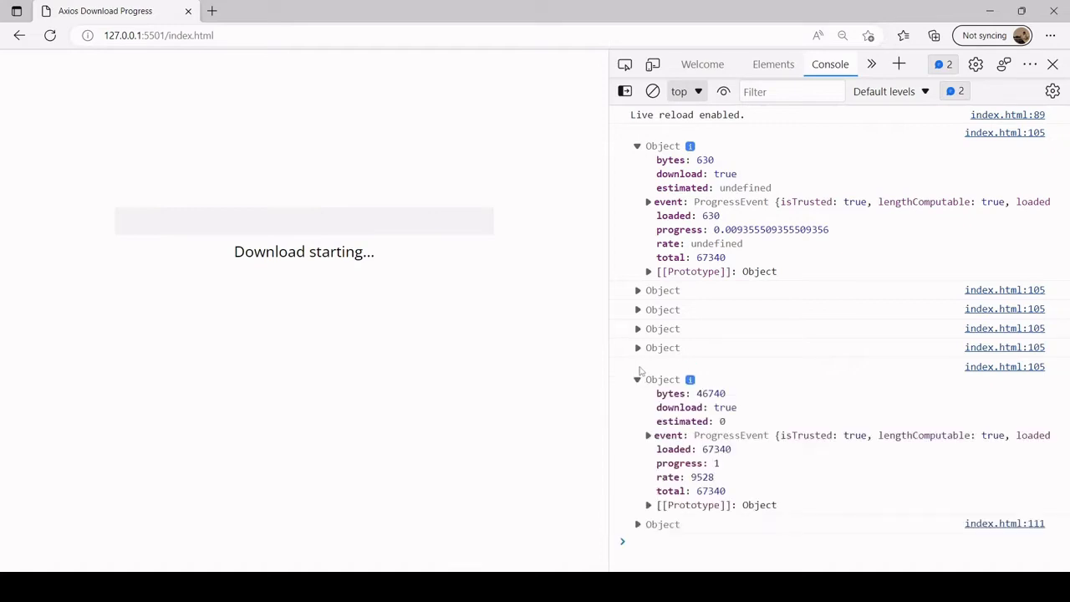
{"action": "mouse_move", "coordinate": [707, 433]}
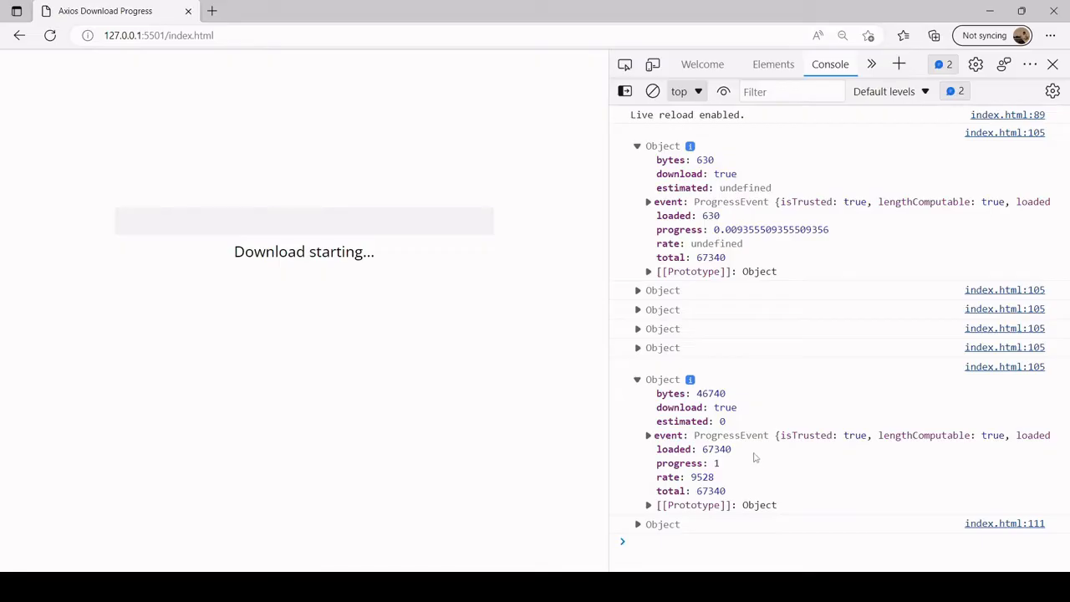
{"action": "mouse_move", "coordinate": [717, 449]}
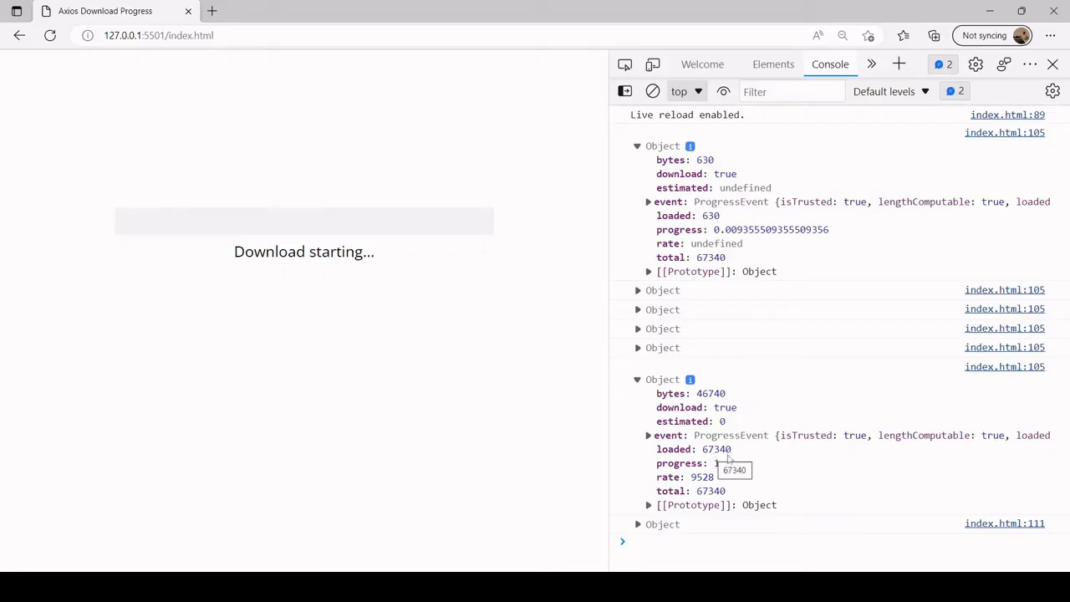
{"action": "mouse_move", "coordinate": [729, 495]}
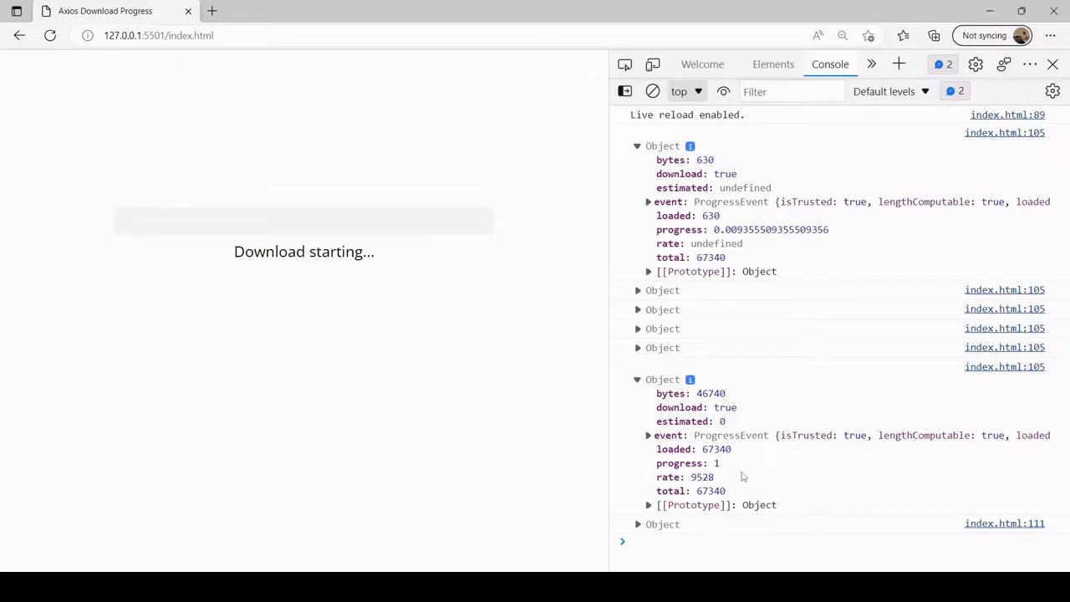
{"action": "mouse_move", "coordinate": [703, 477]}
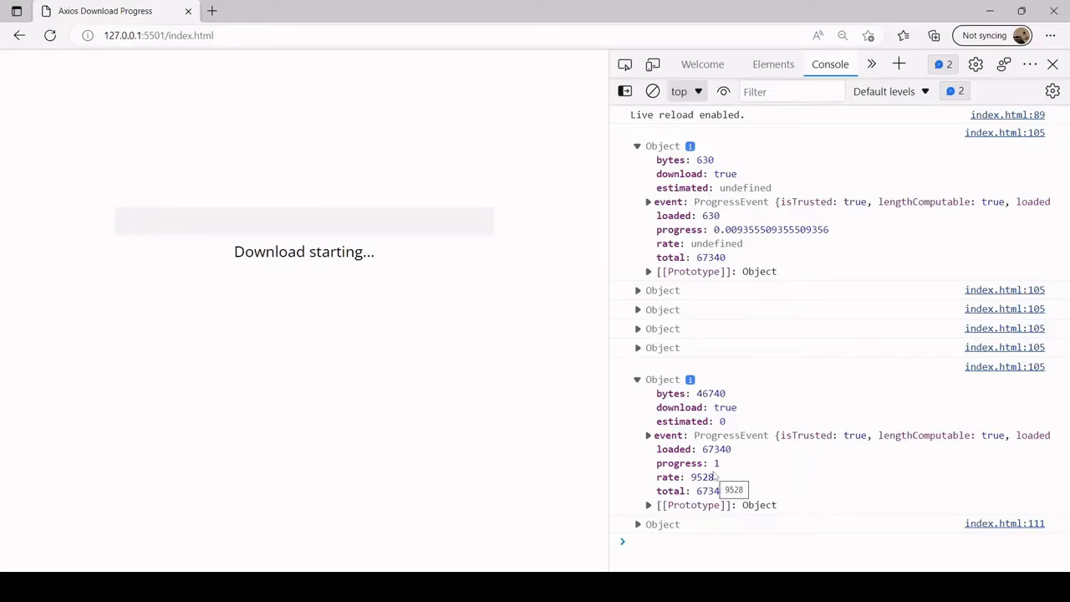
{"action": "mouse_move", "coordinate": [717, 476]}
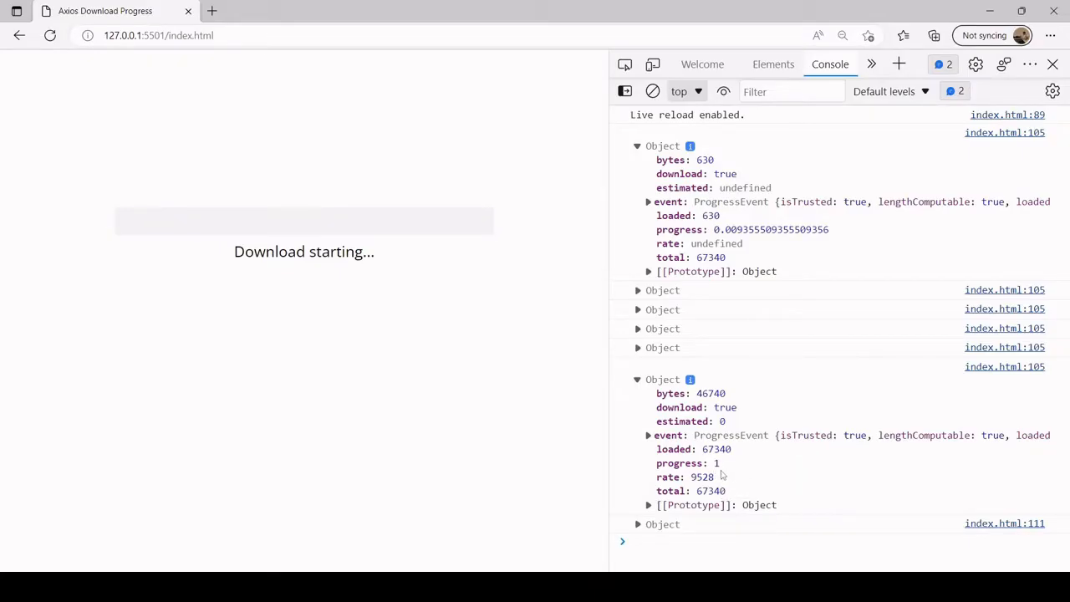
{"action": "mouse_move", "coordinate": [752, 257]}
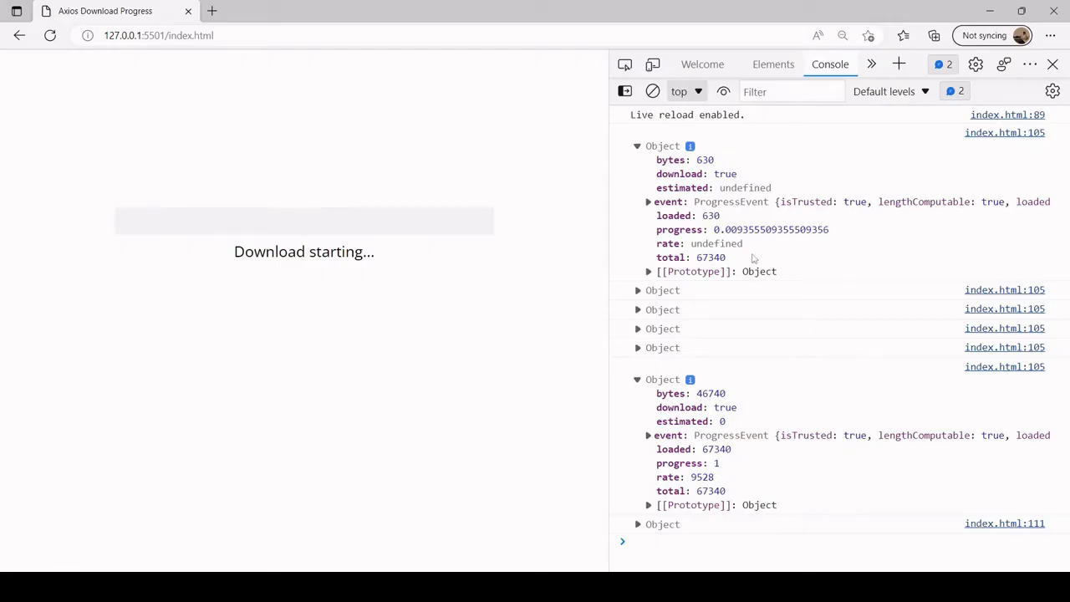
{"action": "mouse_move", "coordinate": [708, 240]}
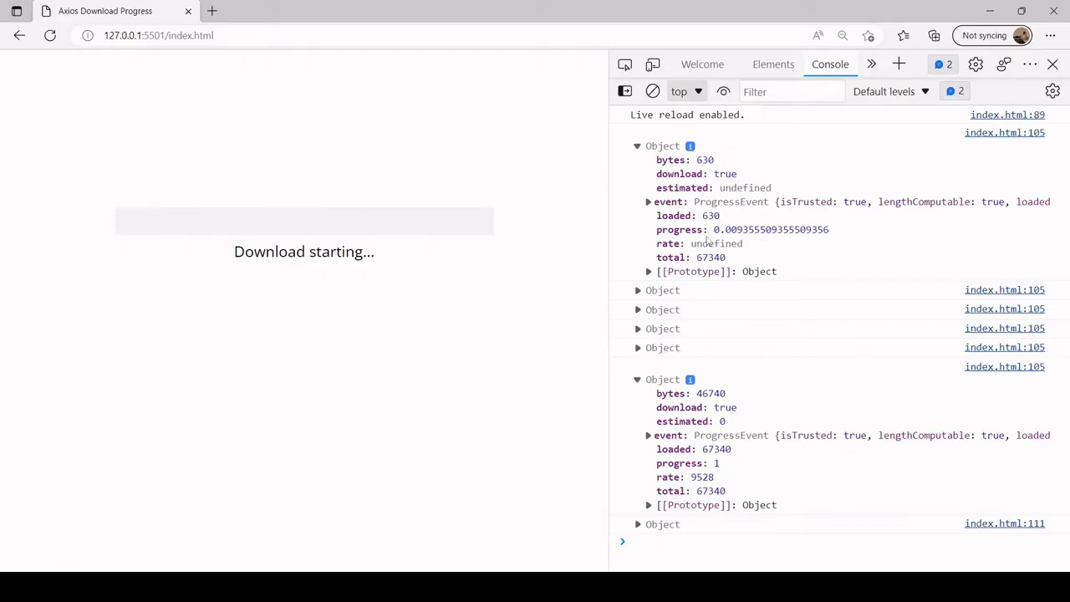
{"action": "mouse_move", "coordinate": [823, 243]}
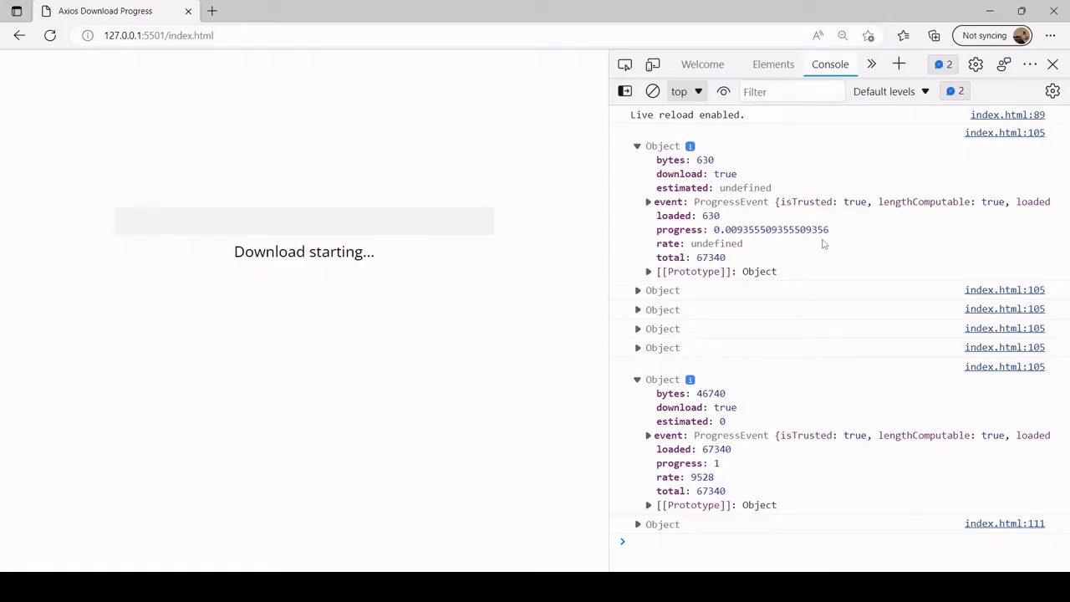
{"action": "mouse_move", "coordinate": [739, 220]}
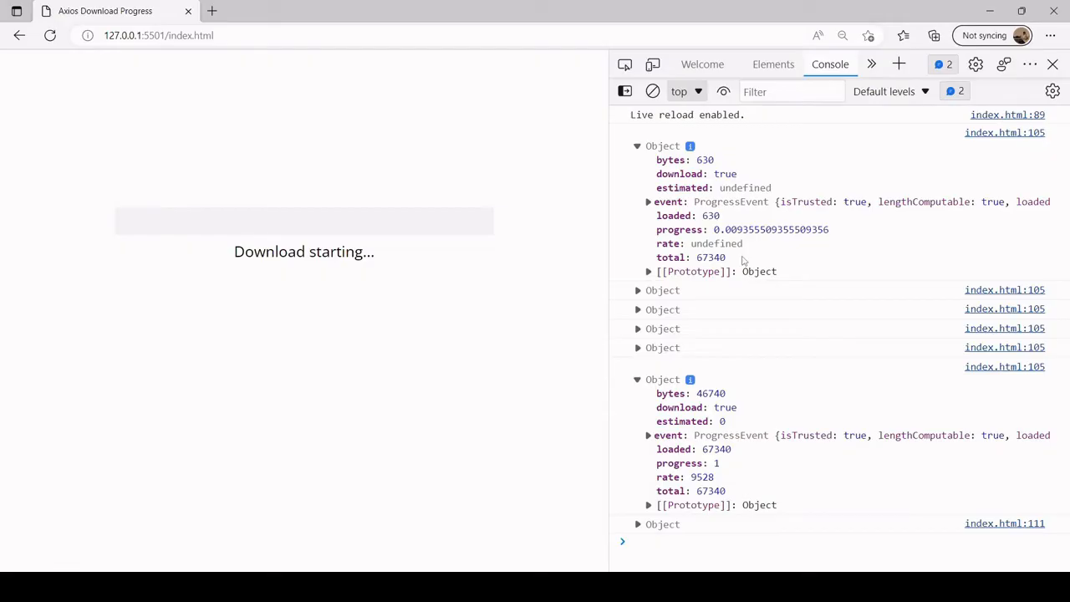
{"action": "mouse_move", "coordinate": [851, 238]}
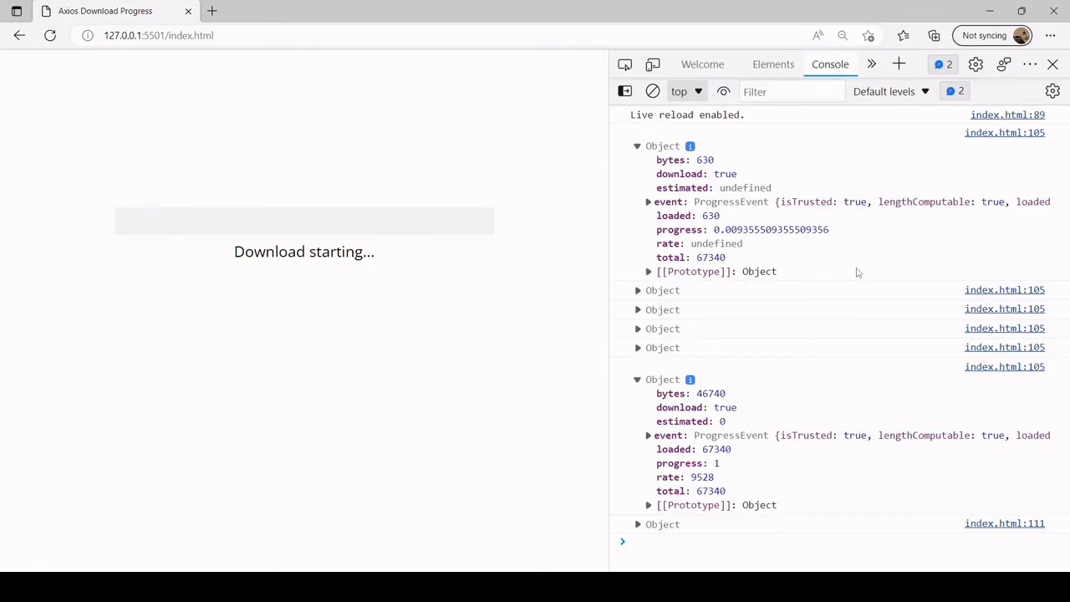
{"action": "mouse_move", "coordinate": [728, 222]}
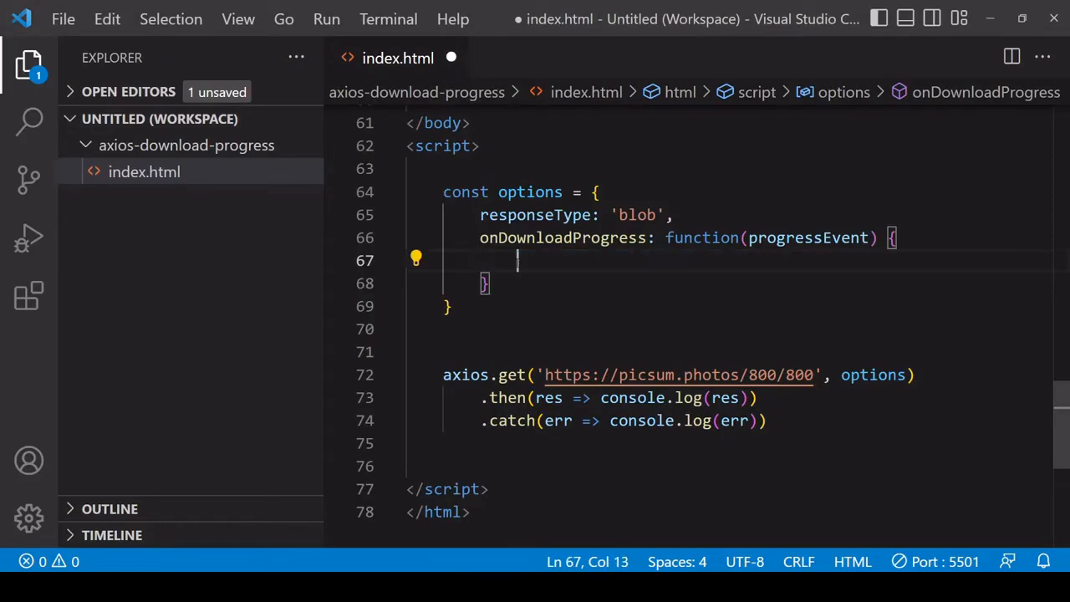
Step: Compute the percentage with Math.floor of progressEvent loaded over total times 100
{"action": "type", "text": "progressEvent.load"}
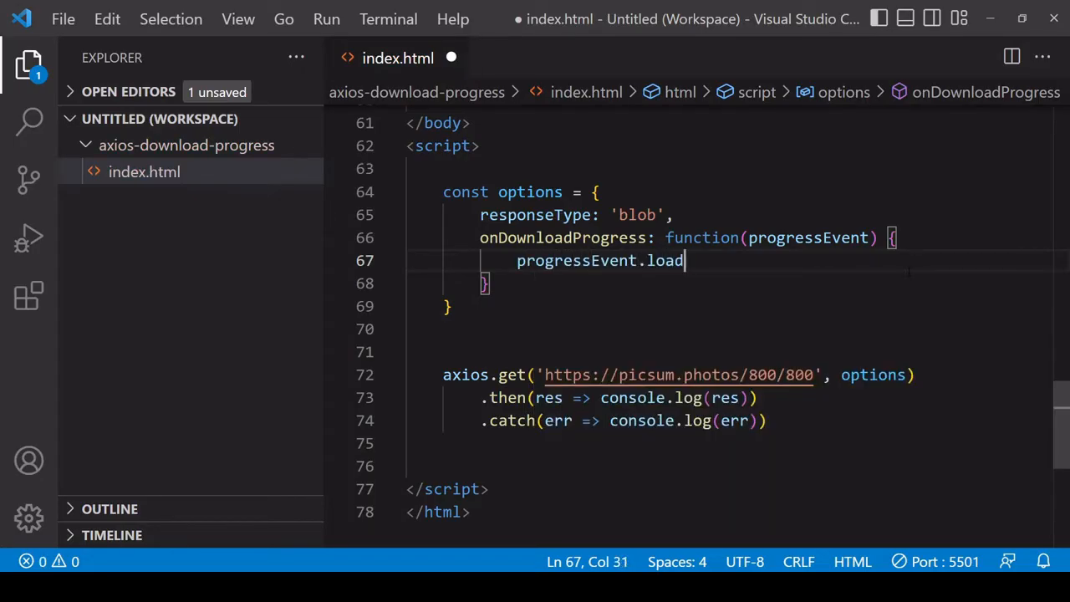
{"action": "type", "text": "ed /"}
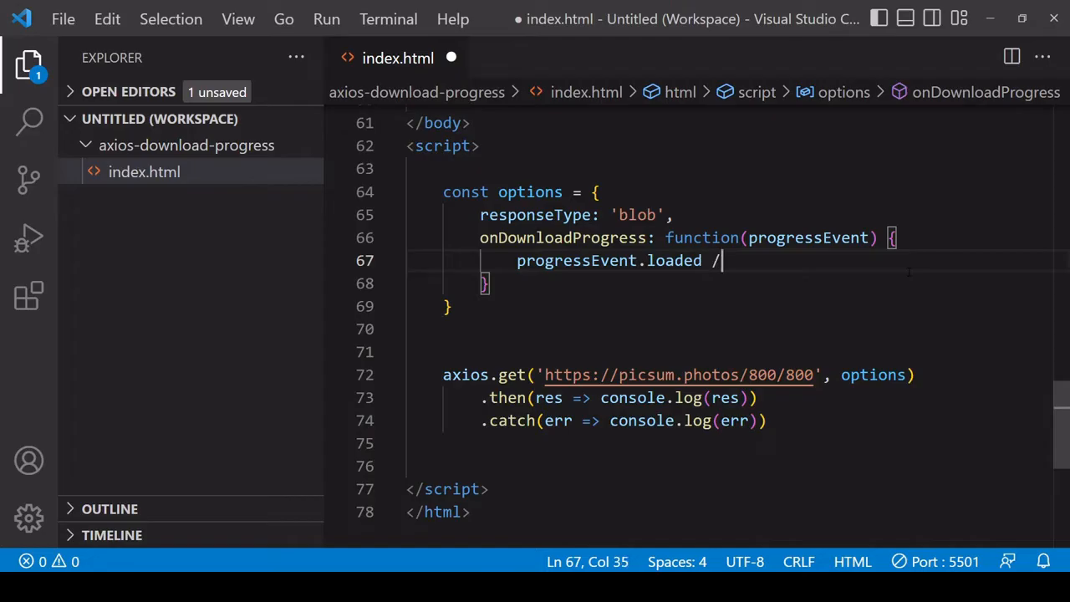
{"action": "type", "text": "progressEvent"}
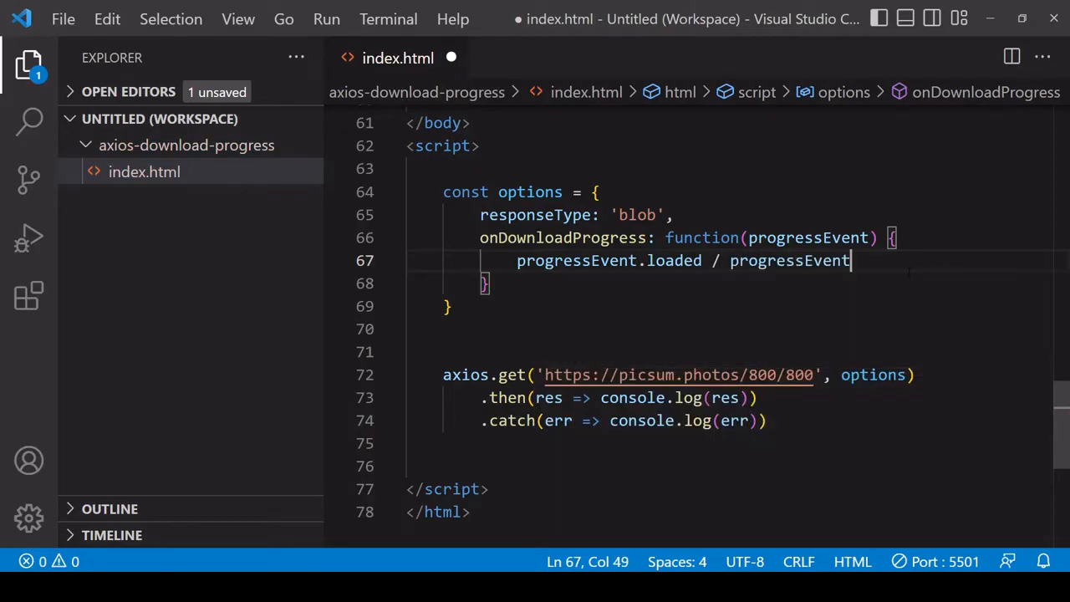
{"action": "type", "text": ".total"}
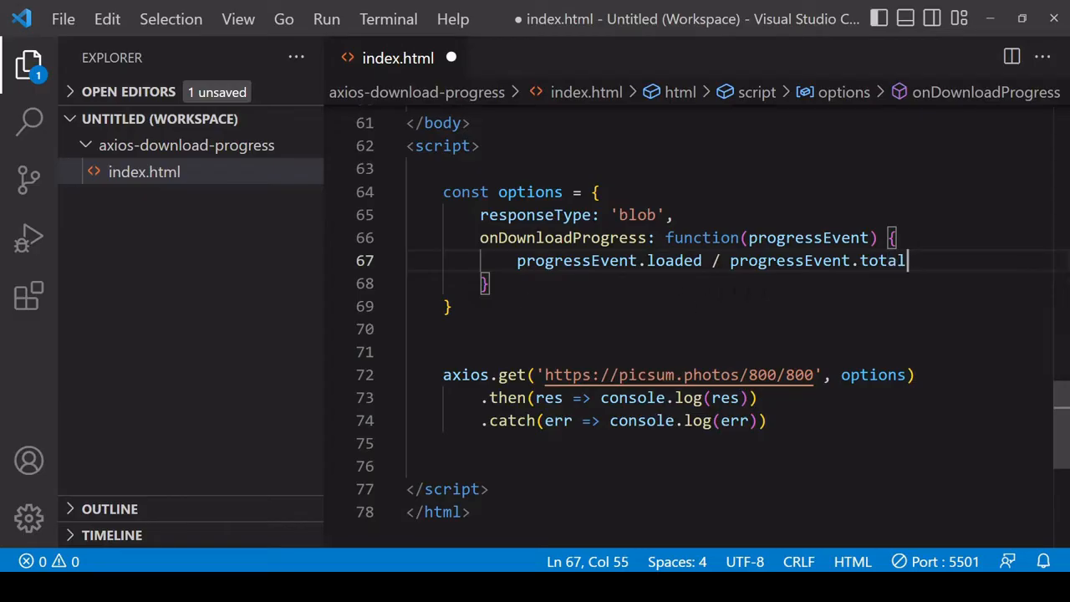
{"action": "mouse_move", "coordinate": [651, 303]}
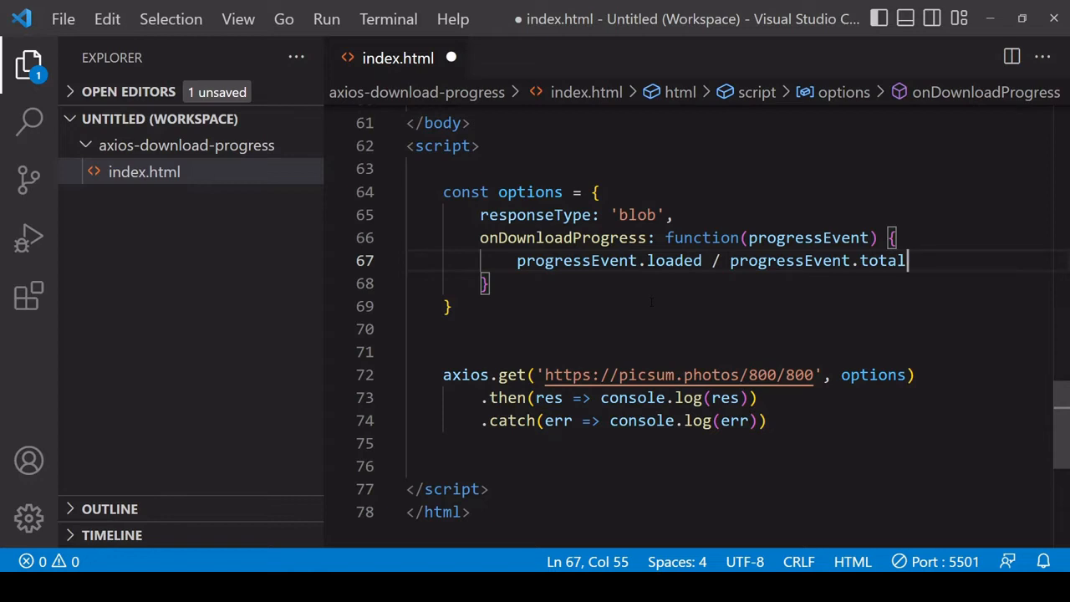
{"action": "type", "text": "("}
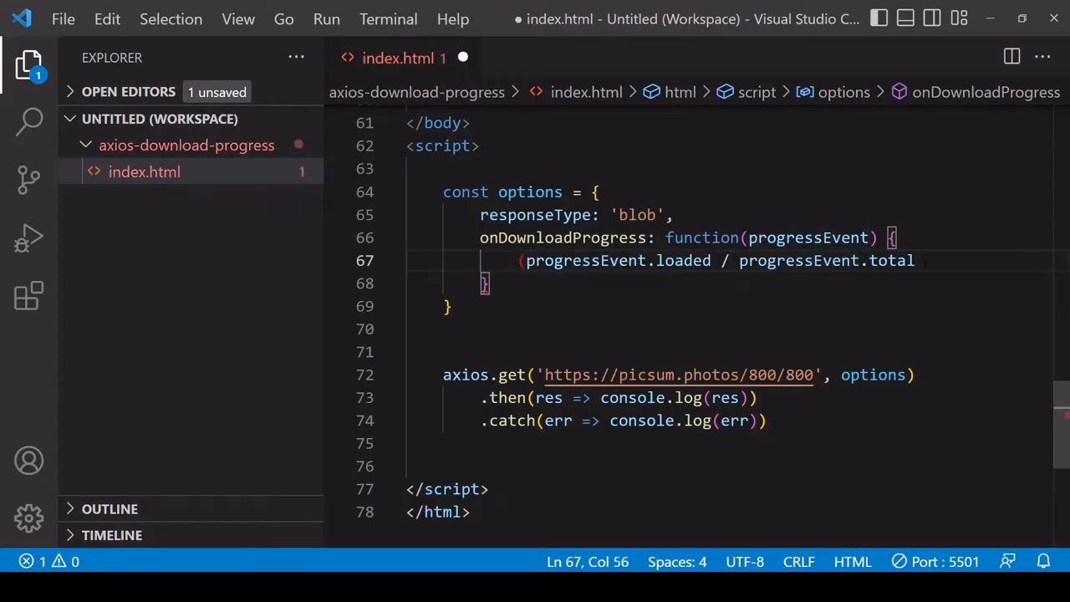
{"action": "type", "text": "*100"}
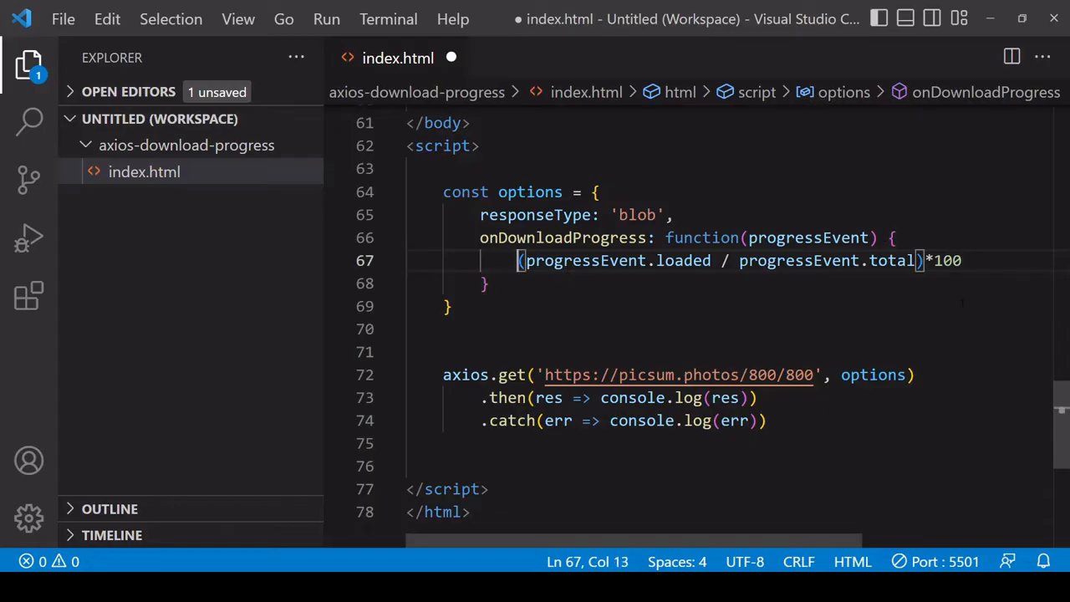
{"action": "type", "text": "Math.floor("}
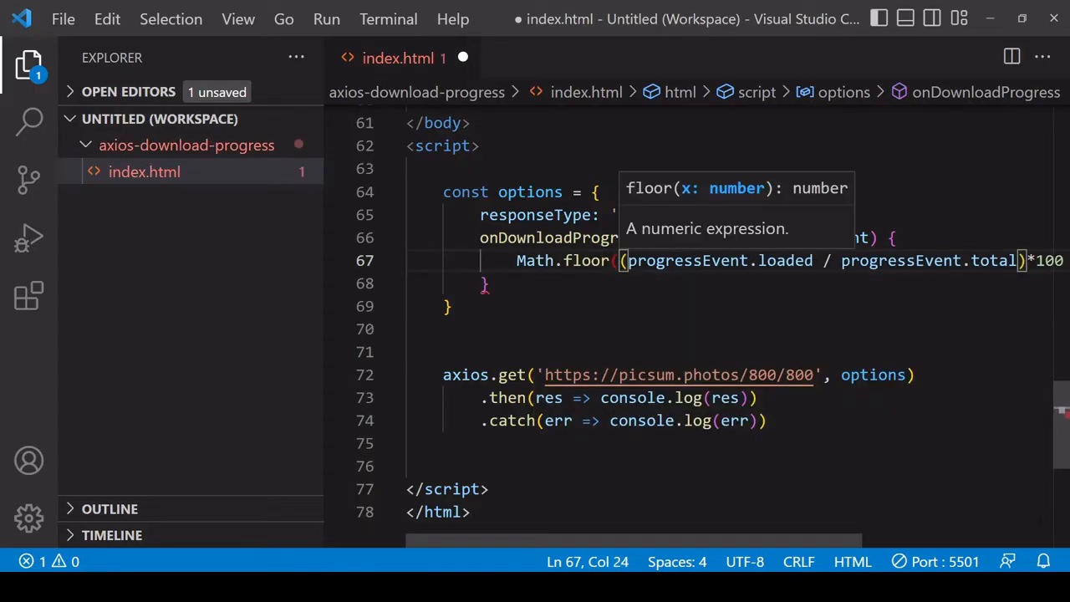
{"action": "scroll", "scroll_direction": "right", "scroll_amount": 3}
{"action": "type", "text": ")"}
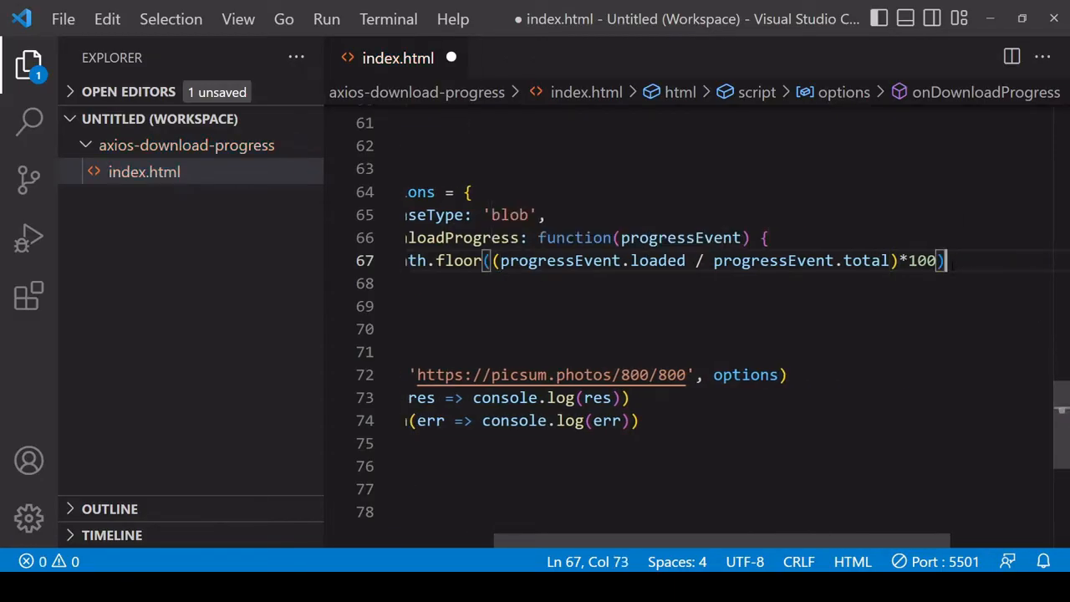
{"action": "scroll", "scroll_direction": "left", "scroll_amount": 3}
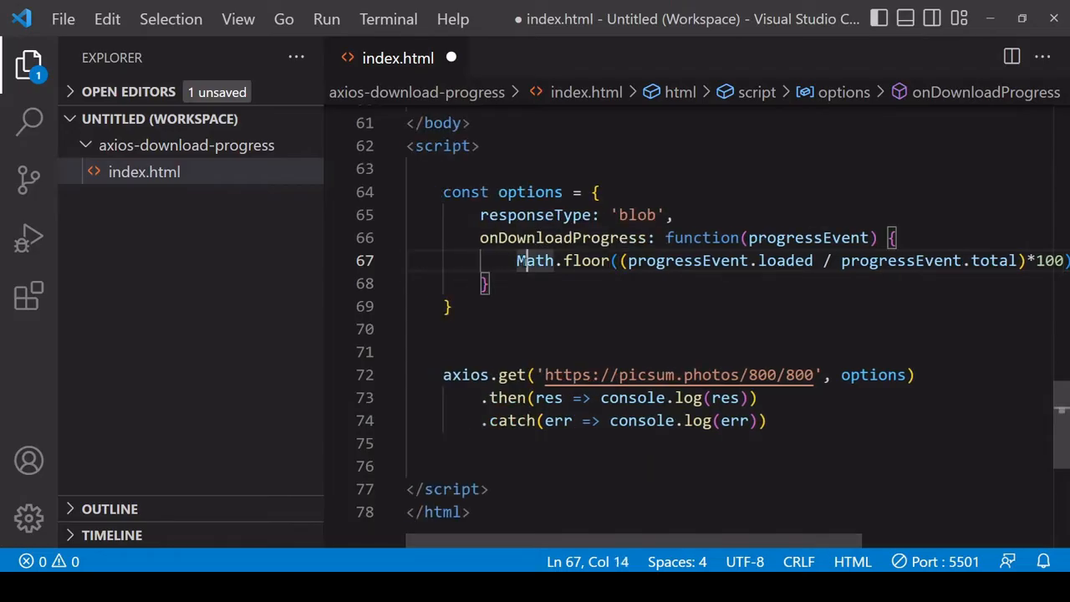
Step: Store it in const percentComplete and log percentComplete+"%"
{"action": "type", "text": "const"}
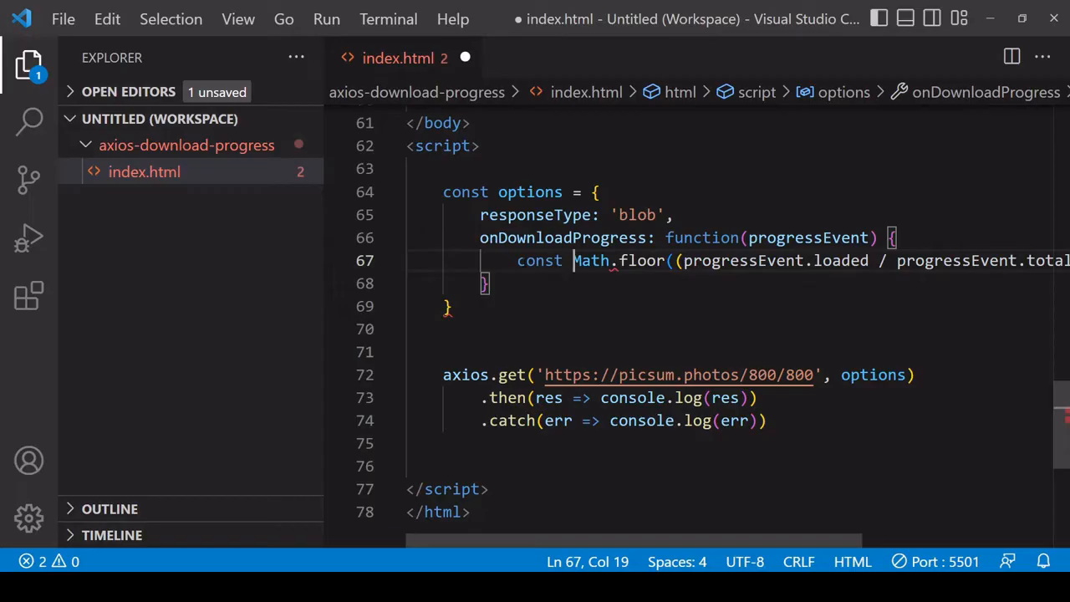
{"action": "type", "text": "percentComplete ="}
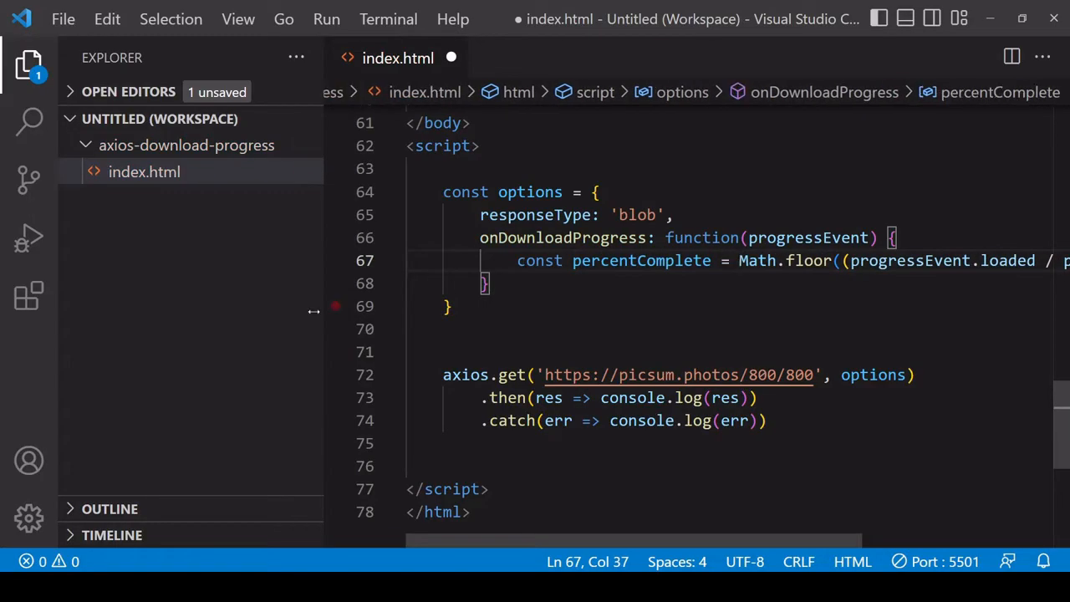
{"action": "key", "text": "Enter"}
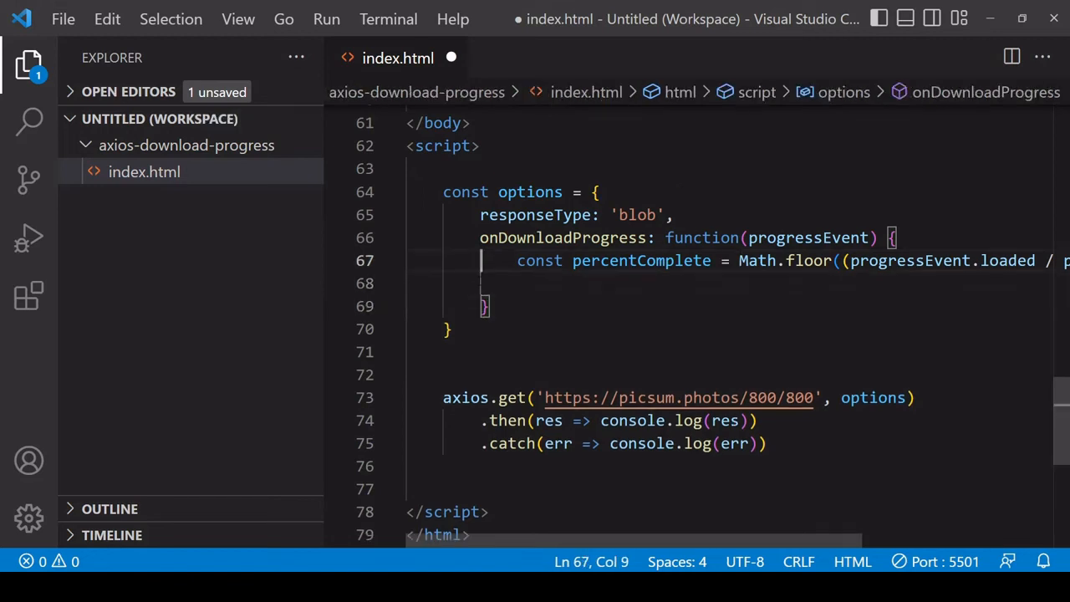
{"action": "type", "text": "console.log("}
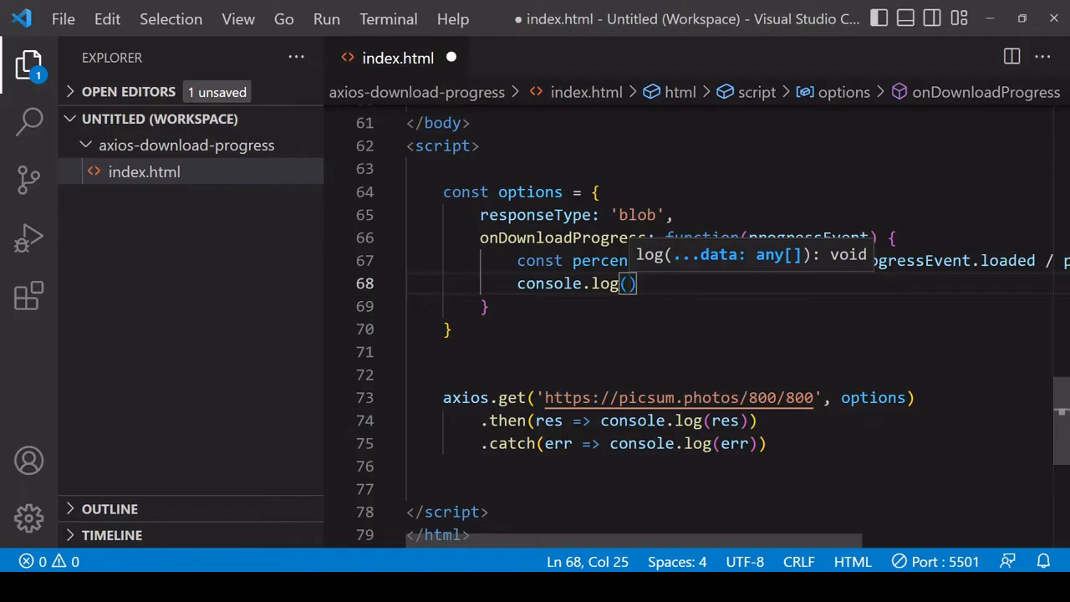
{"action": "type", "text": "percentComplete"}
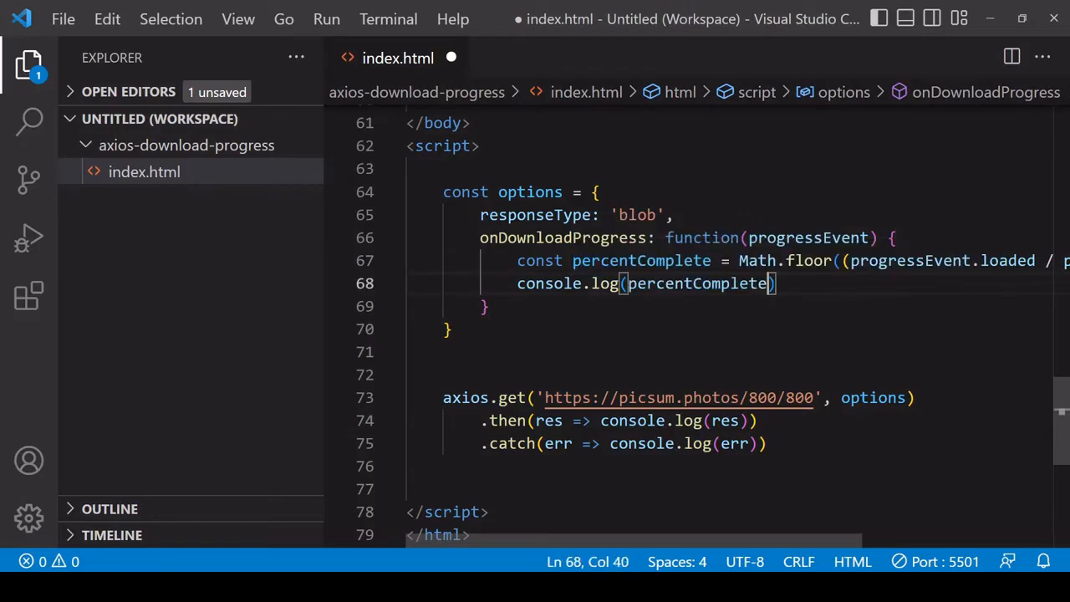
{"action": "type", "text": ";"}
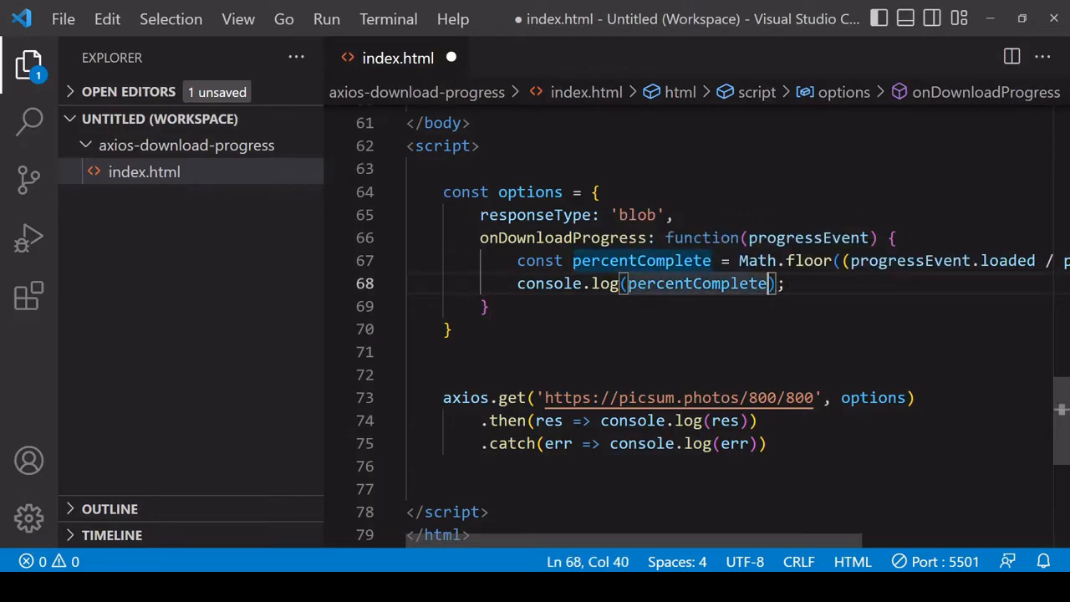
{"action": "type", "text": "+\""}
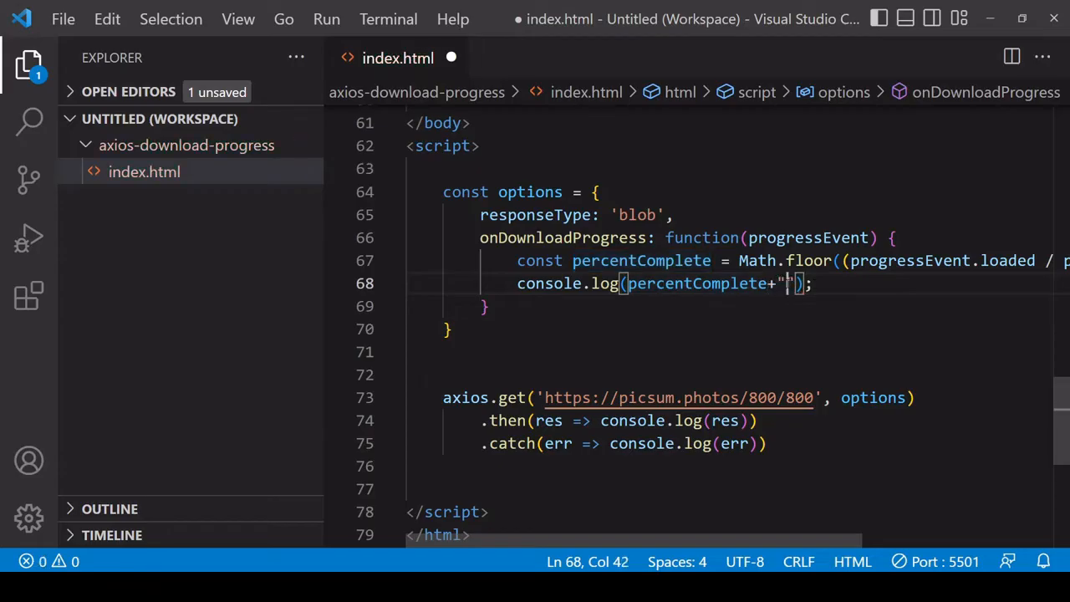
{"action": "type", "text": "%"}
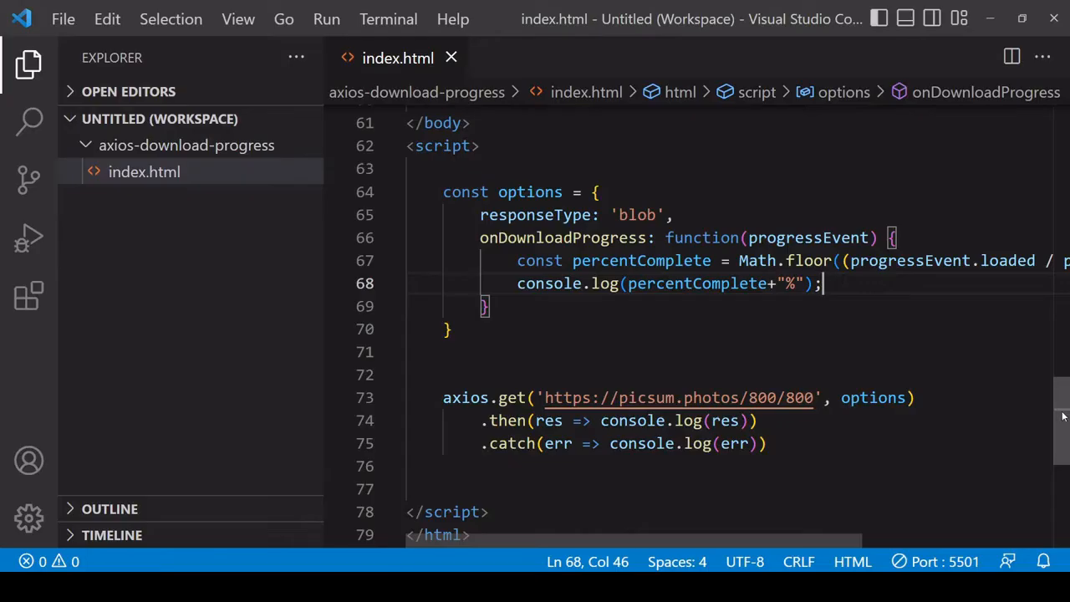
{"action": "scroll", "scroll_direction": "up", "scroll_amount": 3}
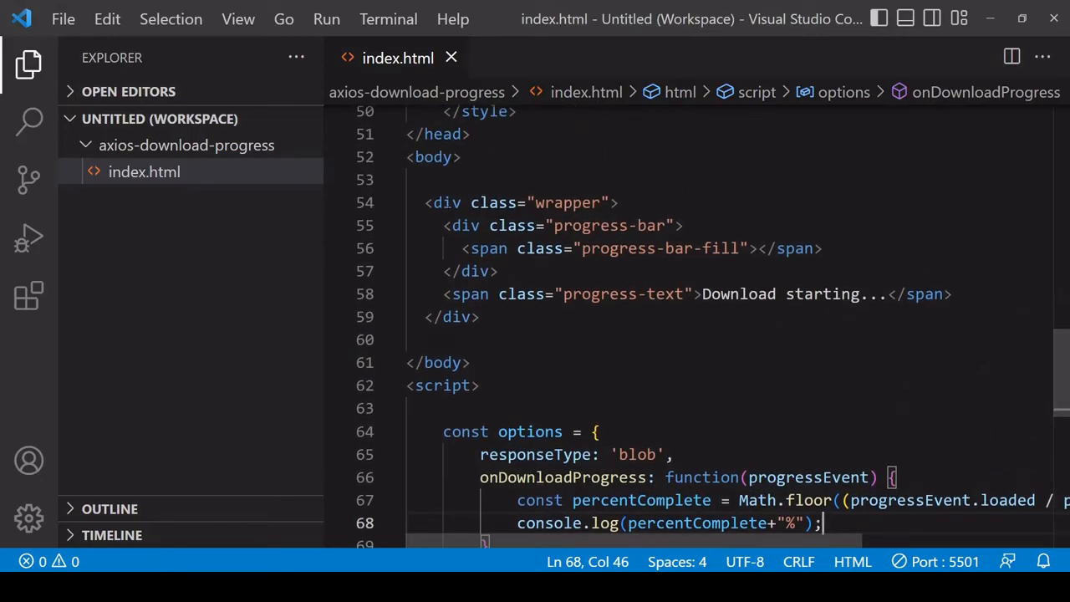
{"action": "double_click", "coordinate": [445, 203]}
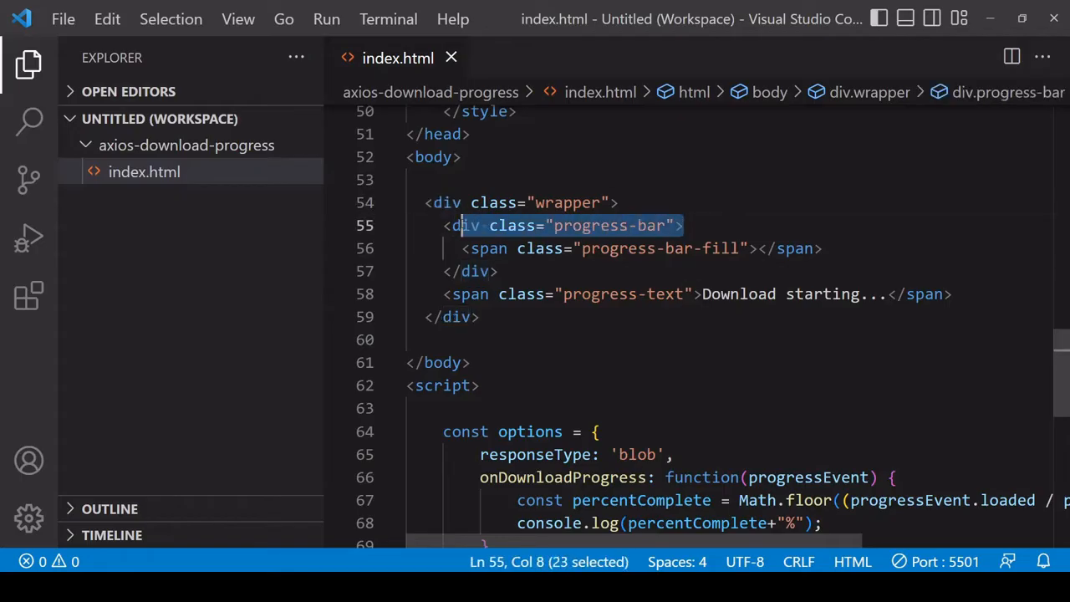
{"action": "double_click", "coordinate": [465, 225]}
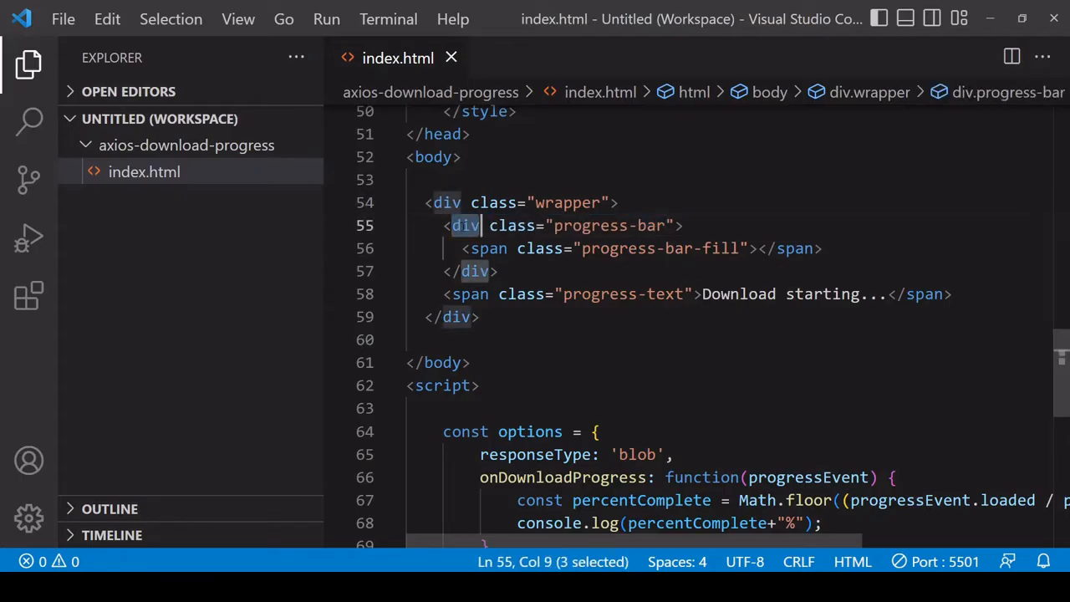
{"action": "left_click", "coordinate": [823, 248]}
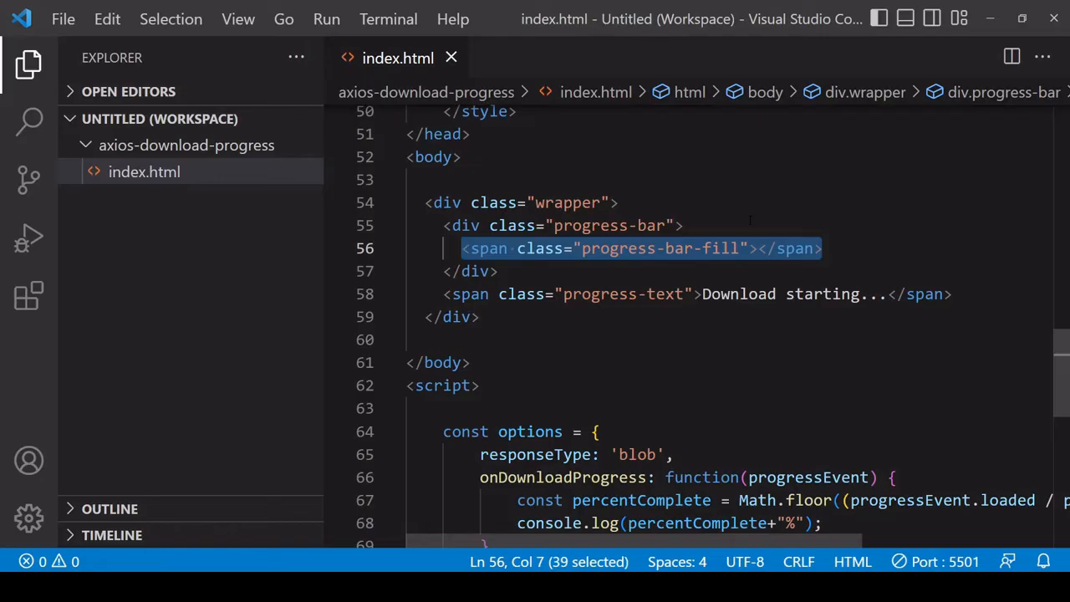
{"action": "left_click", "coordinate": [497, 271]}
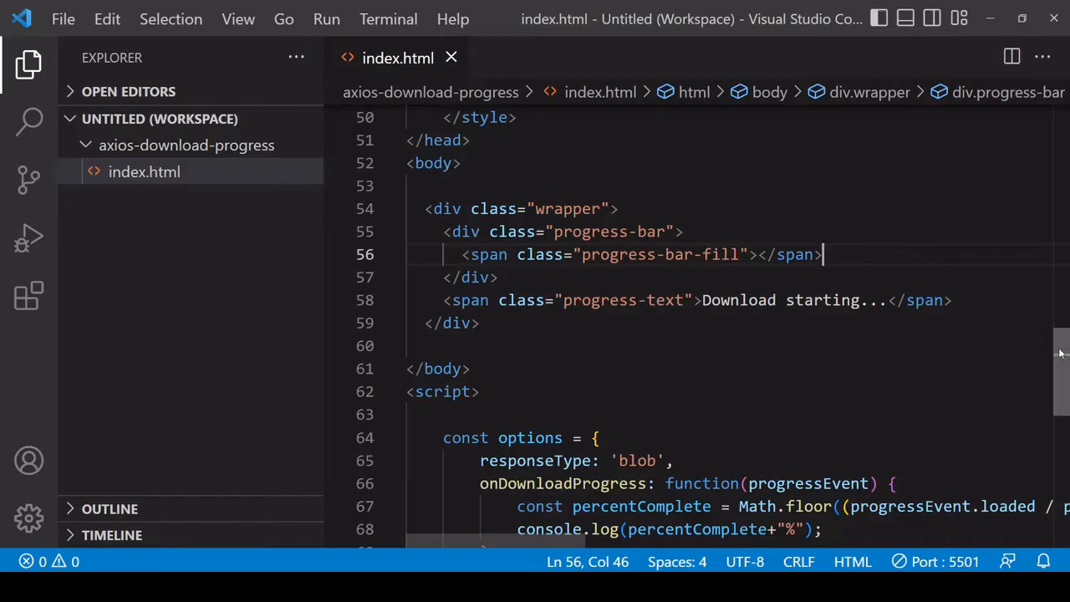
{"action": "scroll", "scroll_direction": "up", "scroll_amount": 3}
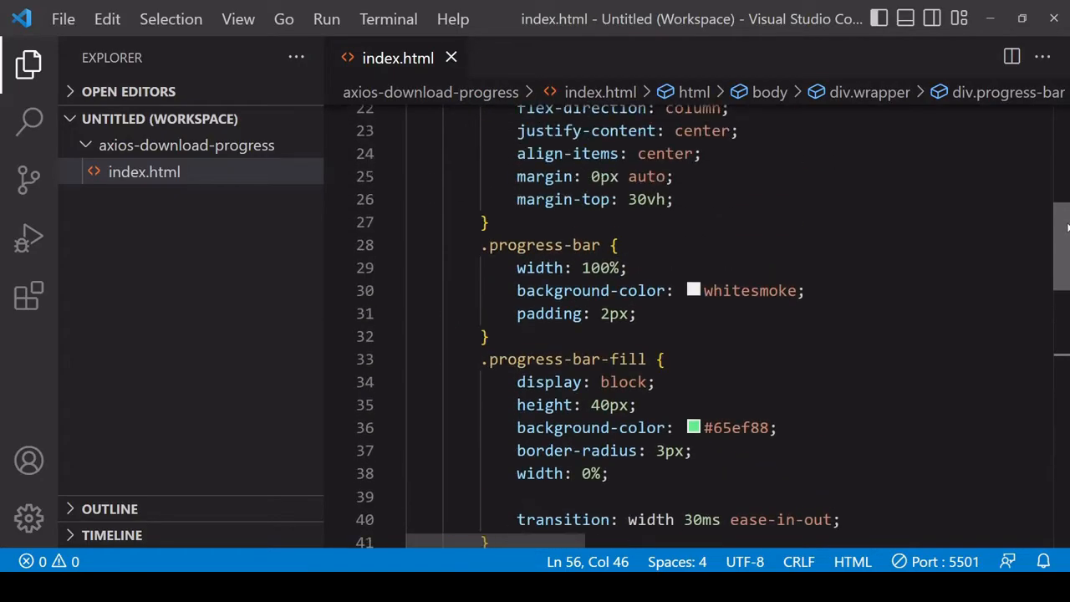
{"action": "scroll", "scroll_direction": "up", "scroll_amount": 3}
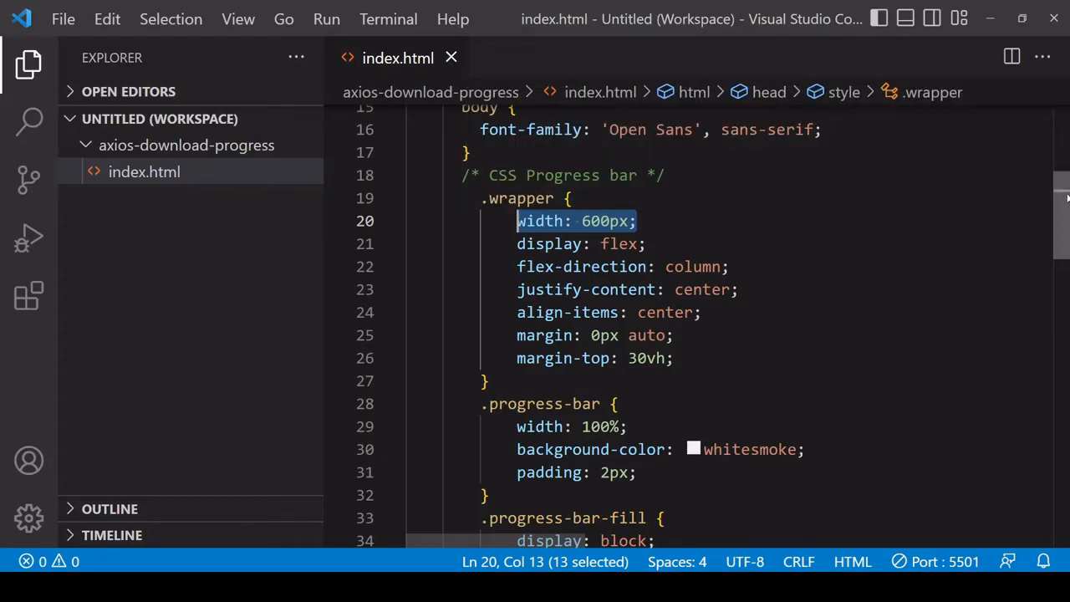
{"action": "scroll", "scroll_direction": "down", "scroll_amount": 3}
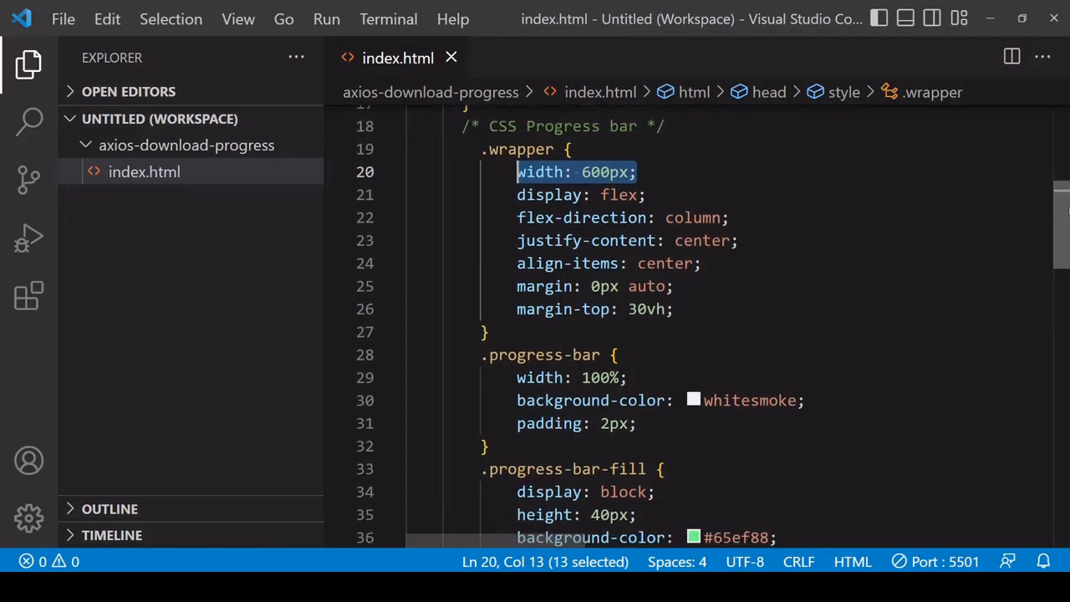
{"action": "scroll", "scroll_direction": "down", "scroll_amount": 3}
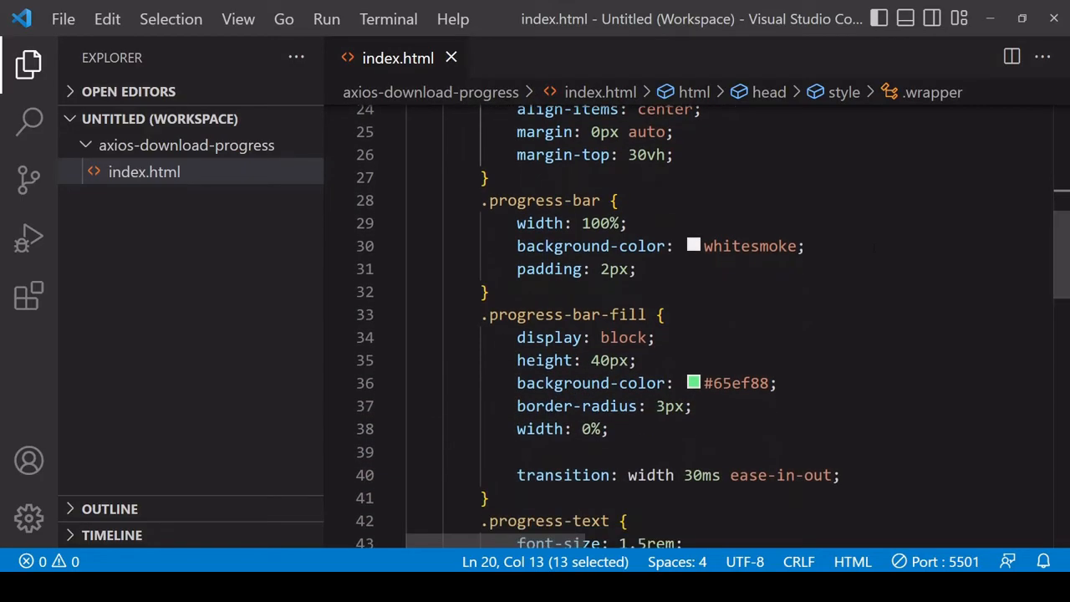
{"action": "scroll", "scroll_direction": "down", "scroll_amount": 3}
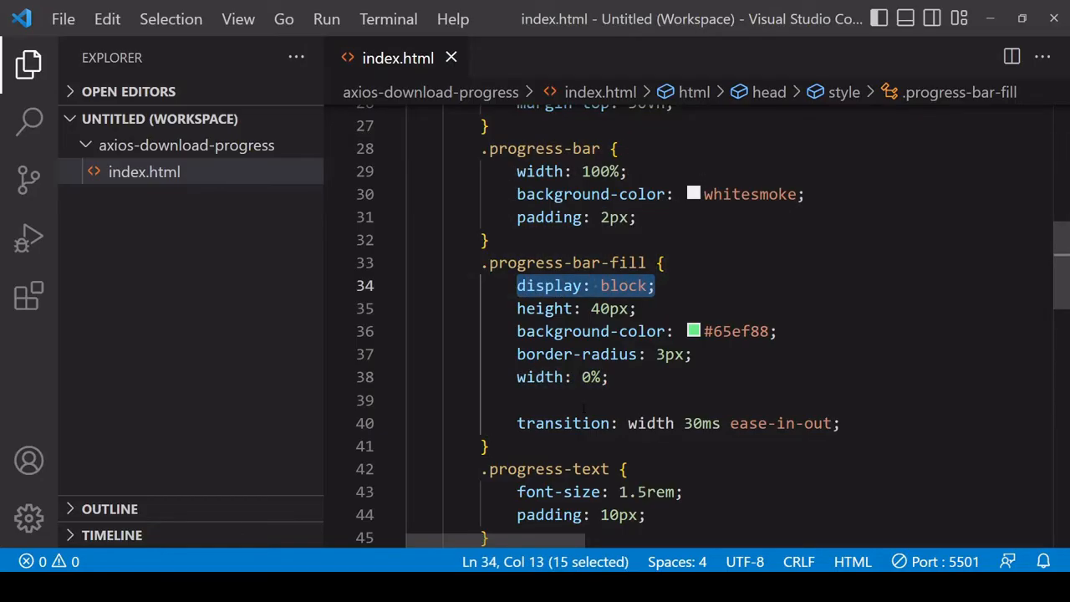
{"action": "double_click", "coordinate": [562, 423]}
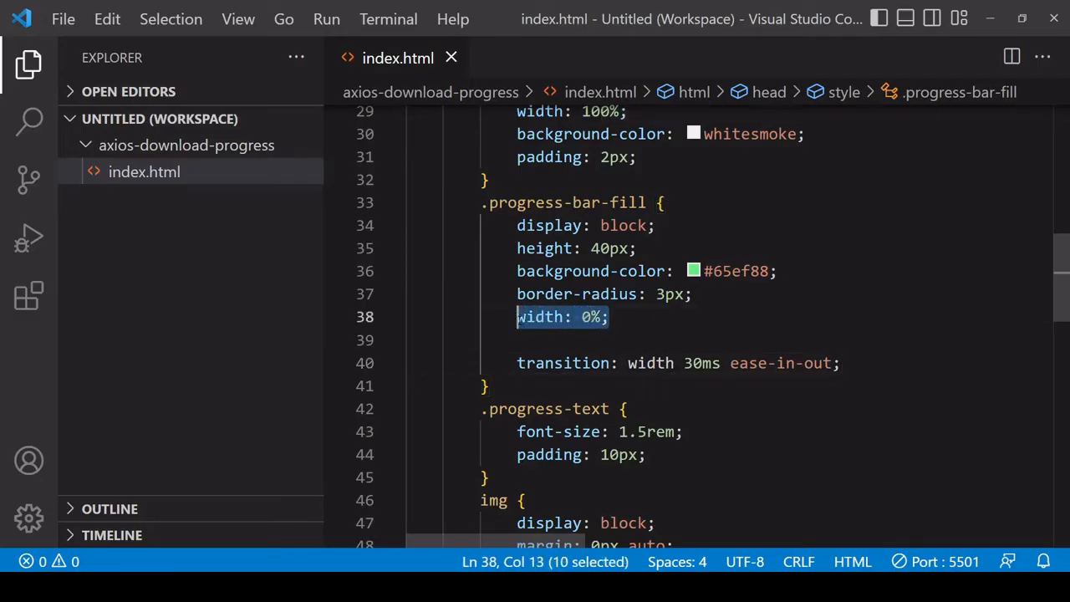
{"action": "left_click", "coordinate": [609, 316]}
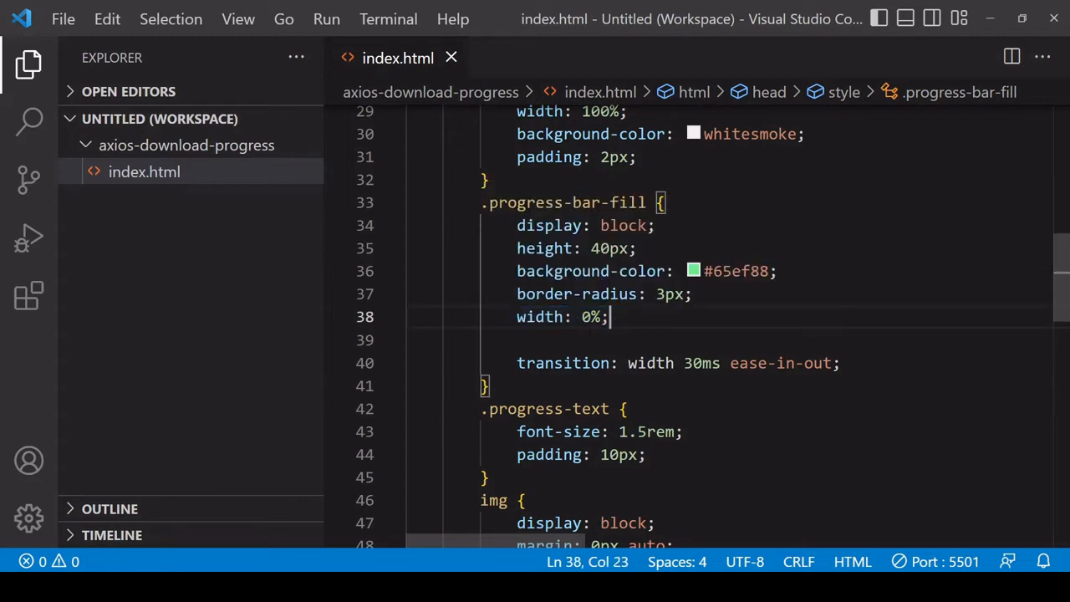
{"action": "scroll", "scroll_direction": "up", "scroll_amount": 3}
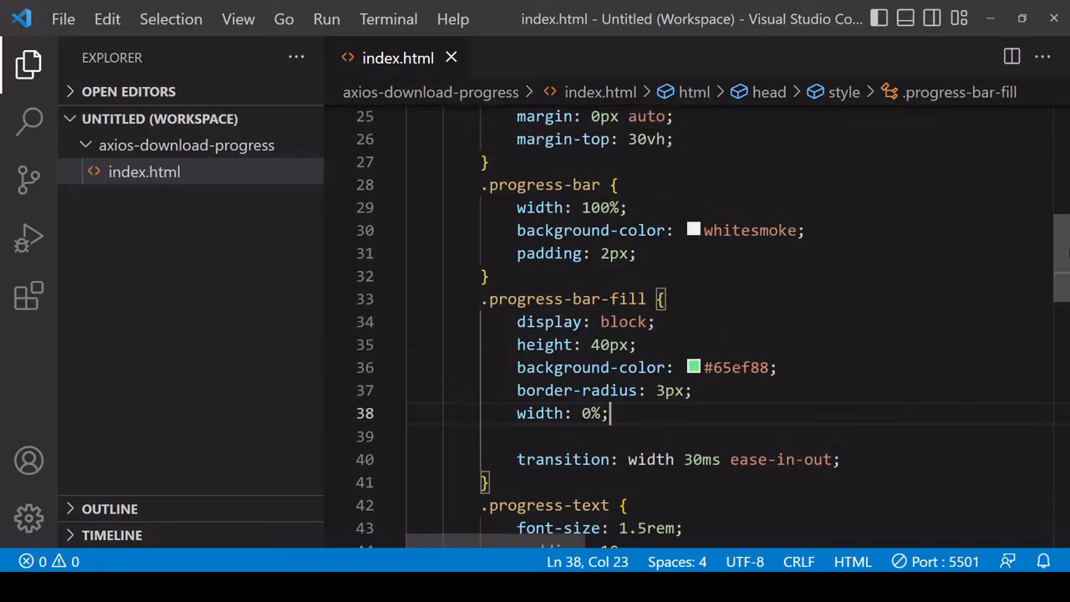
{"action": "mouse_move", "coordinate": [542, 185]}
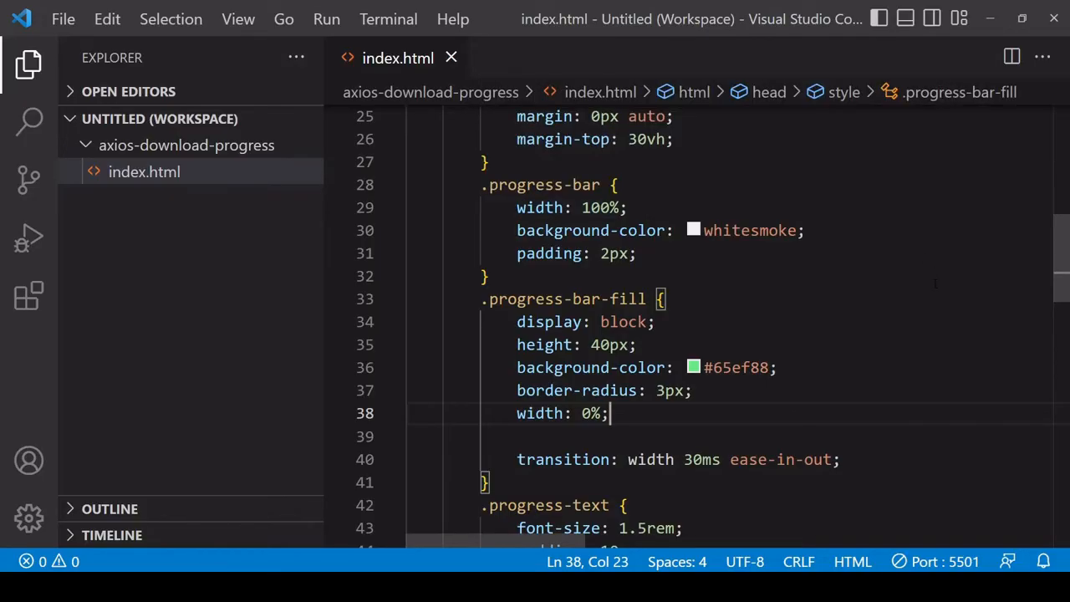
{"action": "left_click", "coordinate": [663, 299]}
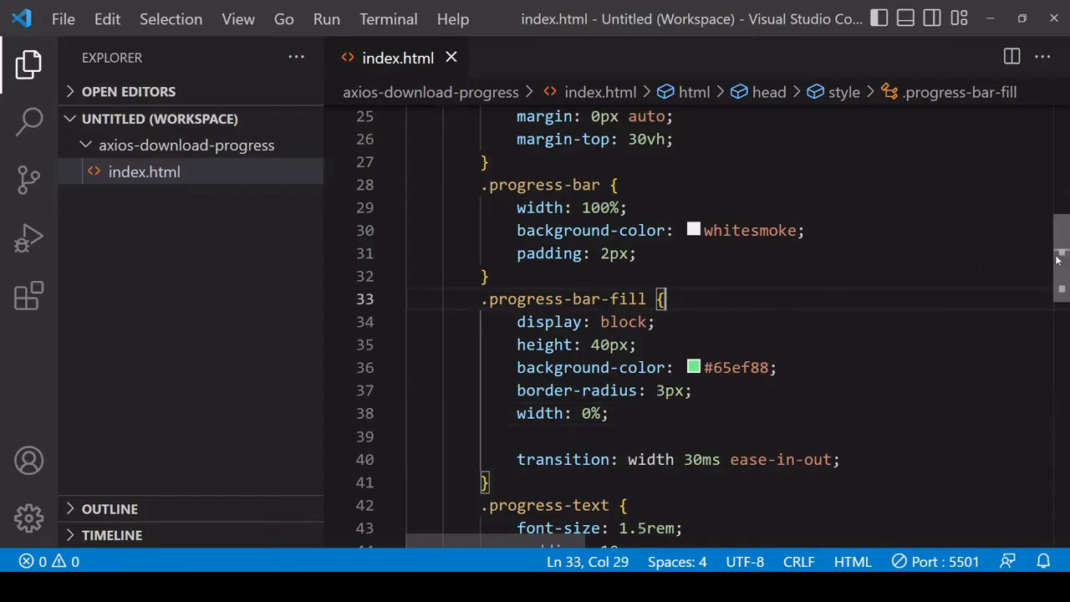
{"action": "scroll", "scroll_direction": "down", "scroll_amount": 3}
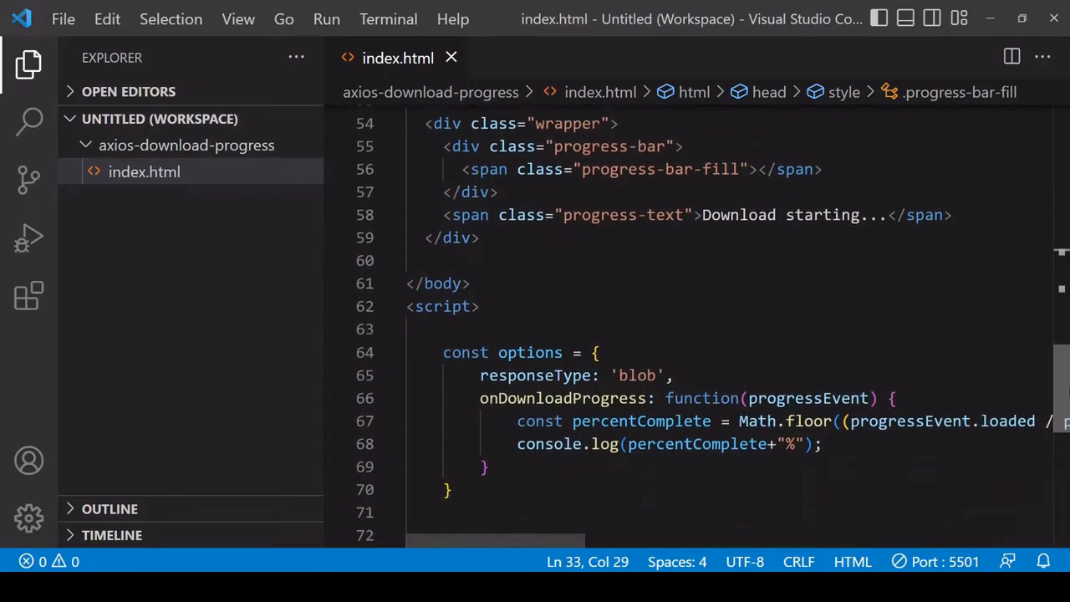
Step: Add const fill = document.querySelector('.progress-bar-fill') at the top of the script
{"action": "key", "text": "Enter"}
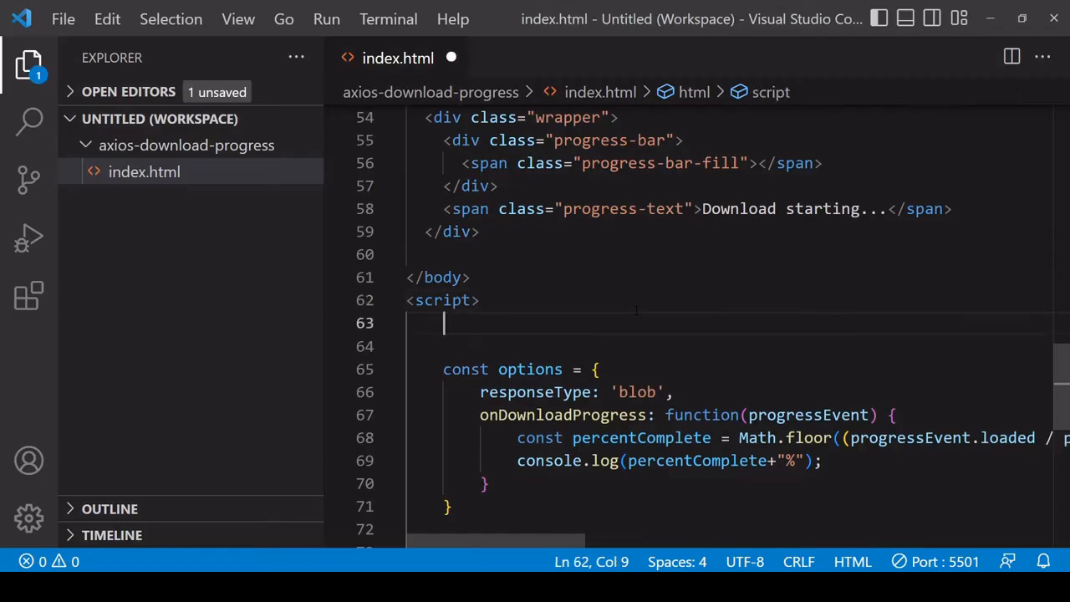
{"action": "type", "text": "document.querySelector('"}
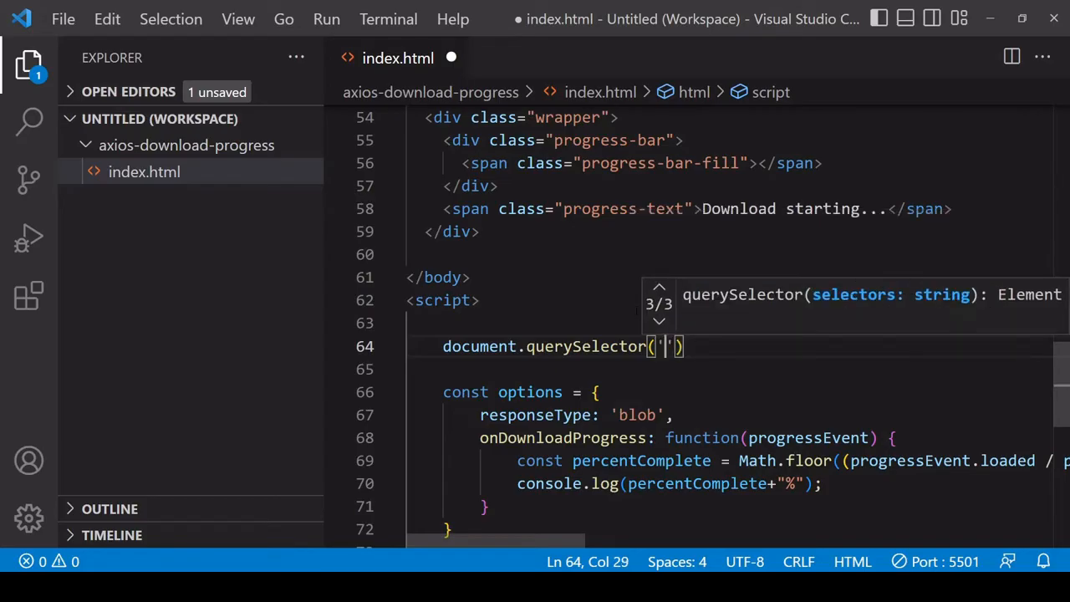
{"action": "type", "text": "."}
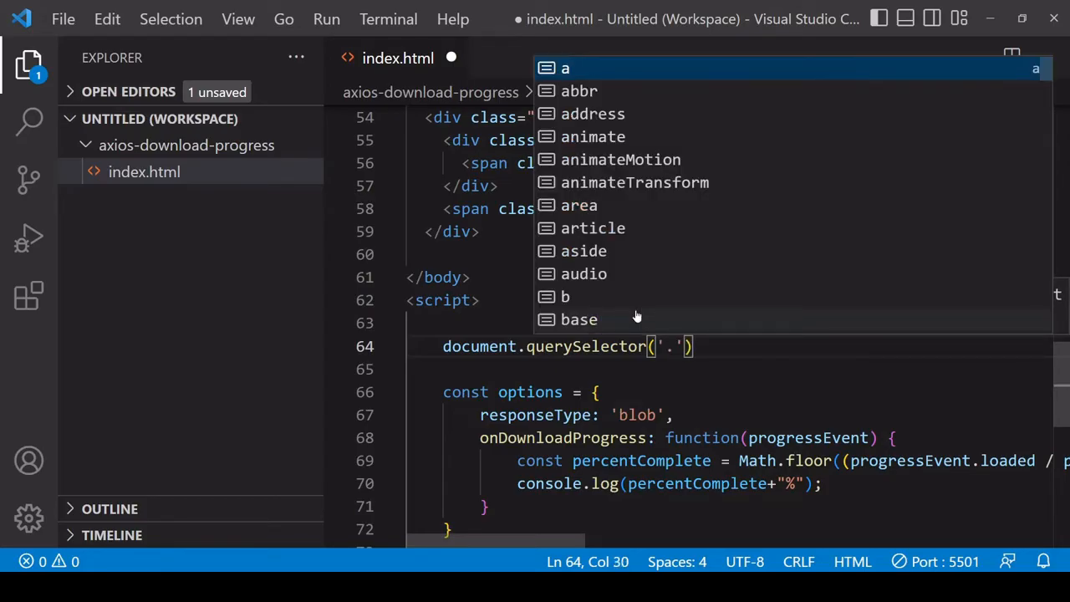
{"action": "type", "text": "progress-bar-fill"}
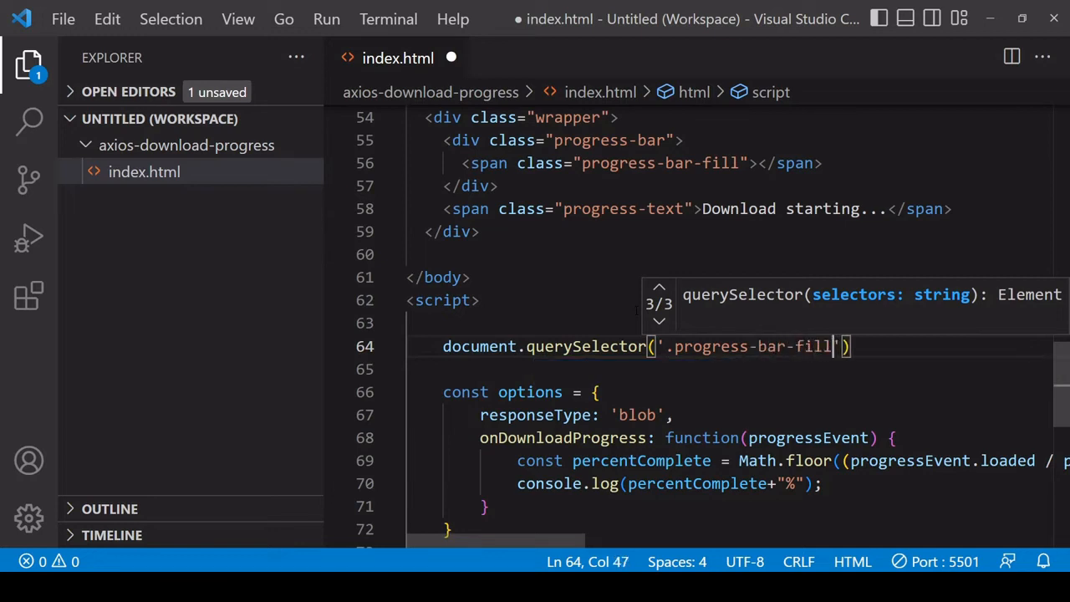
{"action": "type", "text": ");"}
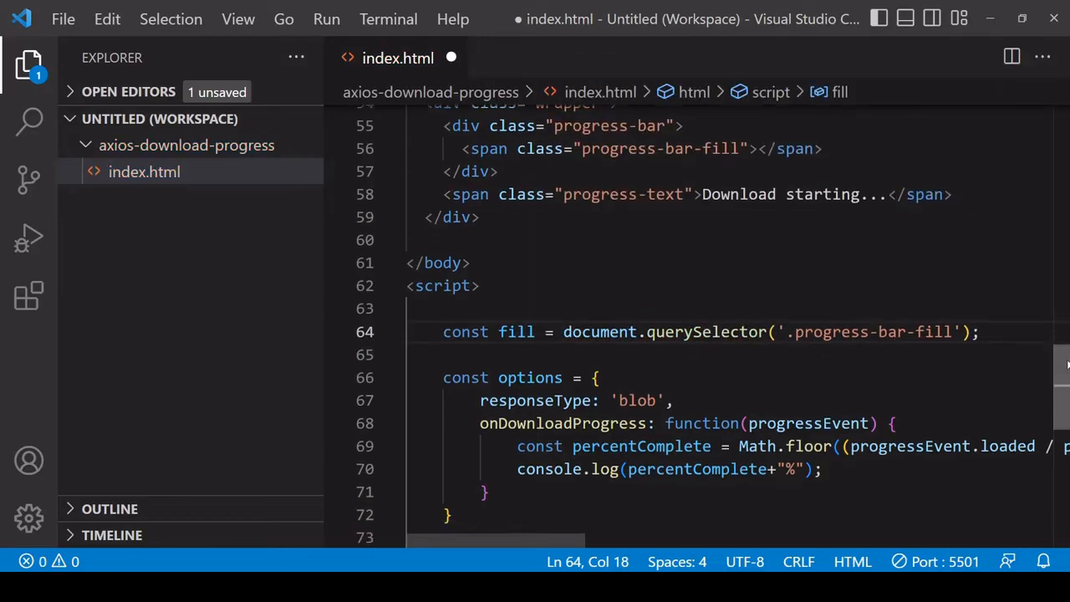
Step: Set fill.style.width to percentComplete+"%" inside the progress handler
{"action": "scroll", "scroll_direction": "down", "scroll_amount": 3}
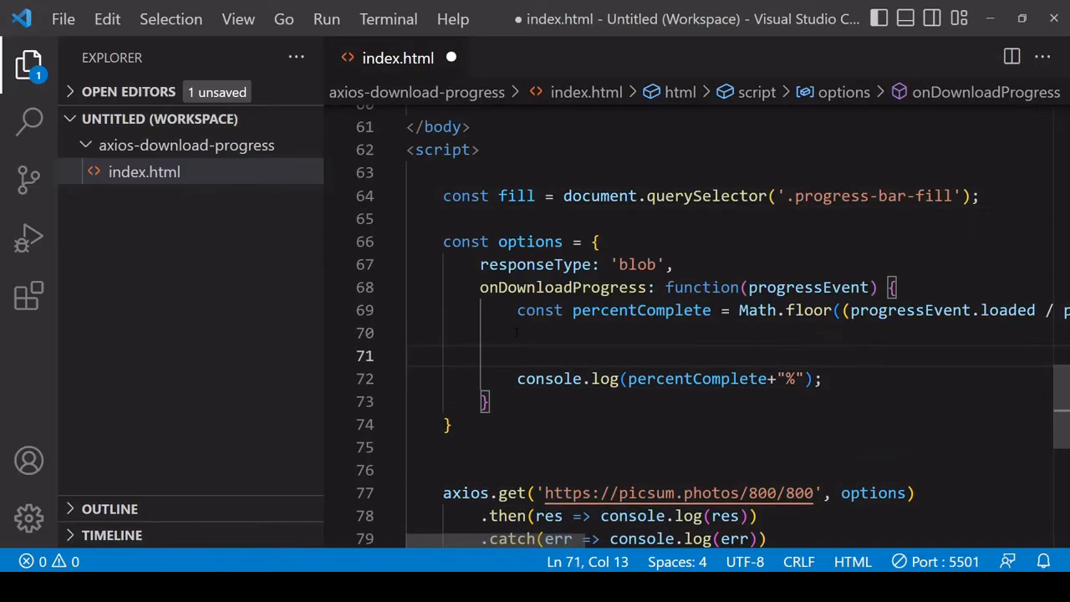
{"action": "type", "text": "fill"}
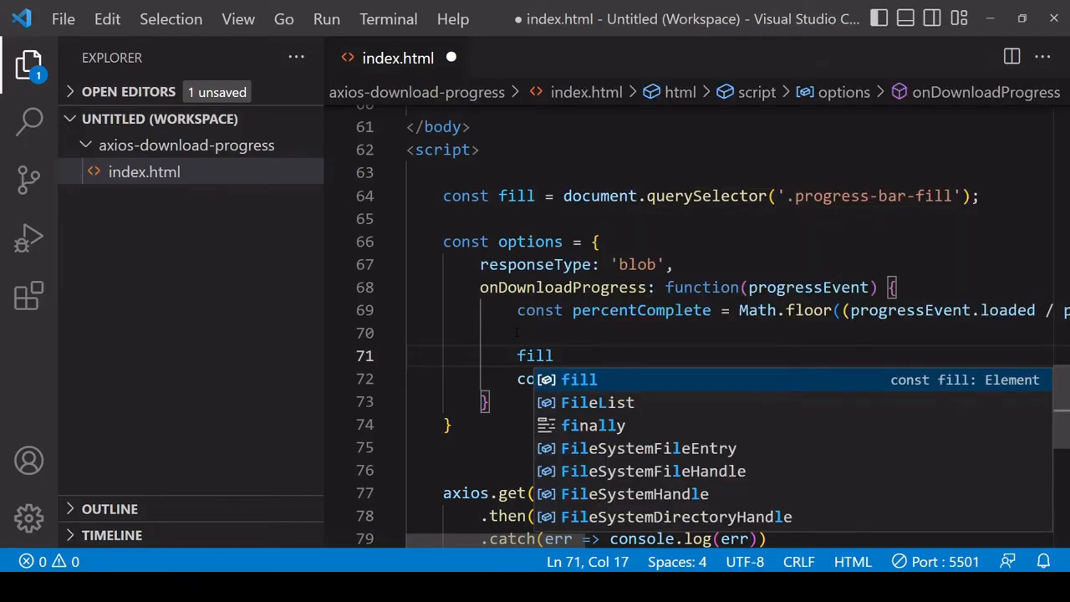
{"action": "type", "text": ".style.width ="}
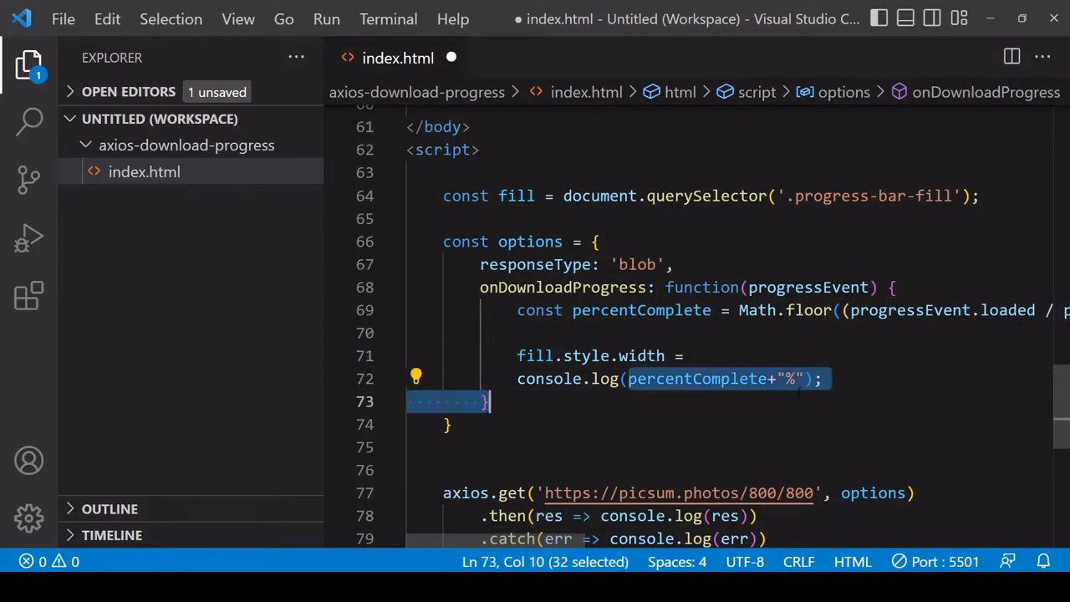
{"action": "type", "text": "percentComplete+\"%\";"}
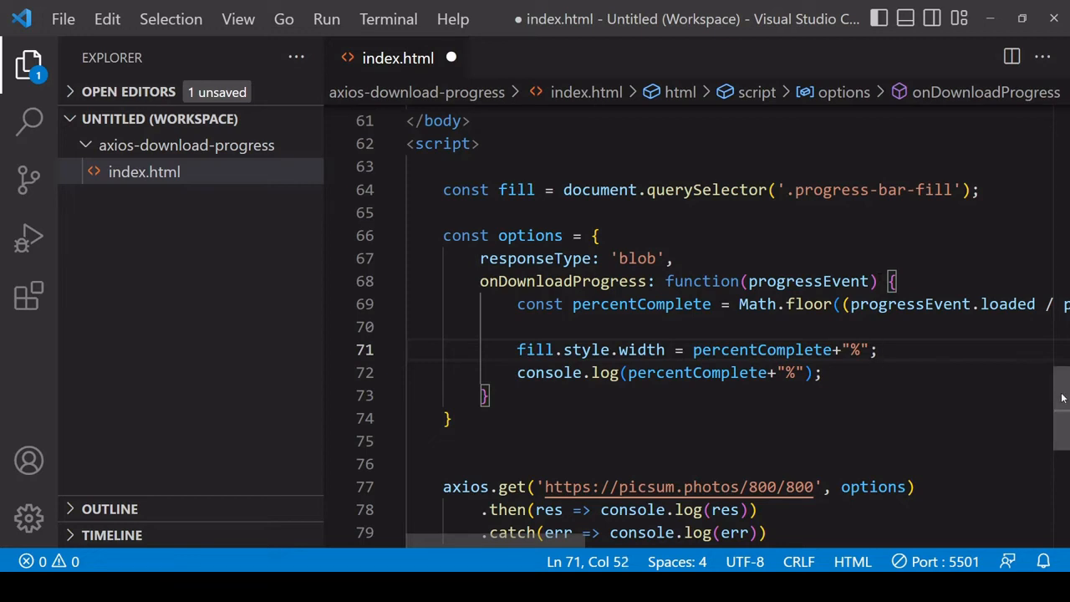
{"action": "scroll", "scroll_direction": "up", "scroll_amount": 3}
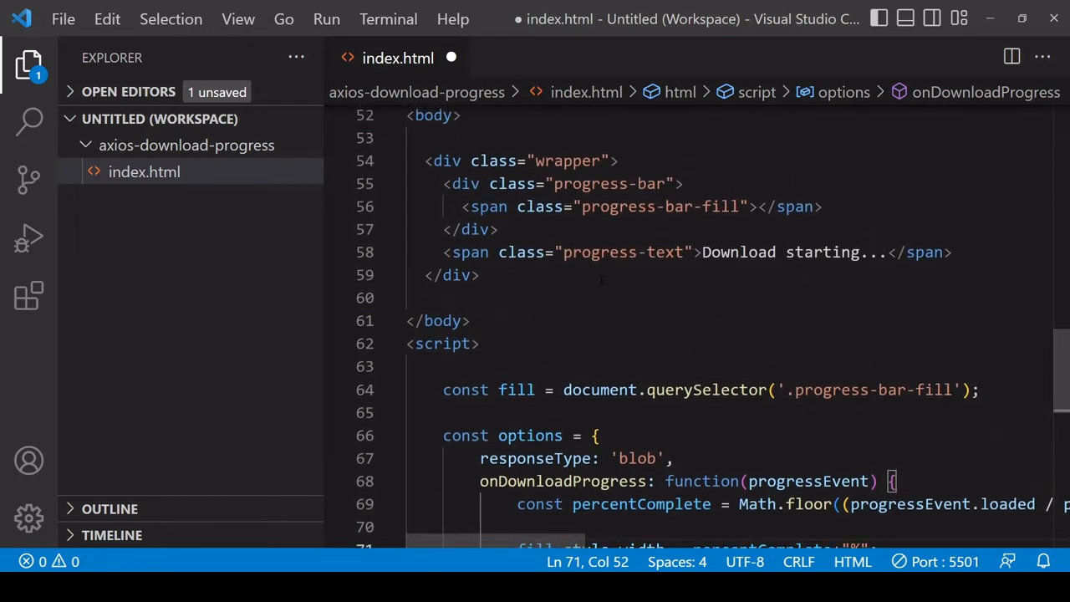
{"action": "scroll", "scroll_direction": "down", "scroll_amount": 3}
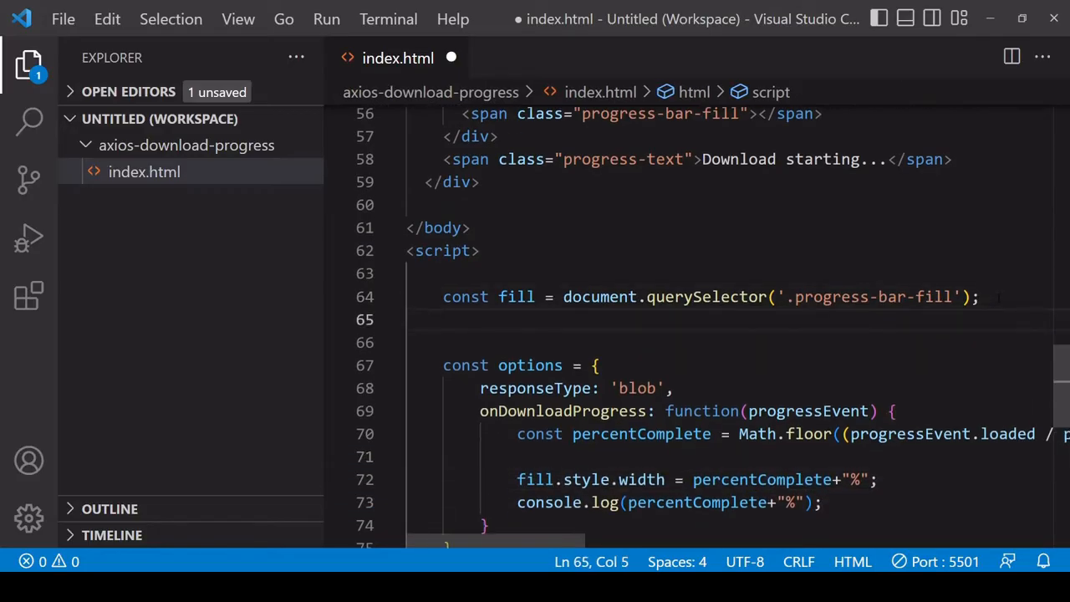
Step: Select .progress-text as text, set its textContent to the percentage, and save
{"action": "type", "text": "const t"}
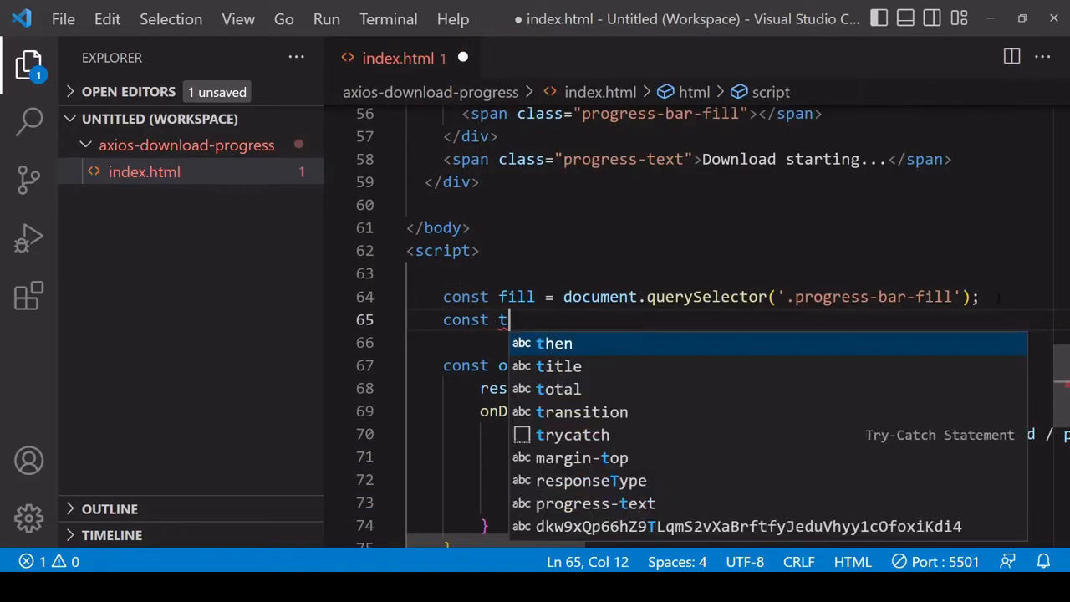
{"action": "type", "text": "ext = document."}
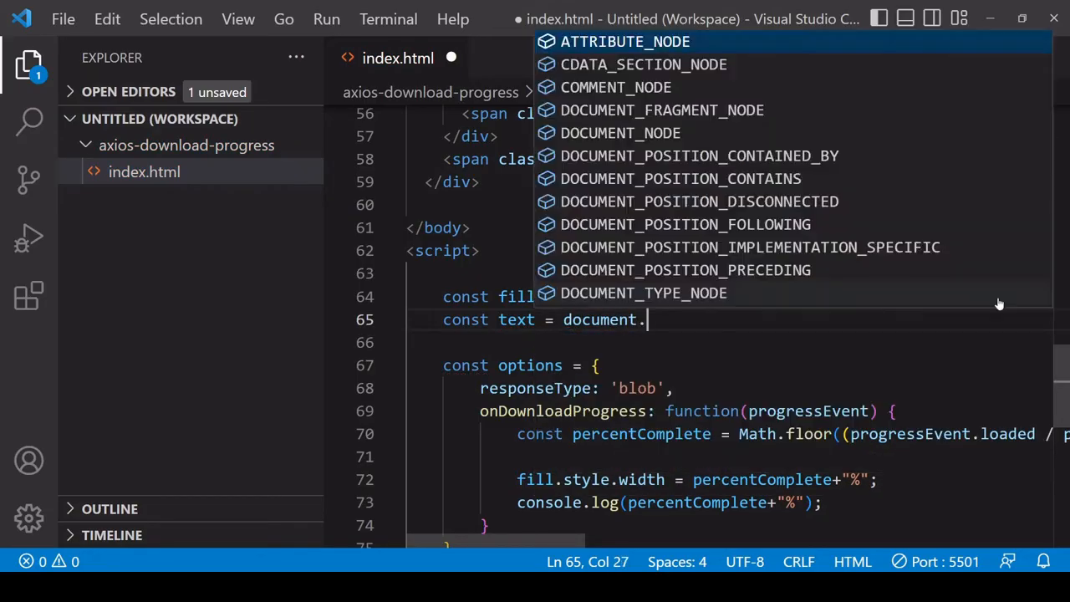
{"action": "type", "text": "querySelector("}
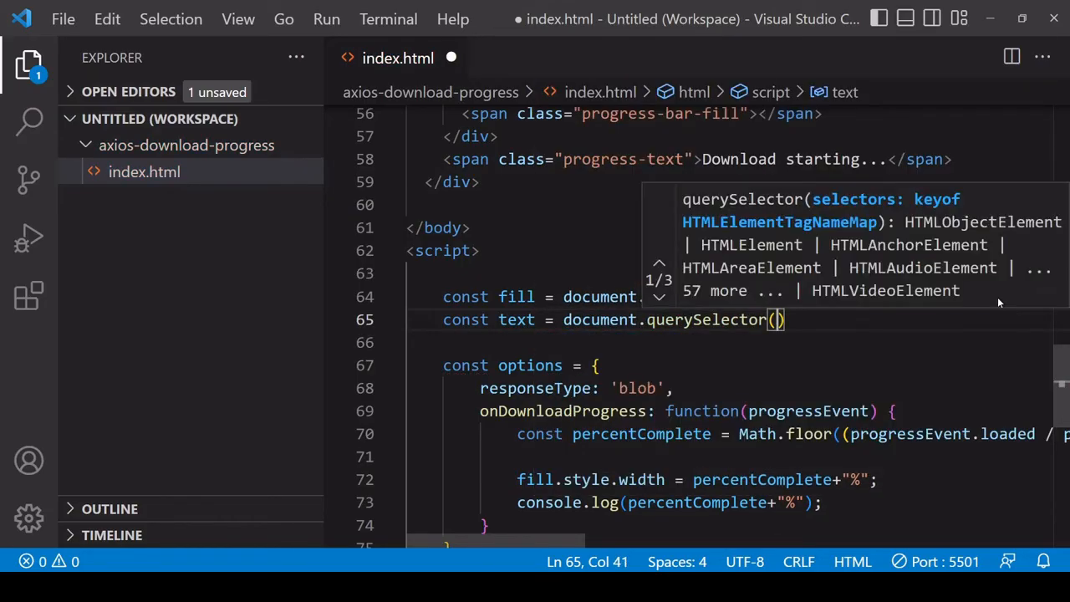
{"action": "type", "text": "'.progress-text"}
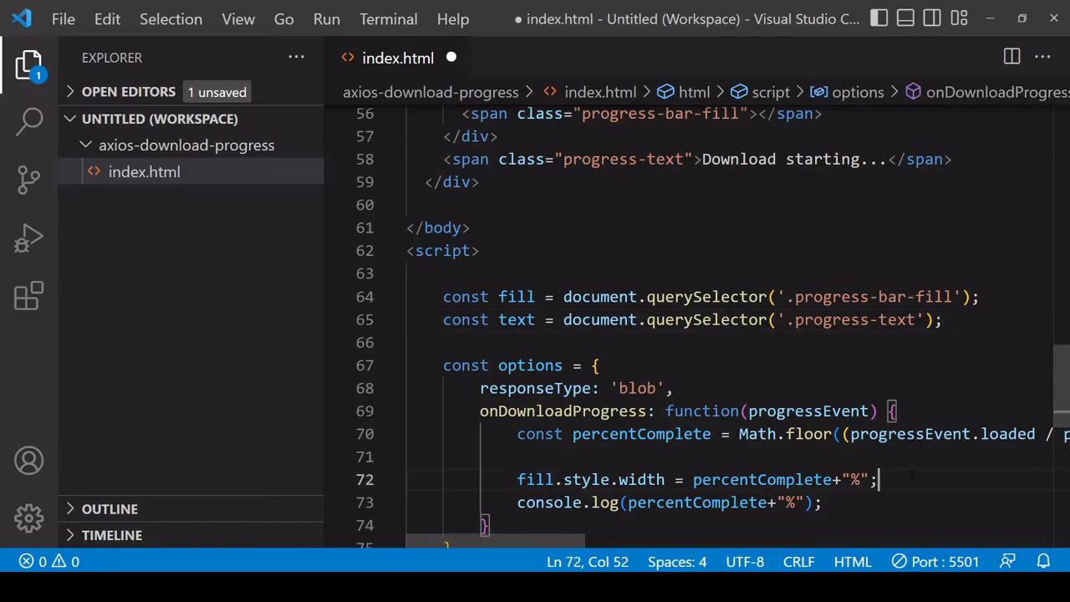
{"action": "type", "text": "tex"}
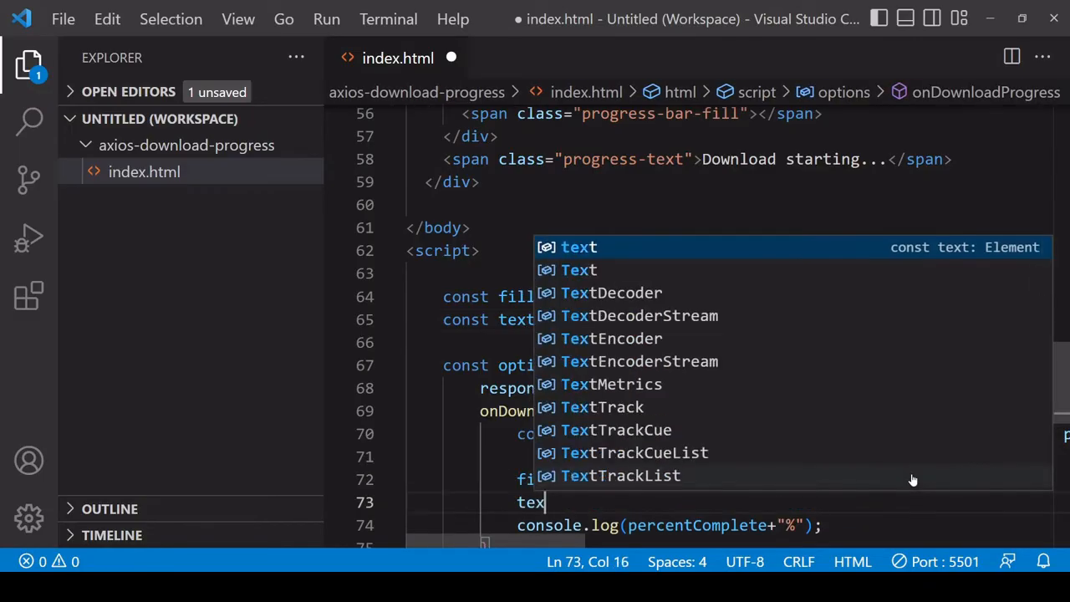
{"action": "type", "text": ".textContent = percentComplete+\"%"}
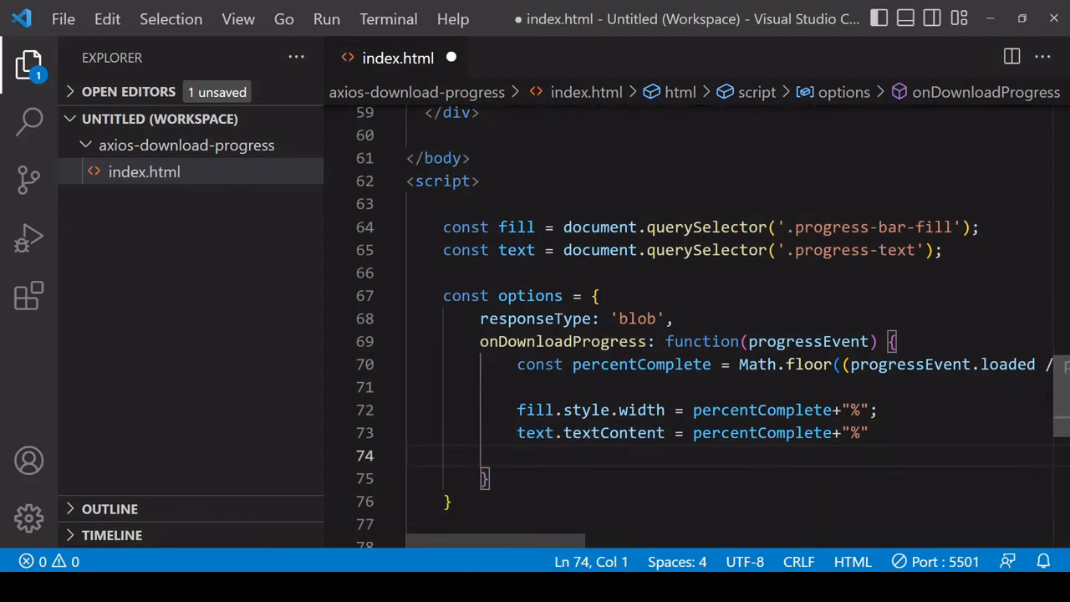
{"action": "key", "text": "ctrl+s"}
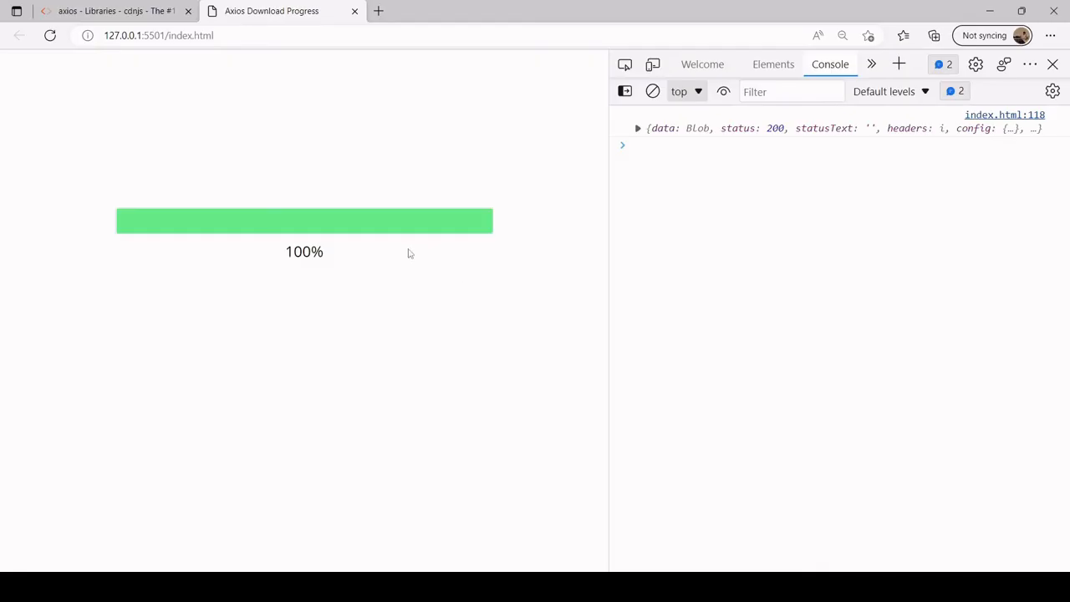
{"action": "mouse_move", "coordinate": [882, 64]}
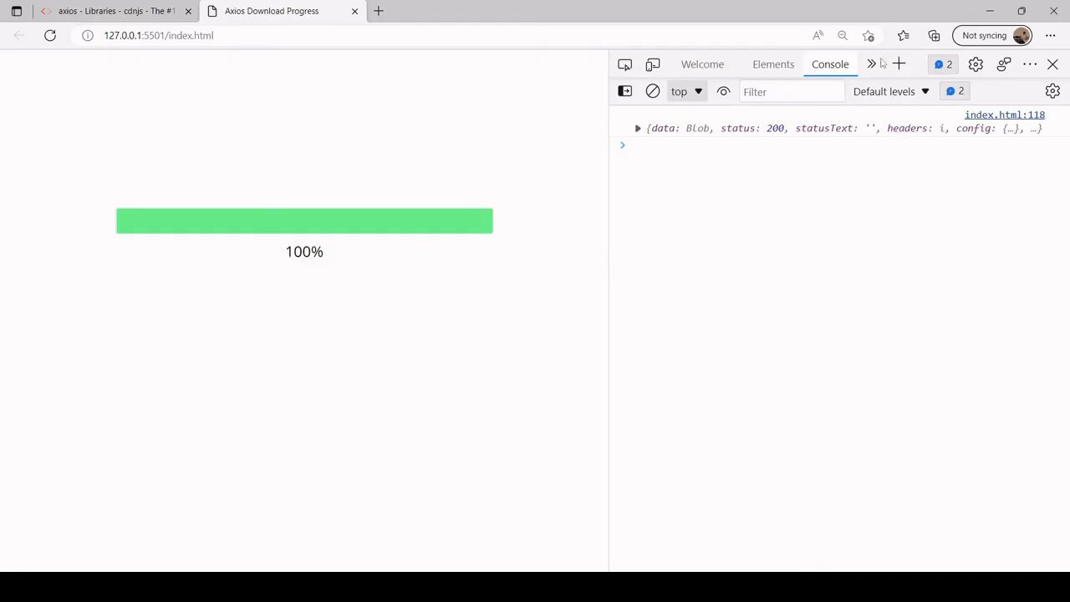
Step: Open the Network panel from the DevTools more-tools chevron
{"action": "left_click", "coordinate": [872, 64]}
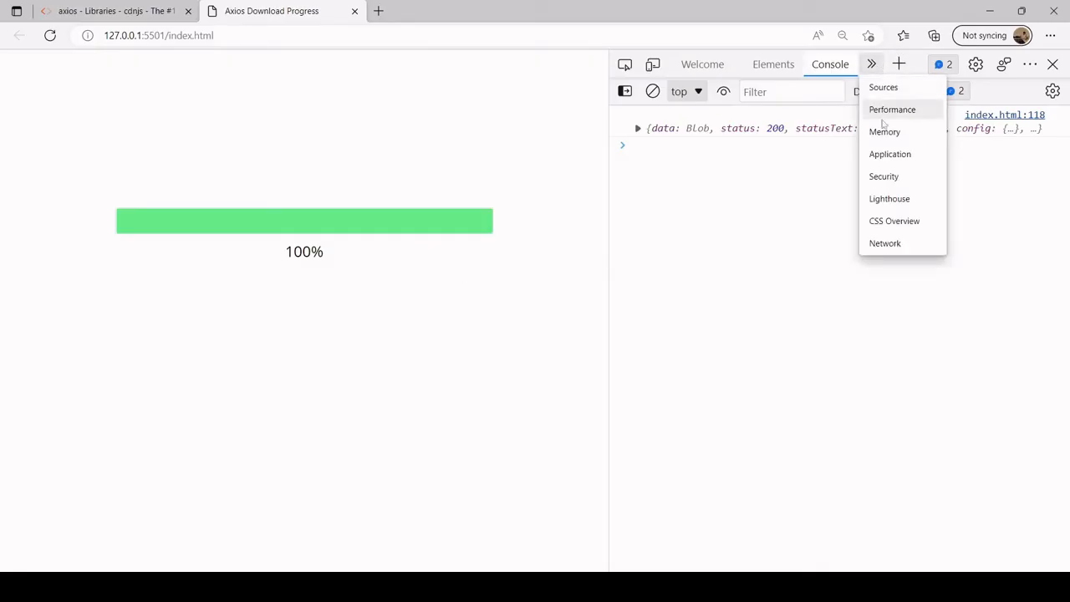
{"action": "mouse_move", "coordinate": [893, 221]}
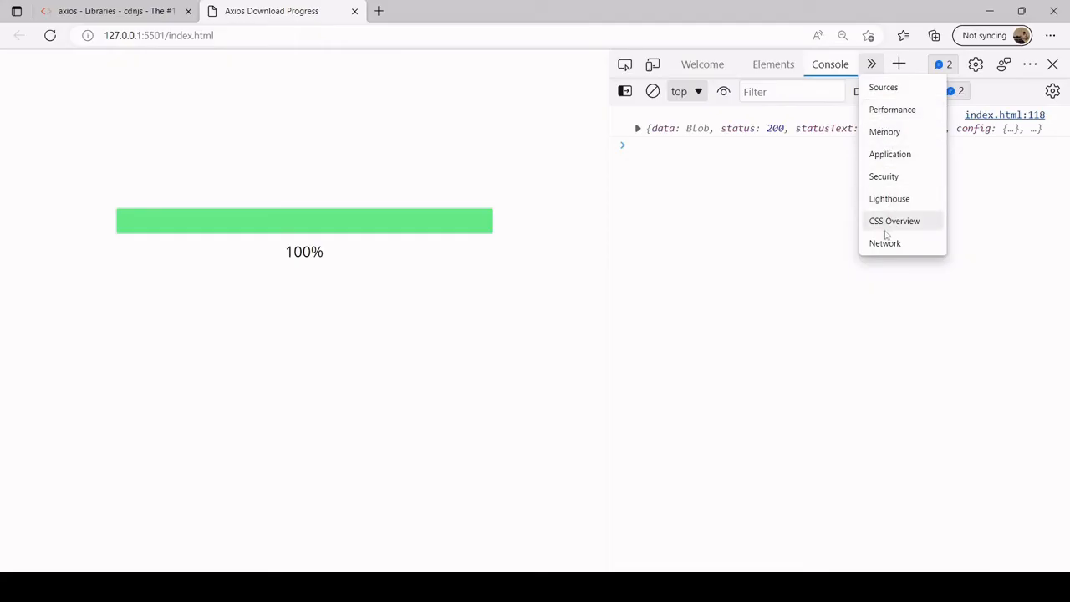
{"action": "mouse_move", "coordinate": [896, 249]}
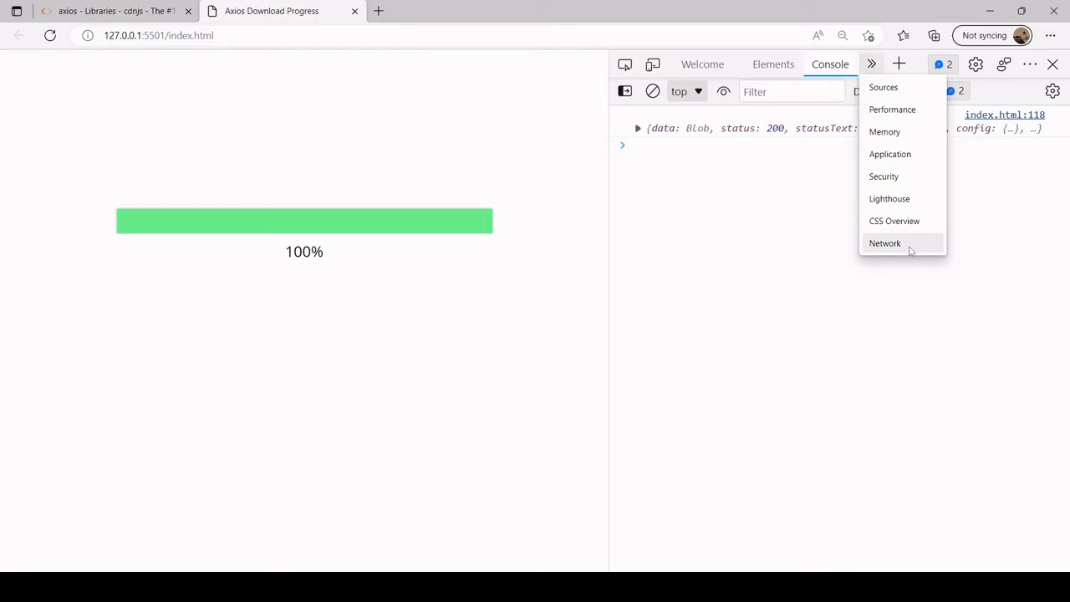
{"action": "left_click", "coordinate": [884, 243]}
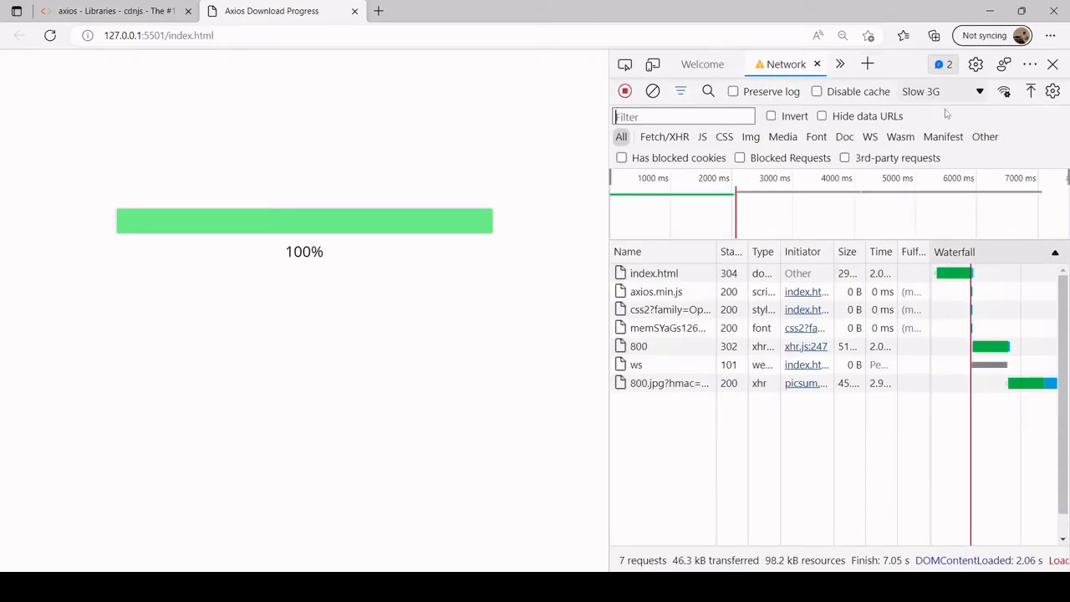
Step: Set network throttling to No throttling and reload the page
{"action": "left_click", "coordinate": [49, 35]}
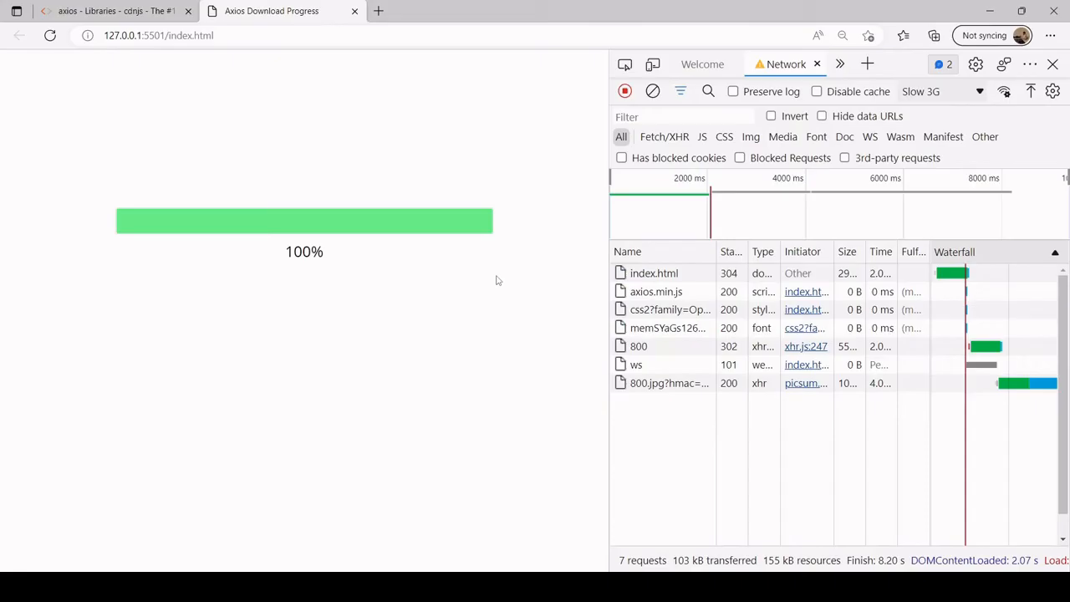
{"action": "mouse_move", "coordinate": [959, 116]}
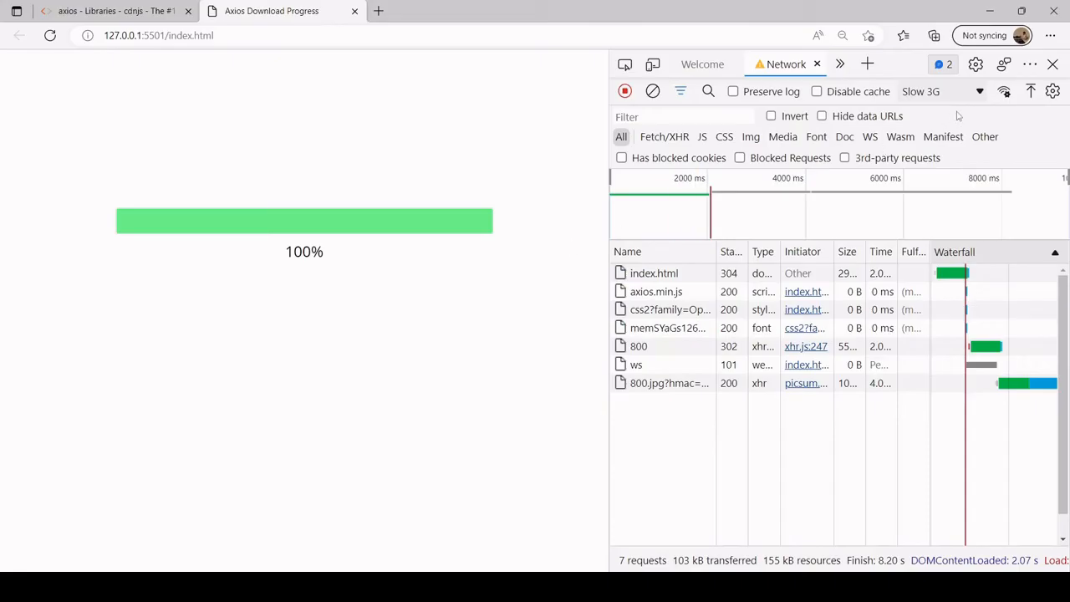
{"action": "left_click", "coordinate": [940, 91]}
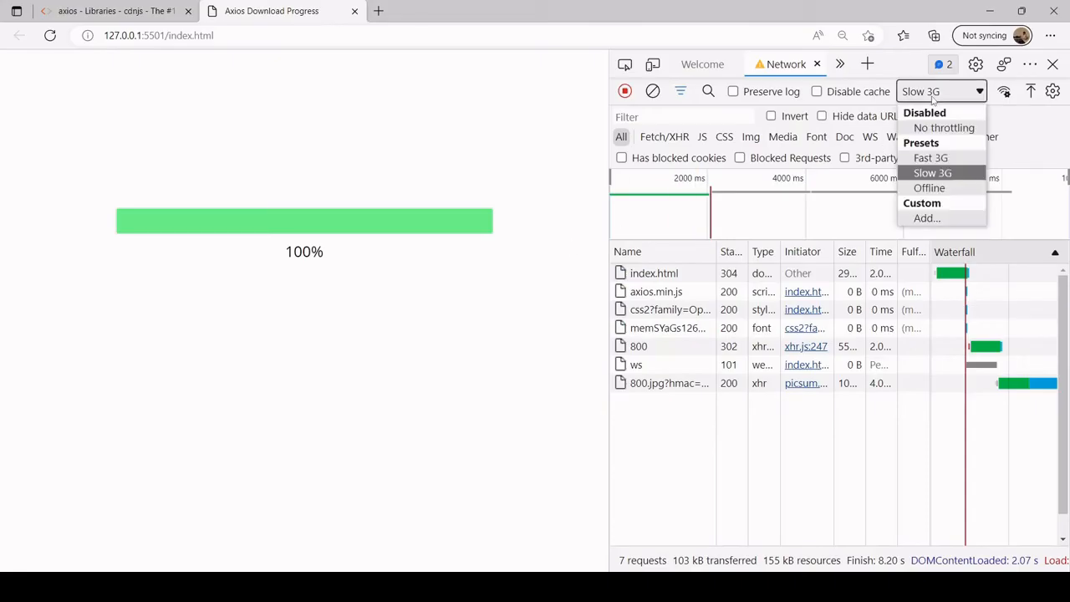
{"action": "left_click", "coordinate": [944, 127]}
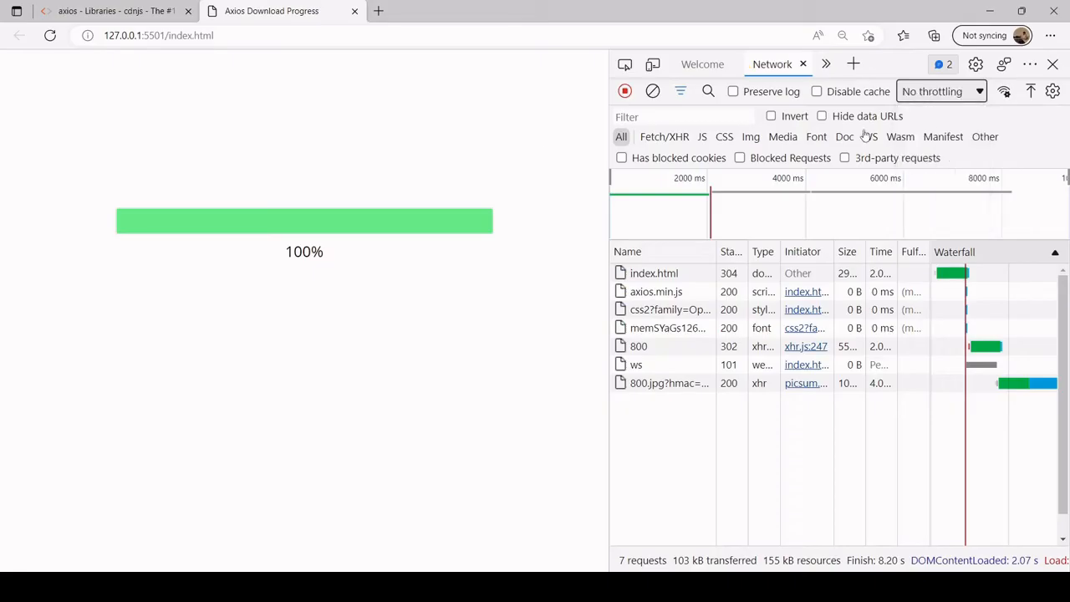
{"action": "left_click", "coordinate": [50, 35]}
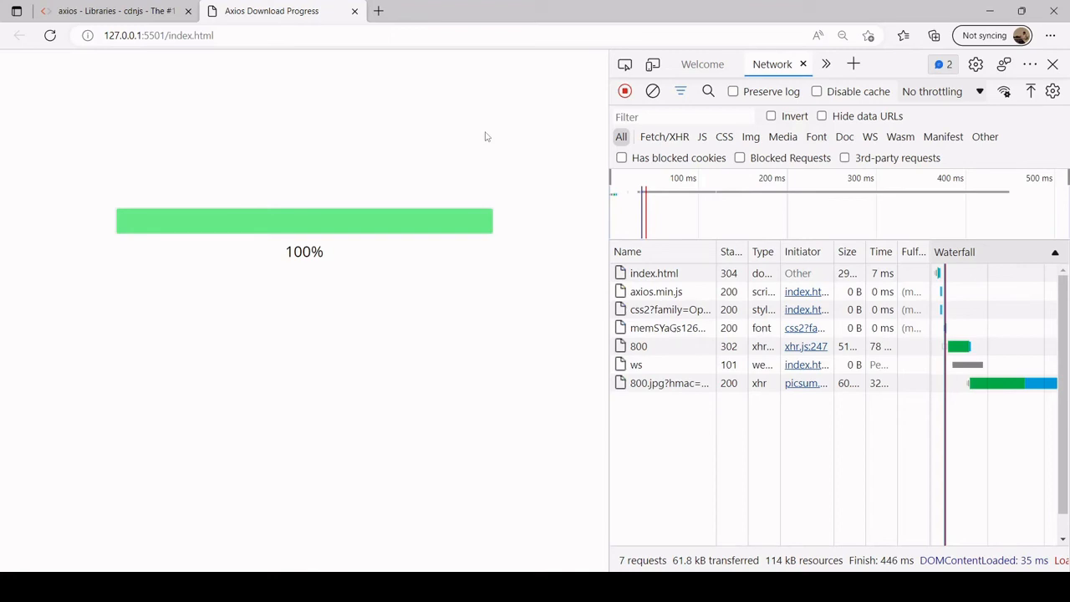
{"action": "mouse_move", "coordinate": [418, 287]}
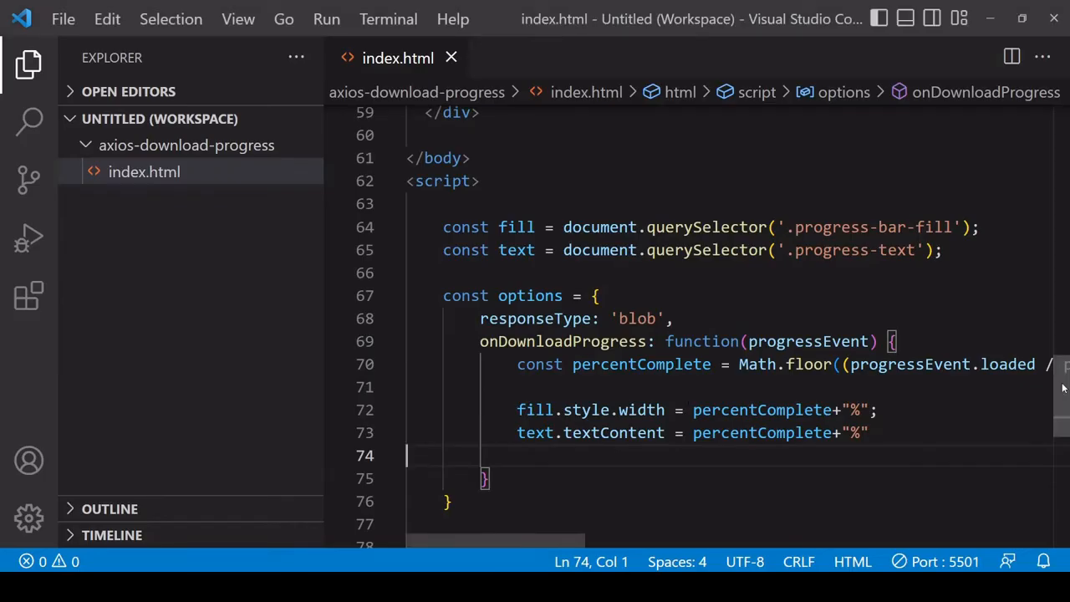
Step: Open the then() callback body and create a new Image as const img
{"action": "scroll", "scroll_direction": "down", "scroll_amount": 3}
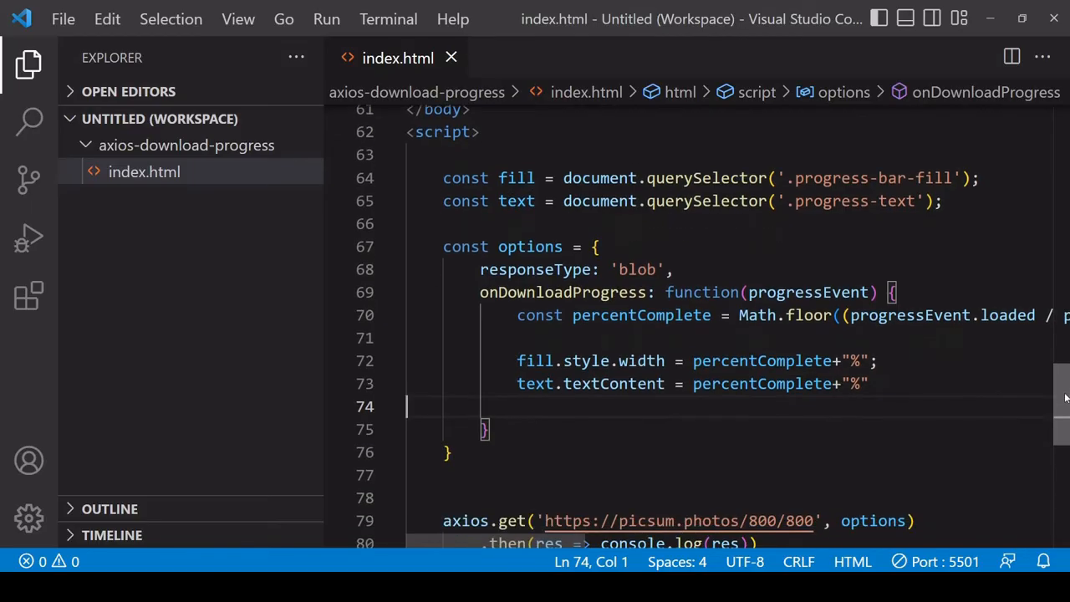
{"action": "scroll", "scroll_direction": "down", "scroll_amount": 3}
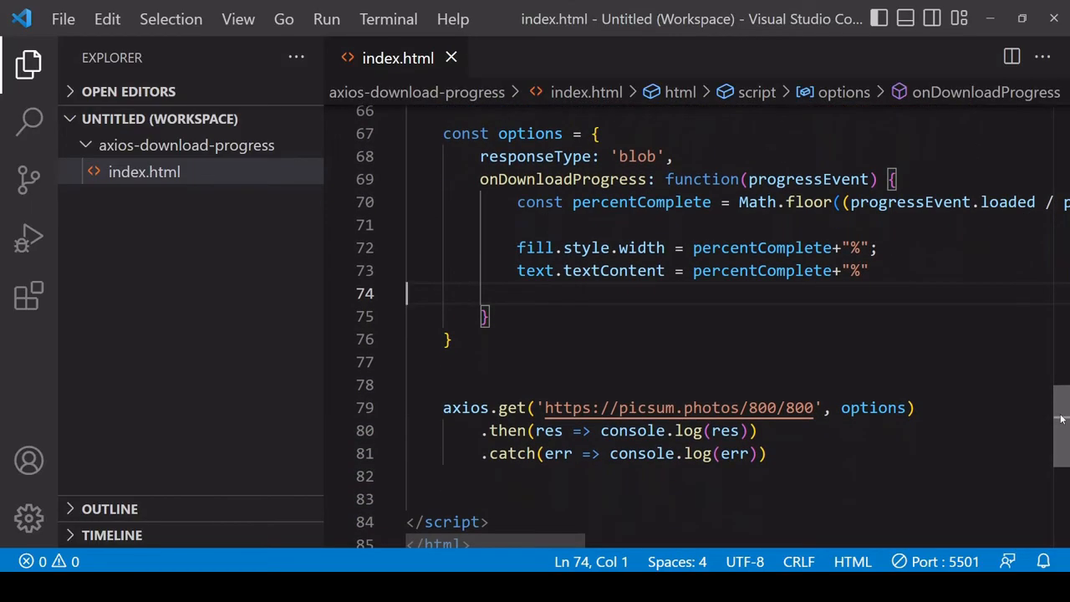
{"action": "scroll", "scroll_direction": "down", "scroll_amount": 3}
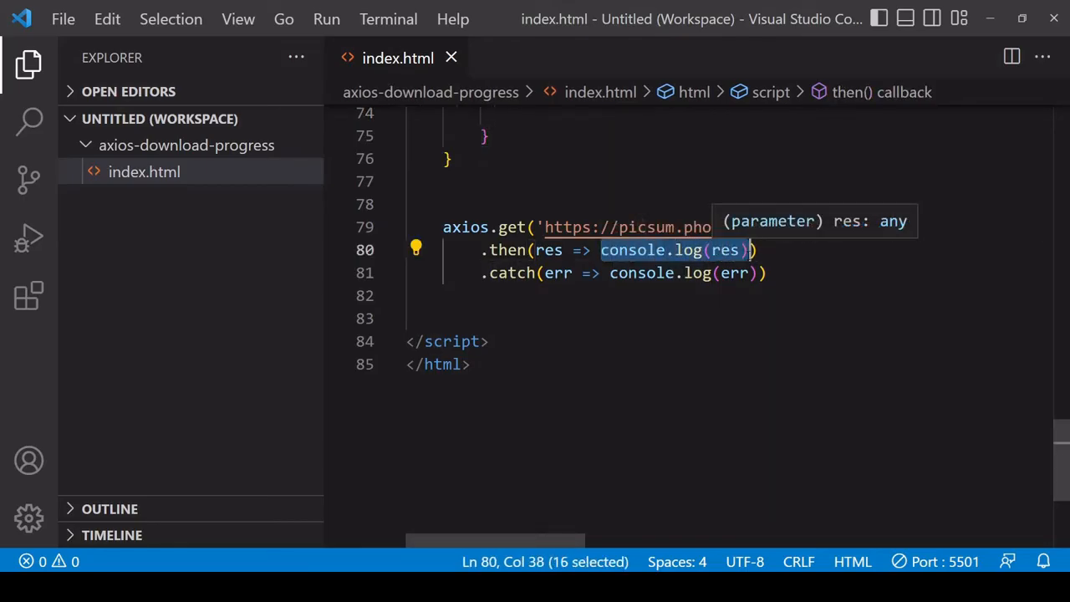
{"action": "type", "text": "{"}
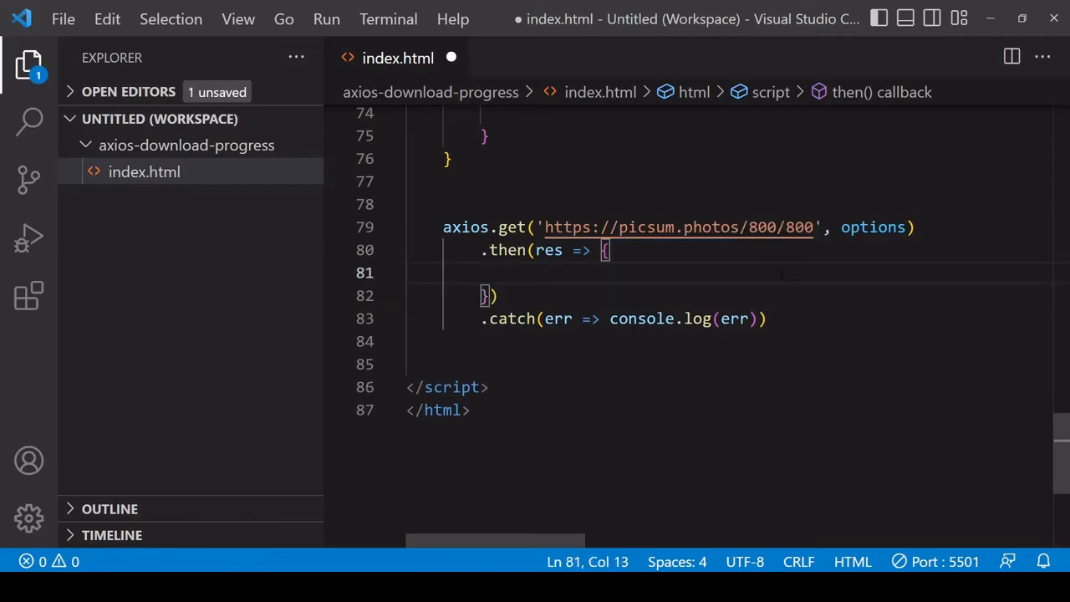
{"action": "type", "text": "new Image();"}
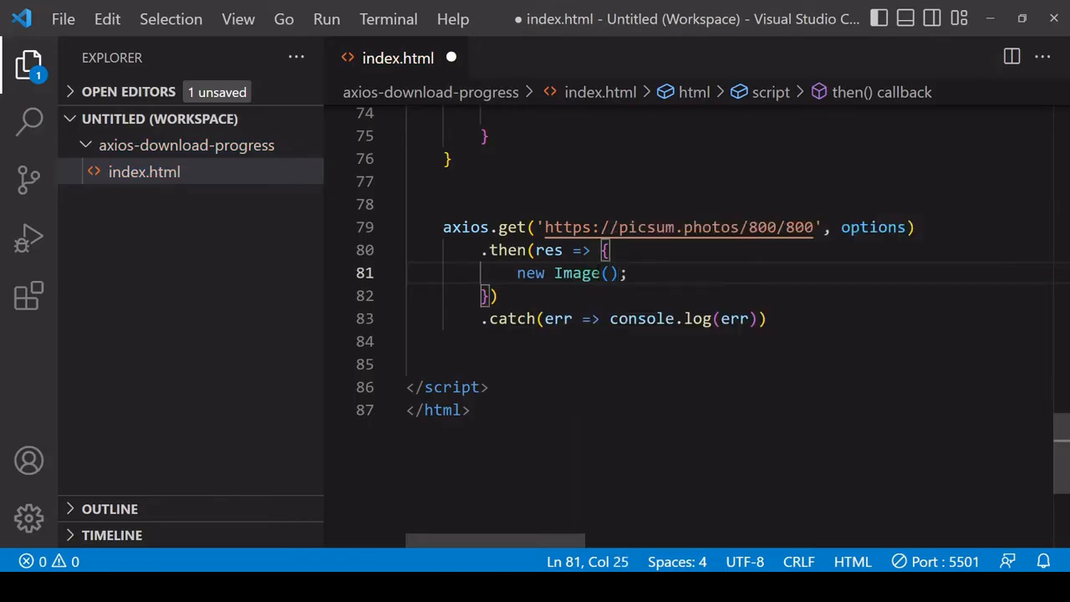
{"action": "type", "text": "const"}
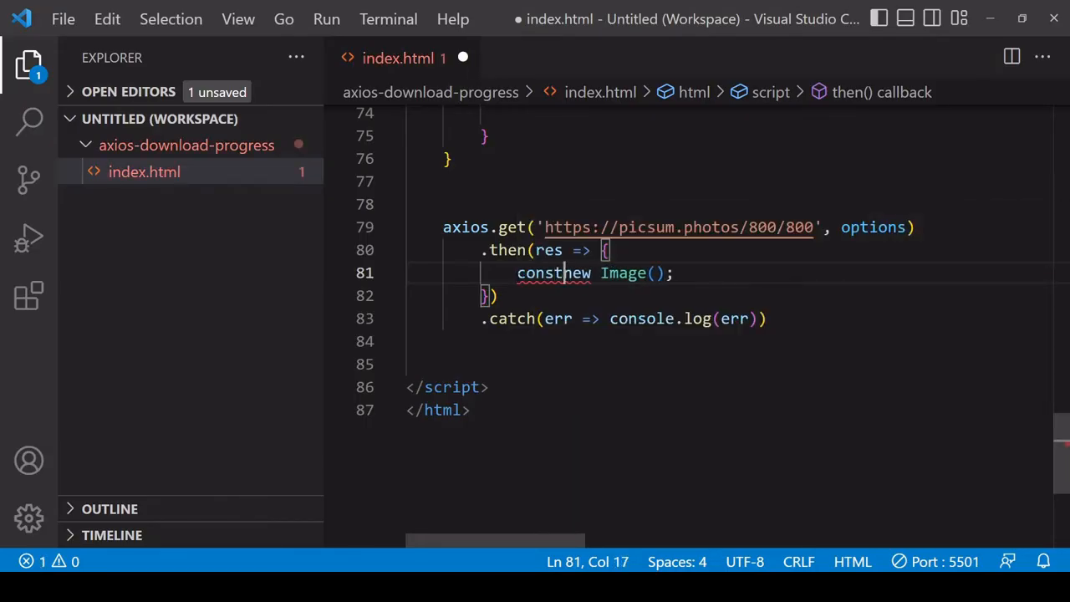
{"action": "type", "text": "img ="}
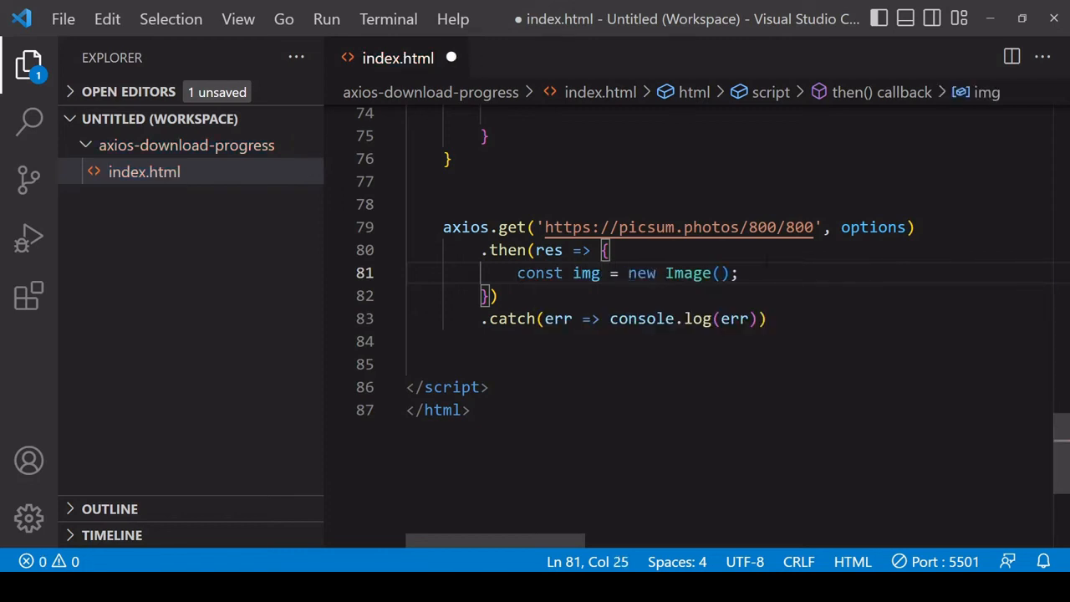
Step: Set img.src to URL.createObjectURL(res.data)
{"action": "type", "text": "img.src"}
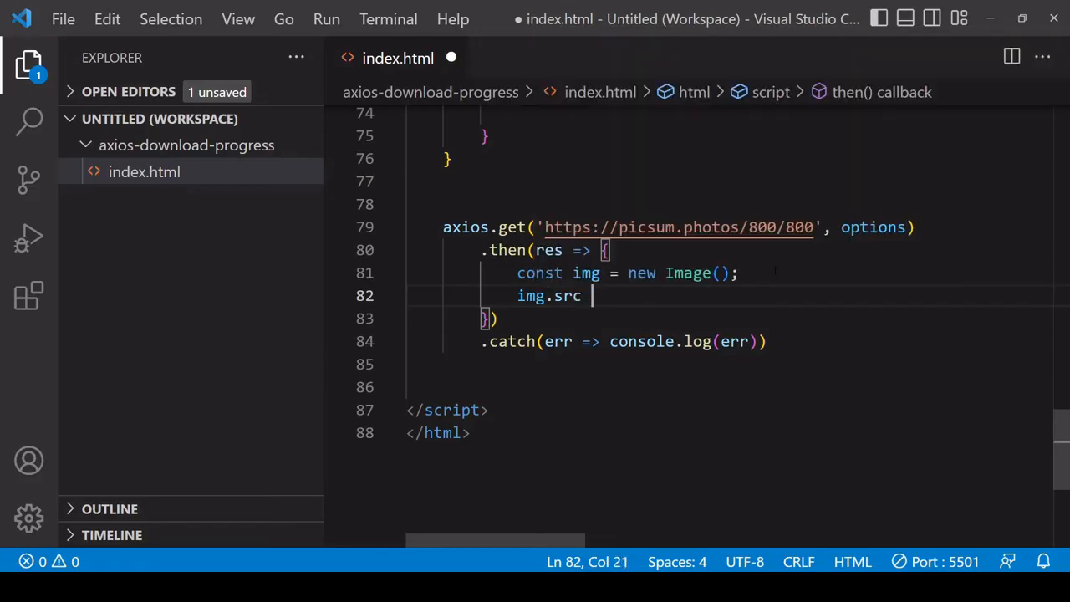
{"action": "type", "text": "="}
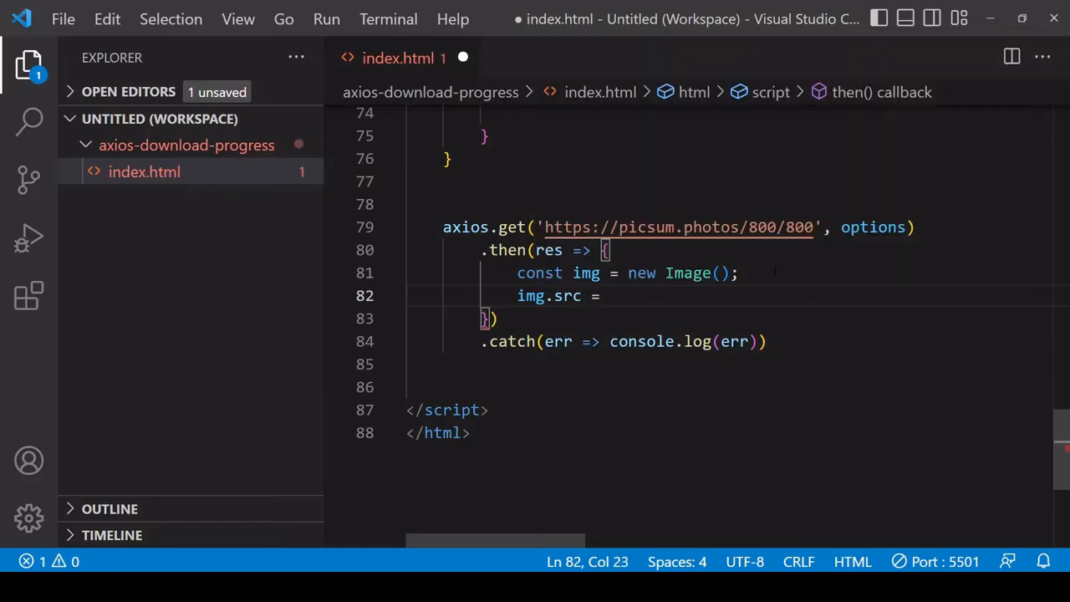
{"action": "type", "text": "URL"}
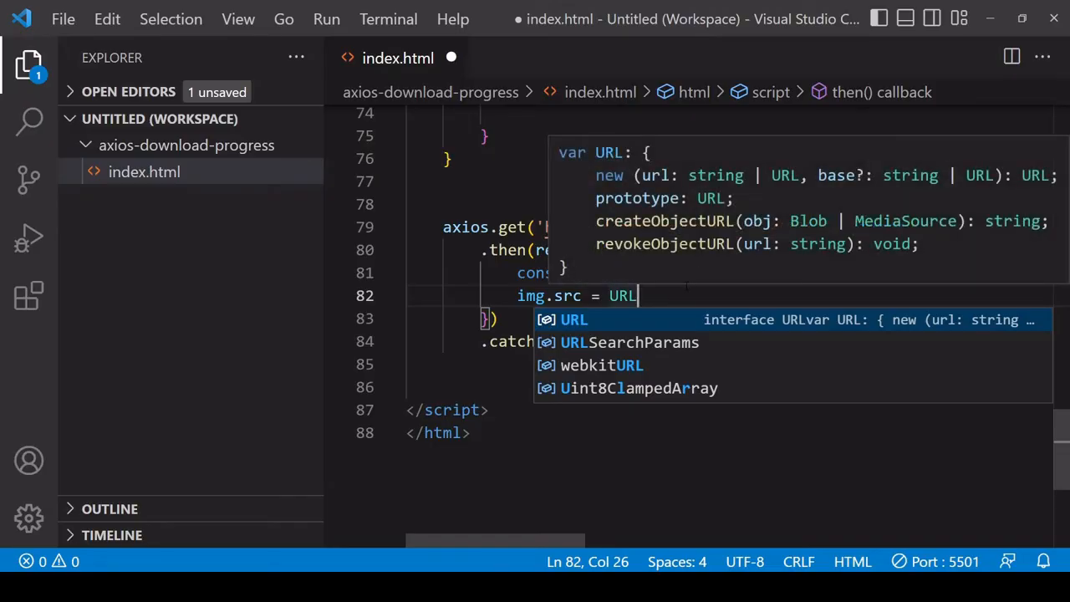
{"action": "type", "text": ".createObjectURL"}
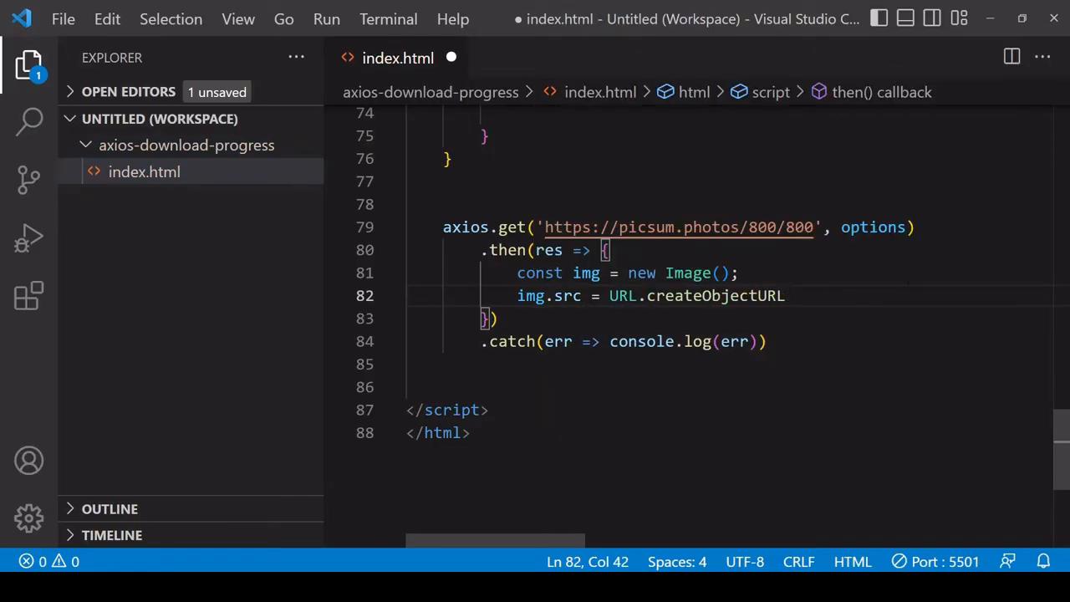
{"action": "type", "text": "()"}
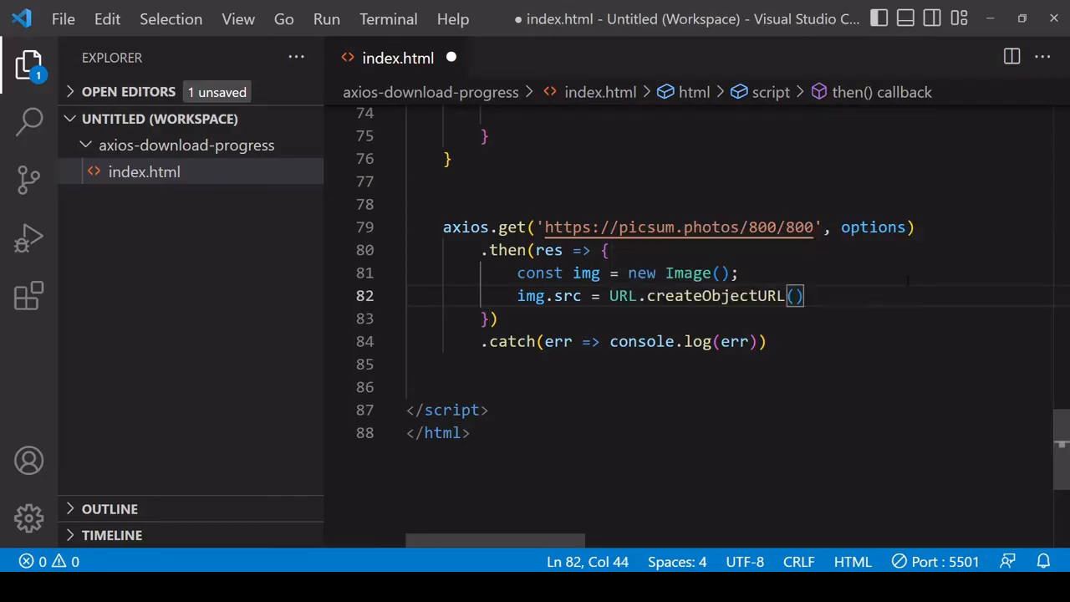
{"action": "type", "text": ";"}
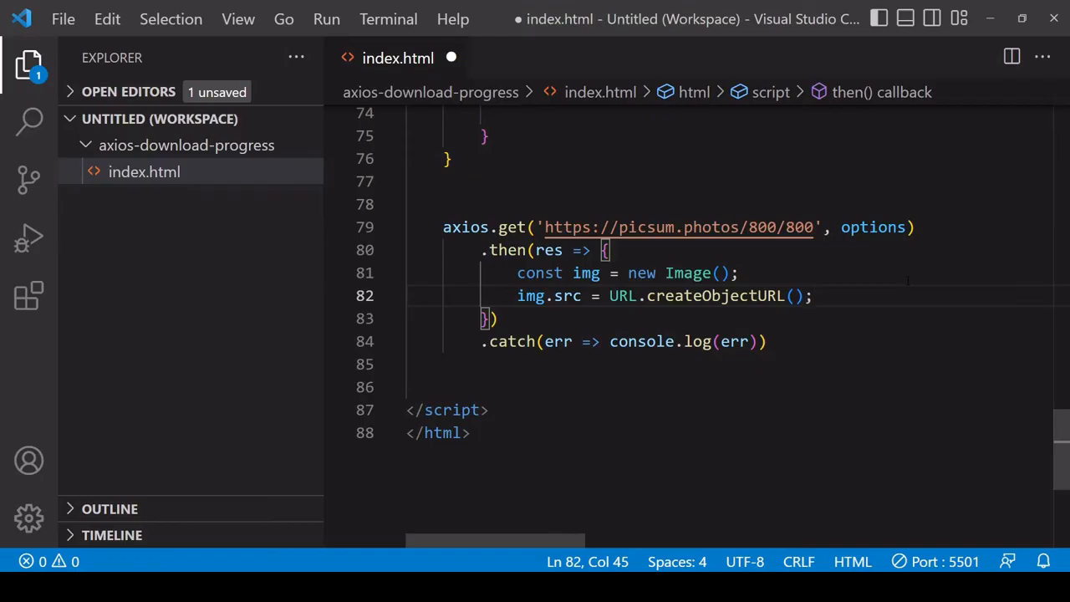
{"action": "type", "text": "r"}
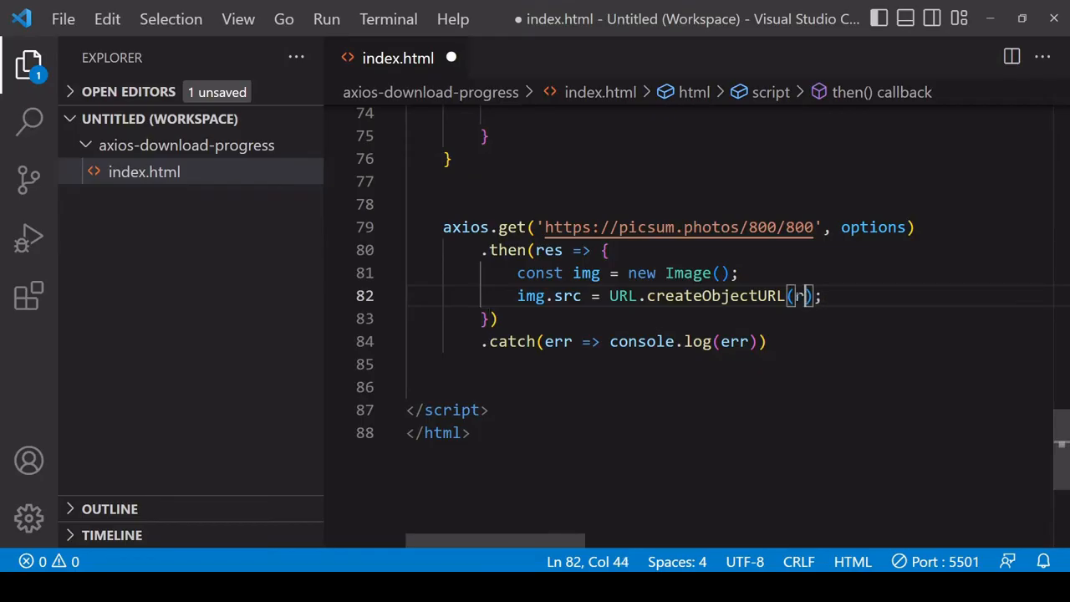
{"action": "type", "text": "es."}
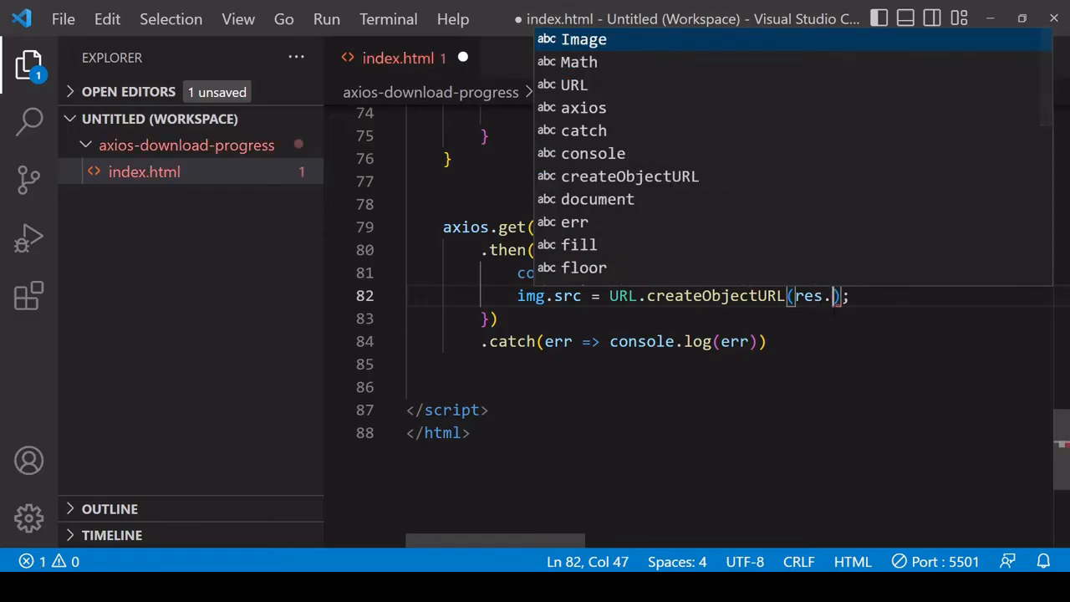
{"action": "type", "text": "data"}
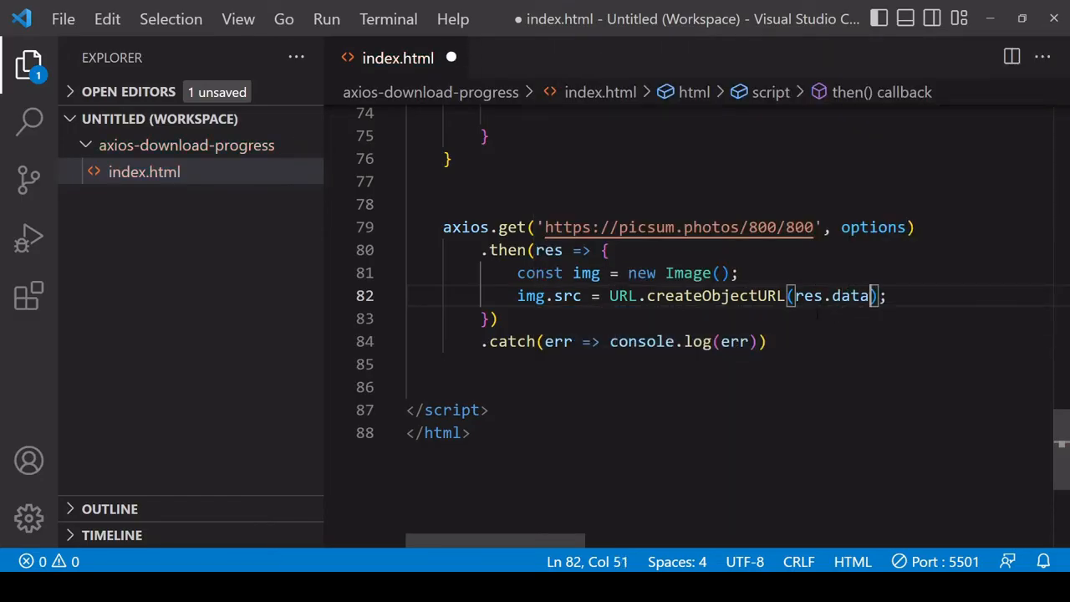
Step: Add document.body.appendChild(img); on the next line
{"action": "key", "text": "Enter"}
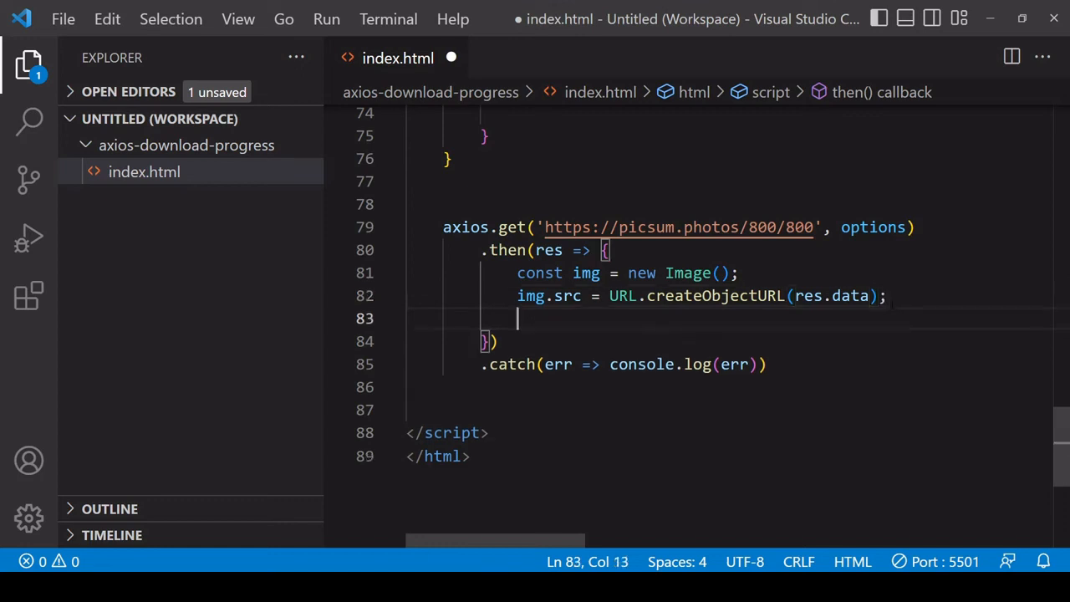
{"action": "type", "text": "document.body"}
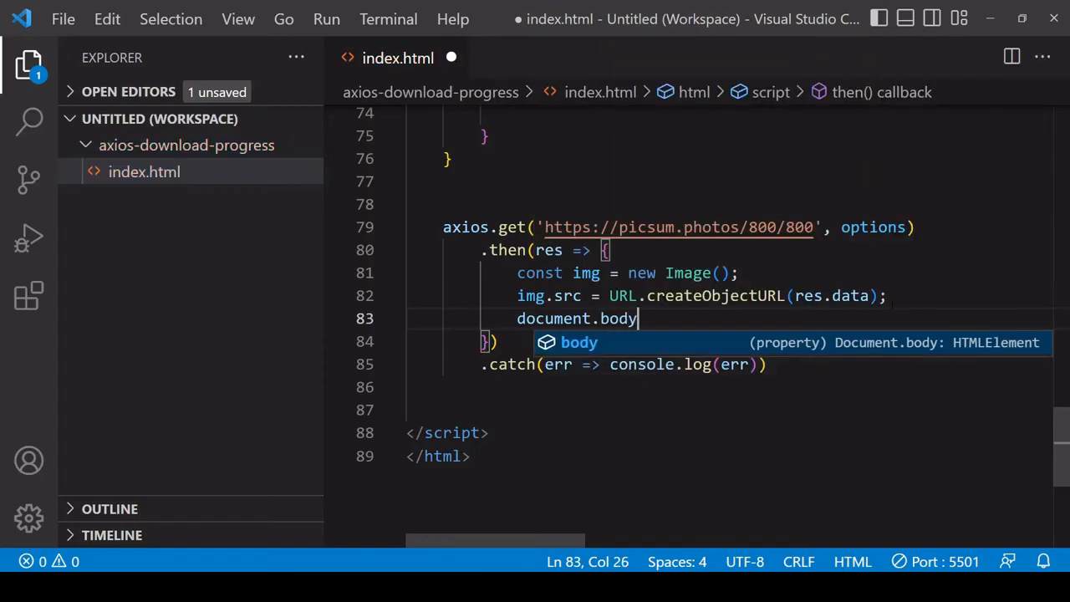
{"action": "type", "text": ".appendChild"}
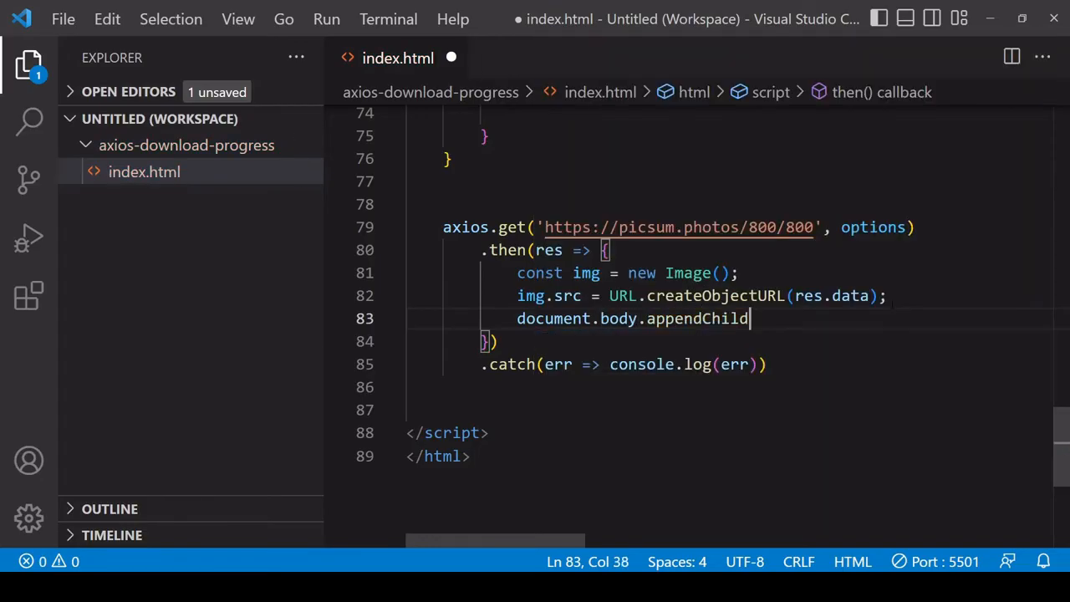
{"action": "type", "text": "(img);"}
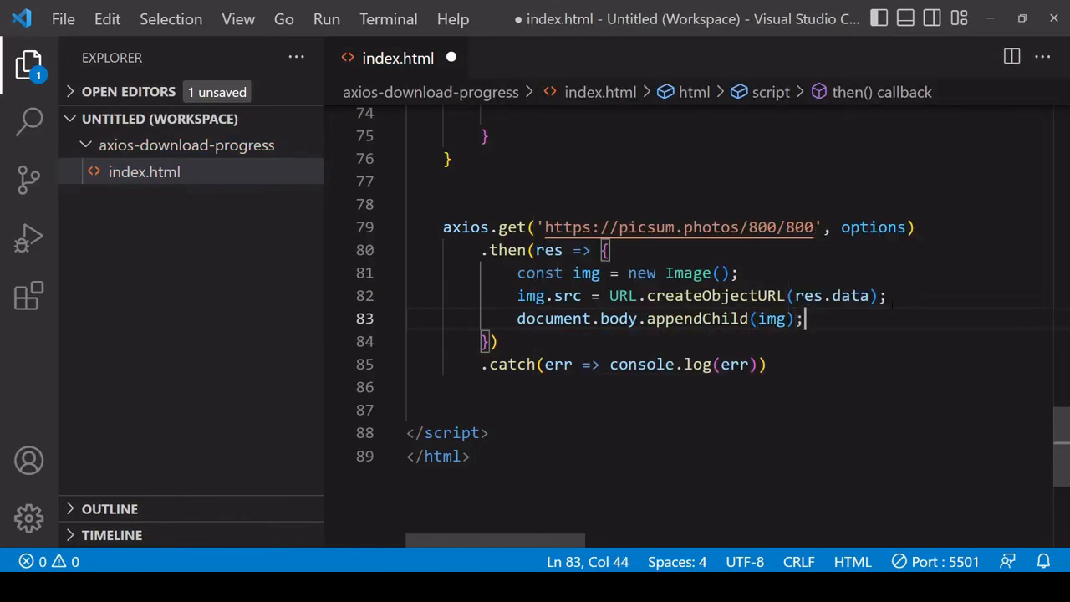
Step: Add const wrapper = document.querySelector('.wrapper') below the other selectors
{"action": "scroll", "scroll_direction": "up", "scroll_amount": 3}
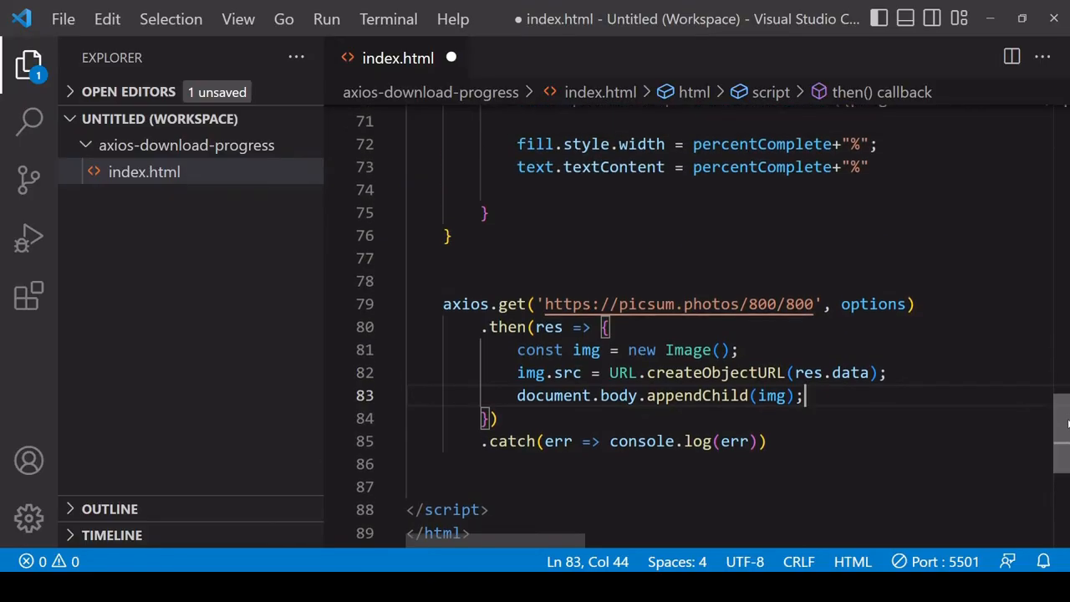
{"action": "scroll", "scroll_direction": "up", "scroll_amount": 3}
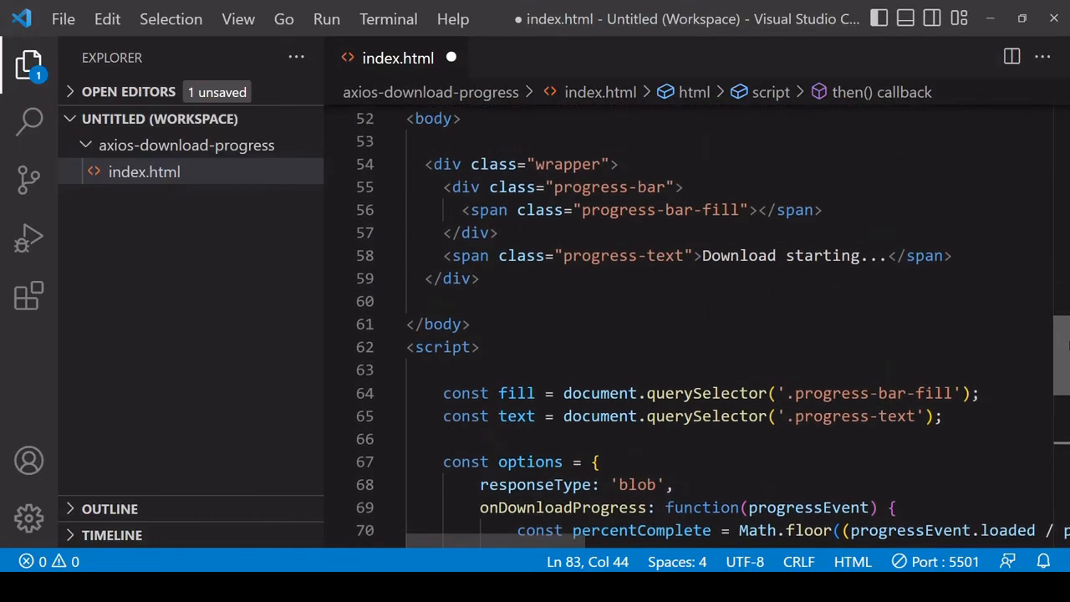
{"action": "scroll", "scroll_direction": "up", "scroll_amount": 3}
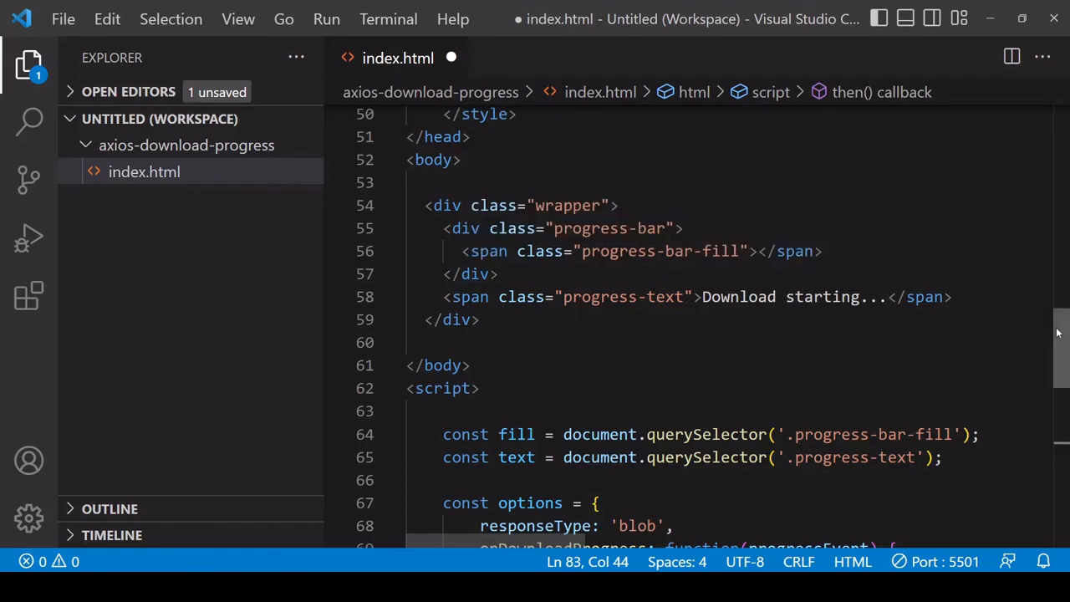
{"action": "scroll", "scroll_direction": "down", "scroll_amount": 3}
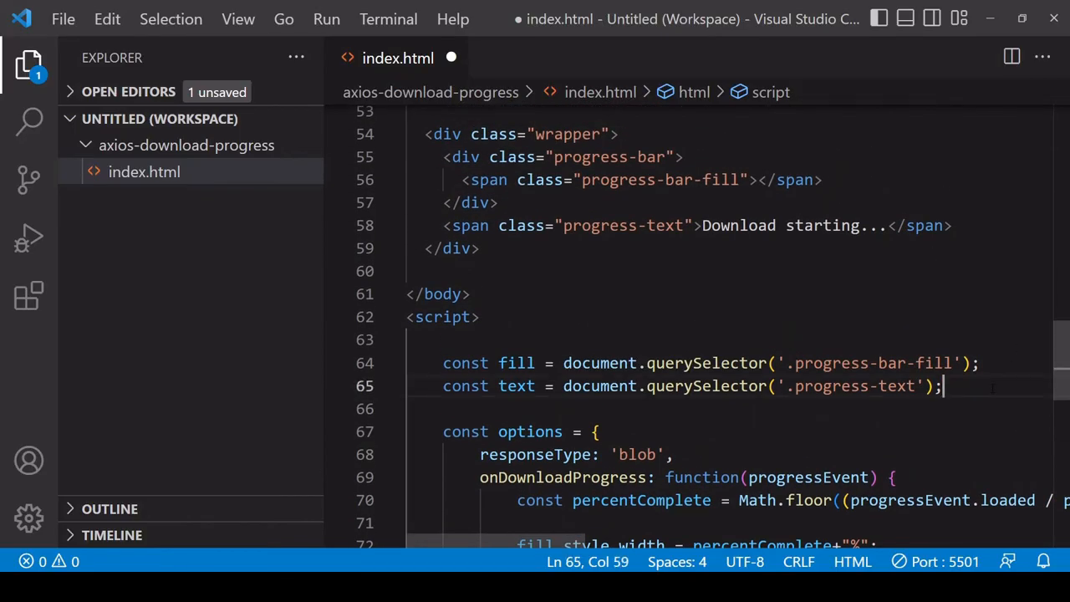
{"action": "type", "text": "const wrapper = document.querySelector"}
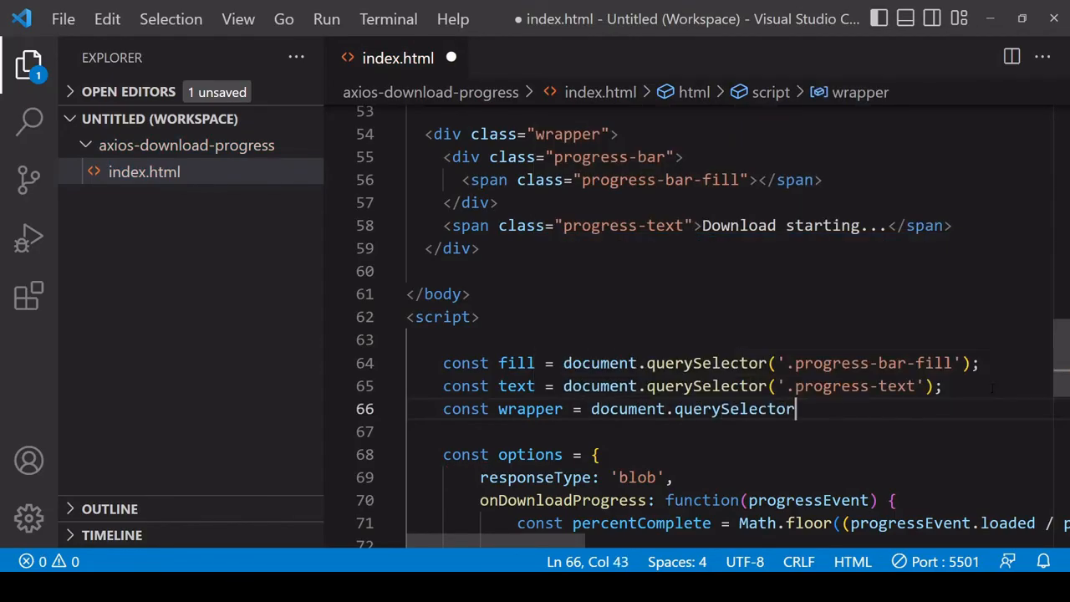
{"action": "type", "text": "('')"}
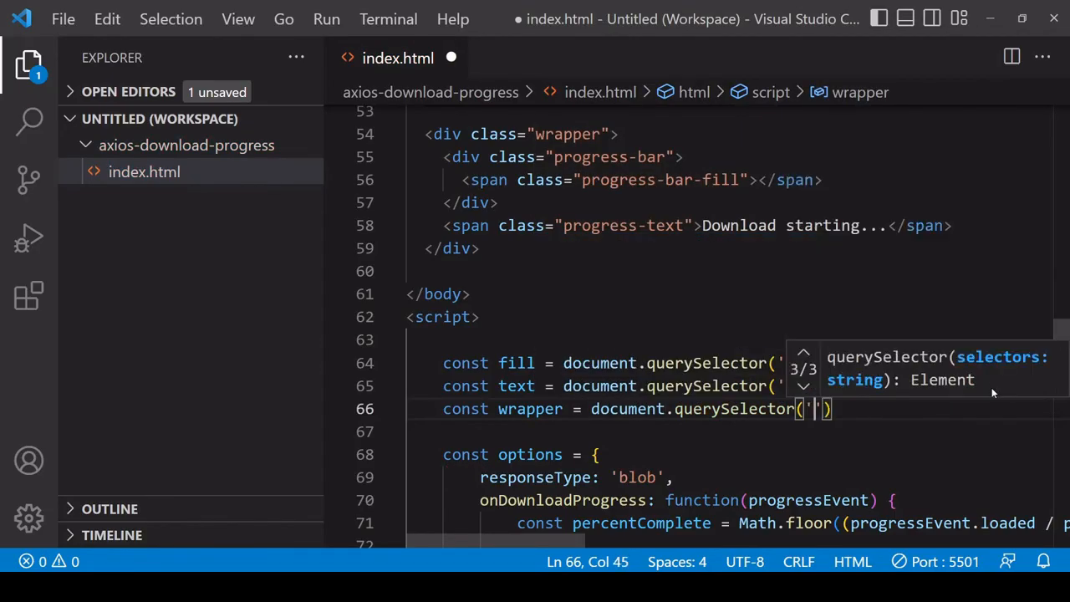
{"action": "type", "text": ".wrapper"}
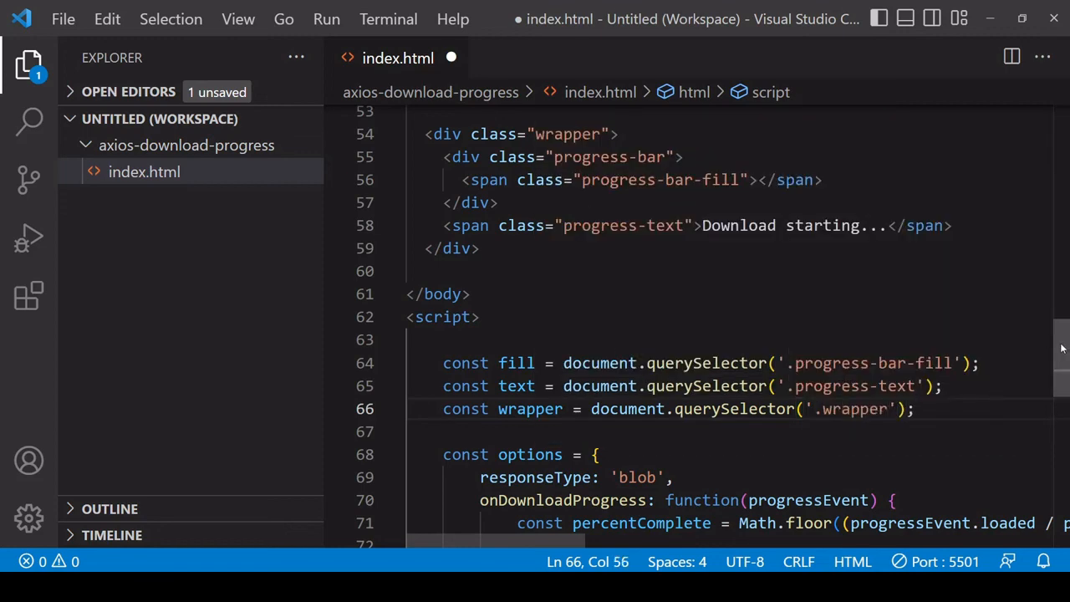
Step: Insert wrapper.remove() before appendChild in the callback and save the file
{"action": "scroll", "scroll_direction": "down", "scroll_amount": 3}
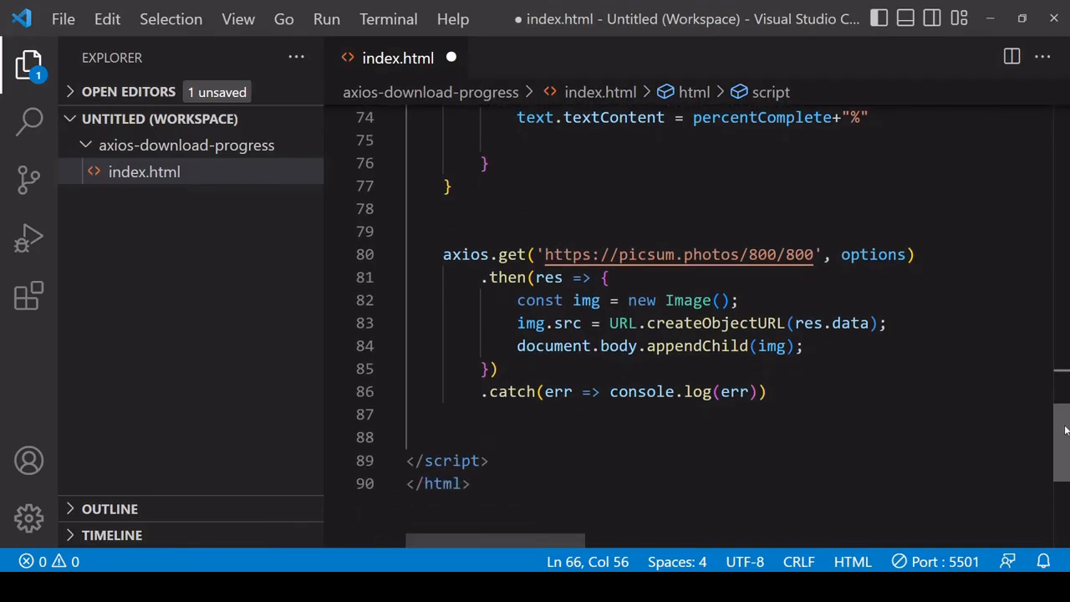
{"action": "key", "text": "Enter"}
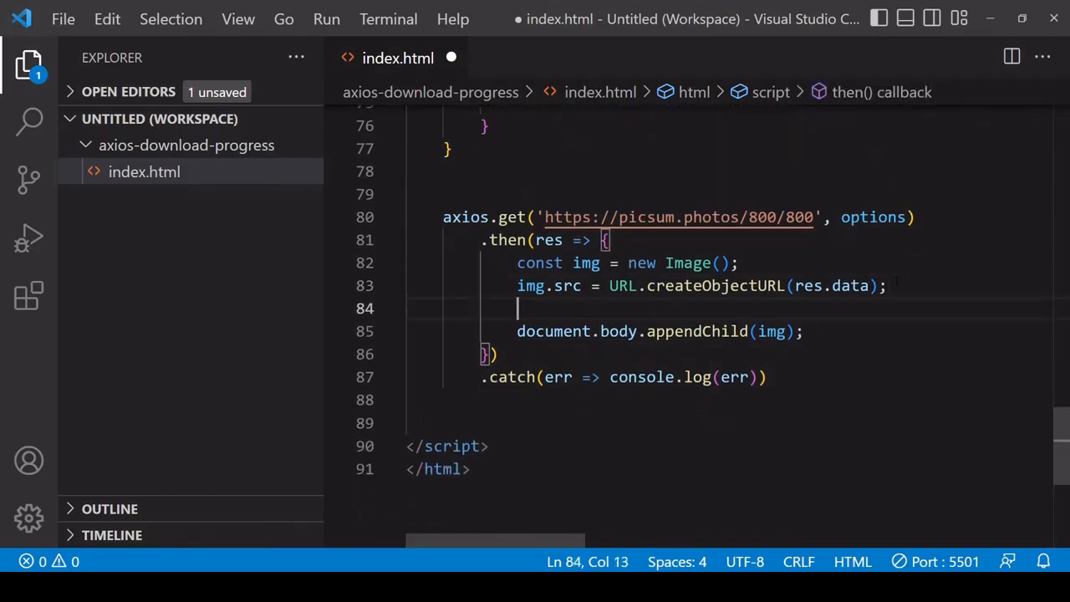
{"action": "type", "text": "wrapper.remove();"}
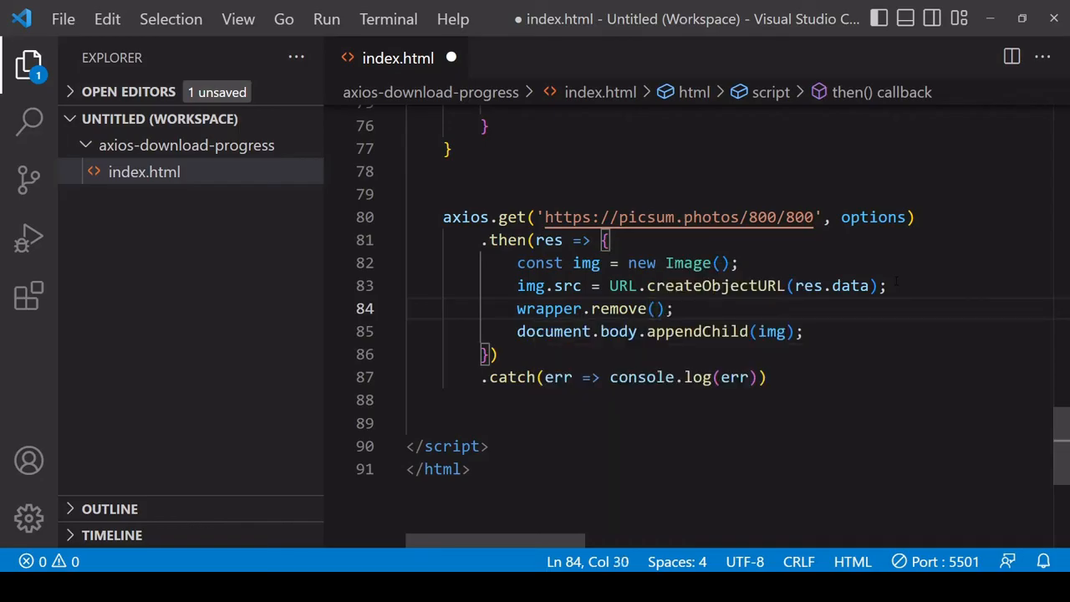
{"action": "key", "text": "ctrl+s"}
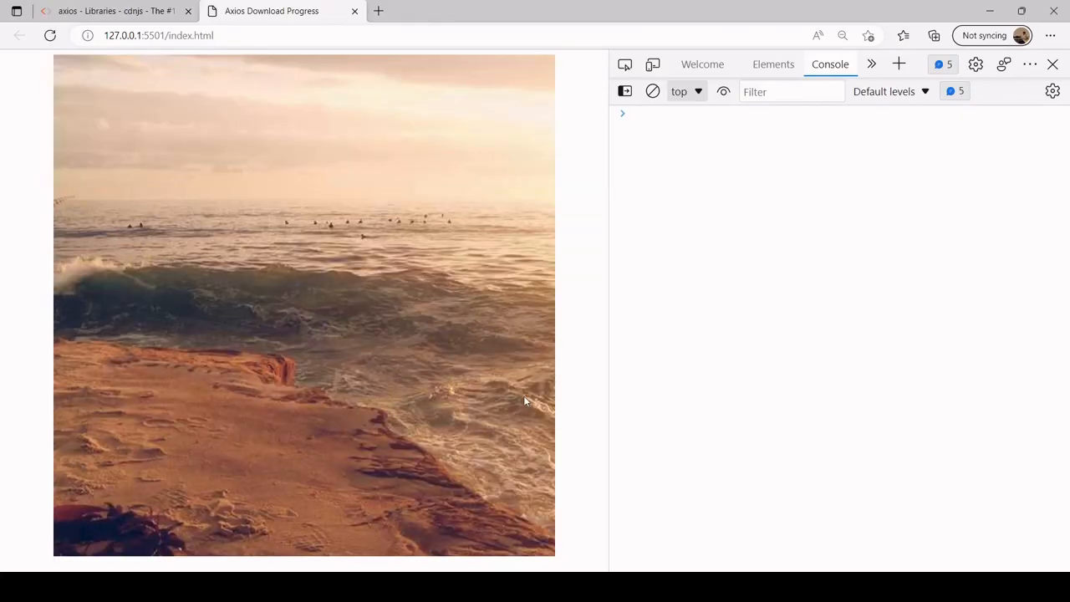
{"action": "mouse_move", "coordinate": [633, 350]}
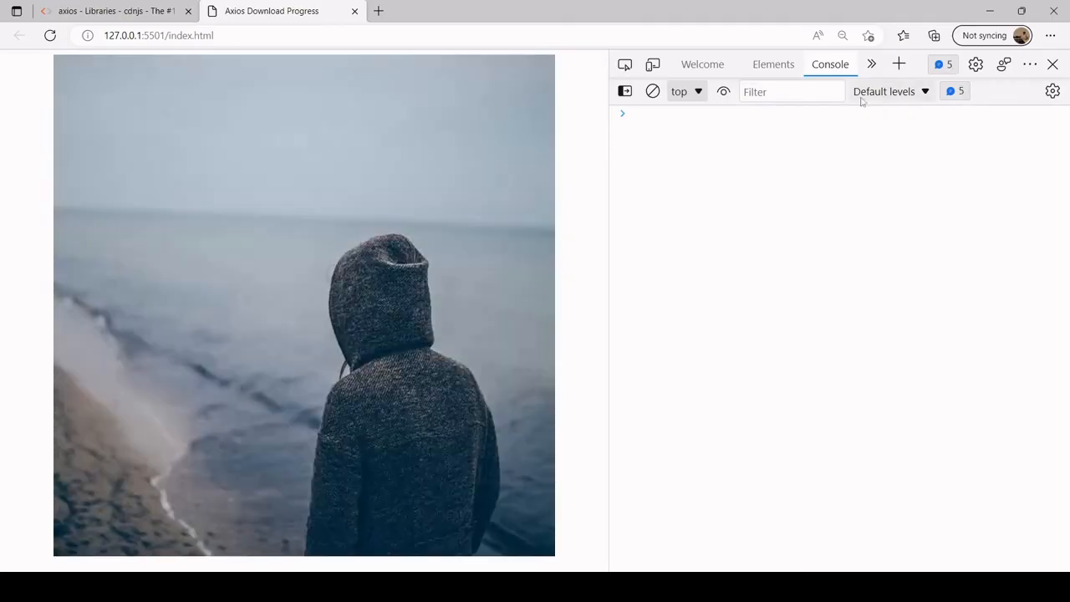
Step: Switch DevTools to the Network panel and set throttling to Slow 3G
{"action": "left_click", "coordinate": [871, 64]}
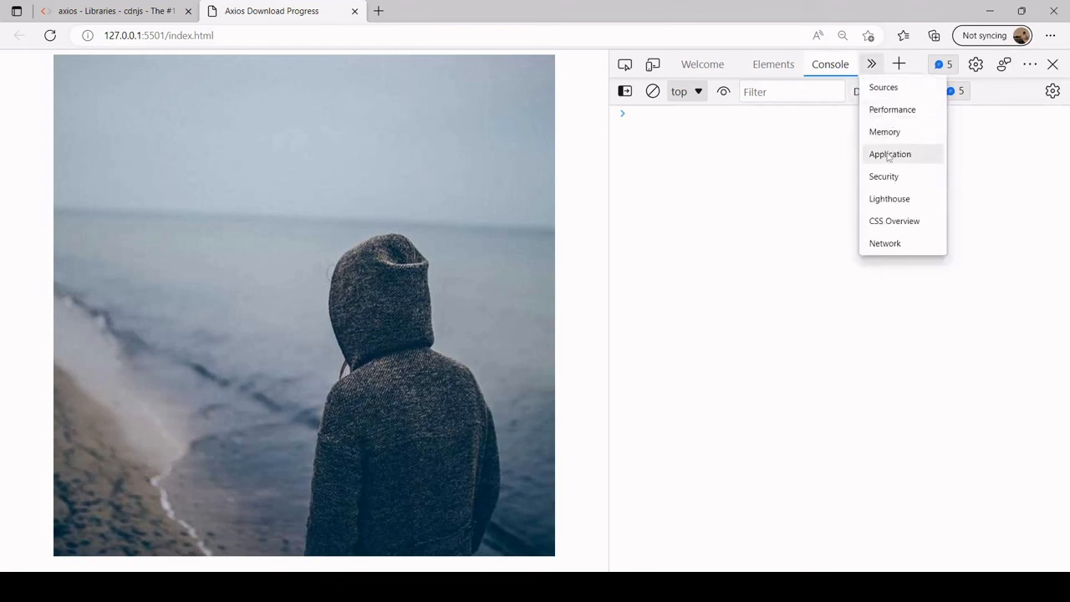
{"action": "left_click", "coordinate": [885, 244]}
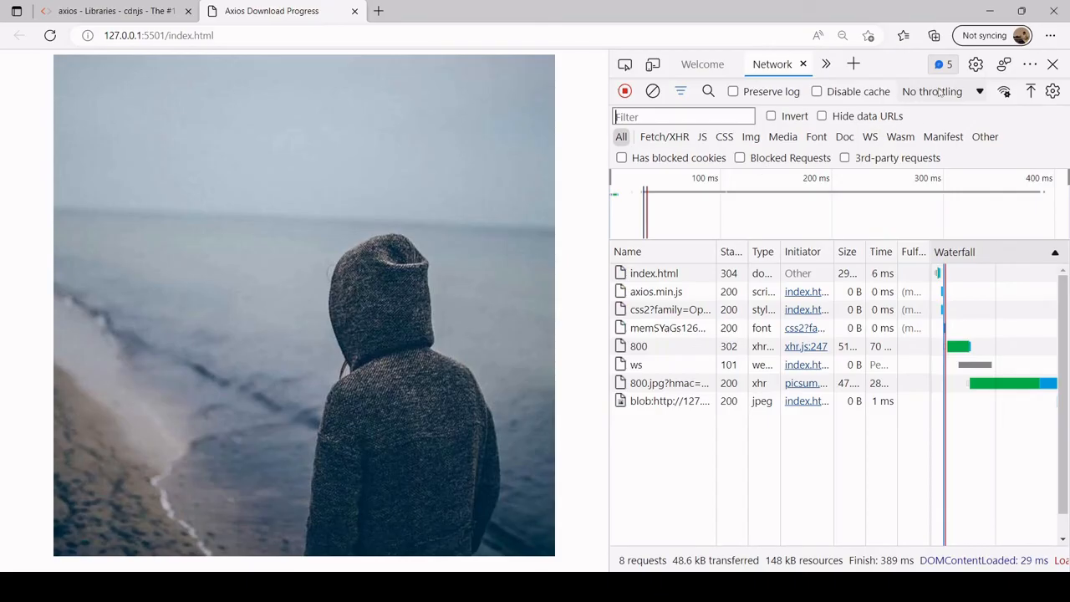
{"action": "left_click", "coordinate": [936, 91]}
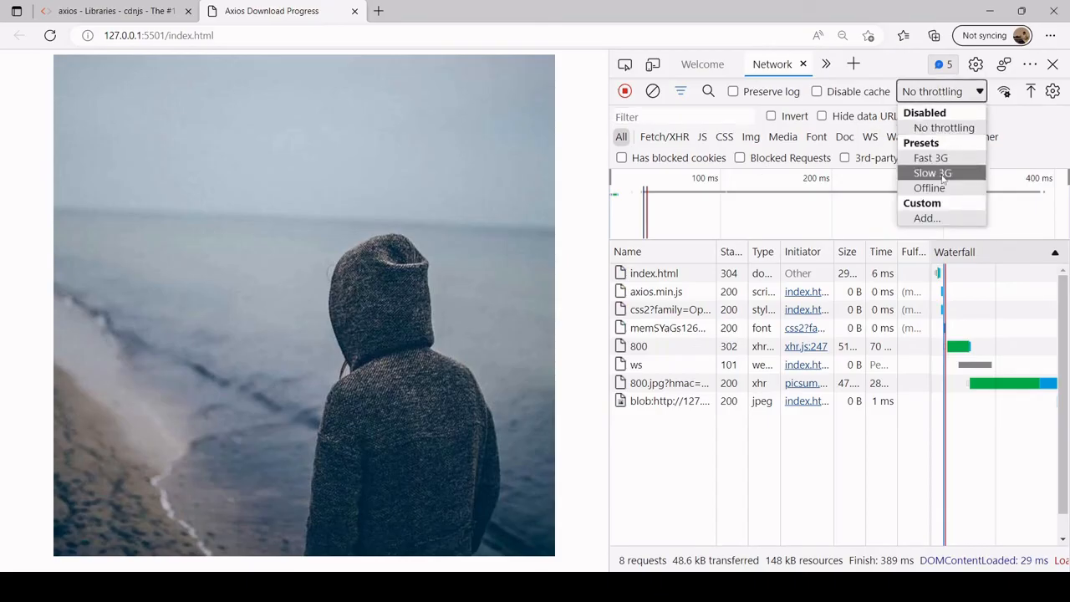
{"action": "left_click", "coordinate": [931, 173]}
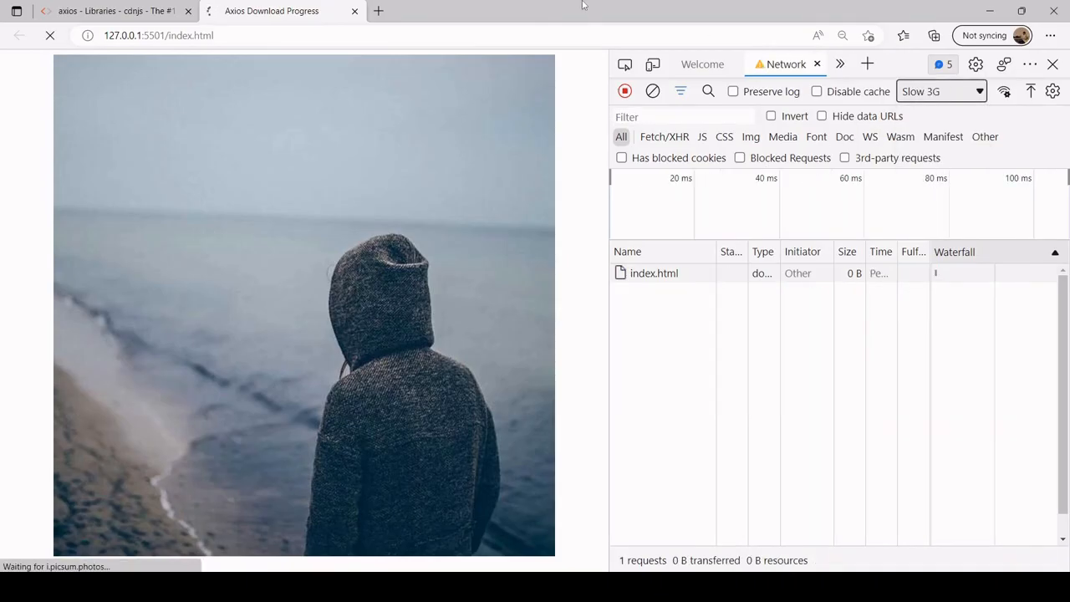